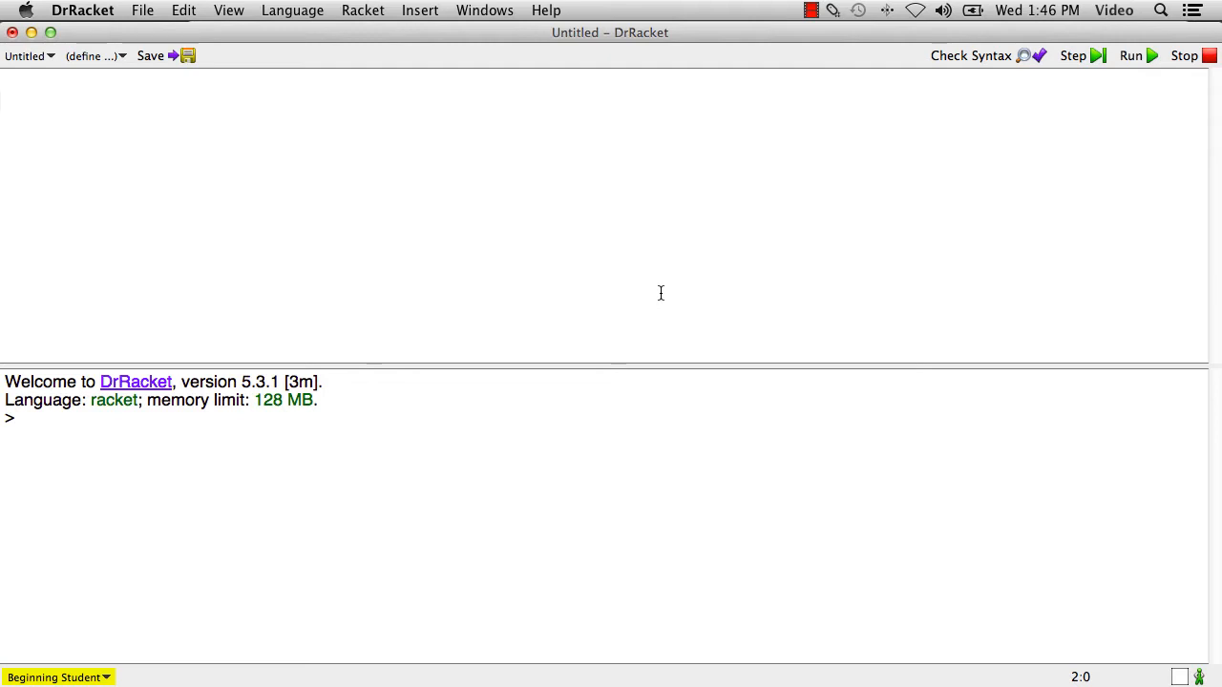
Enter the string literal "apple" as a definition and run to print it.
type("\"")
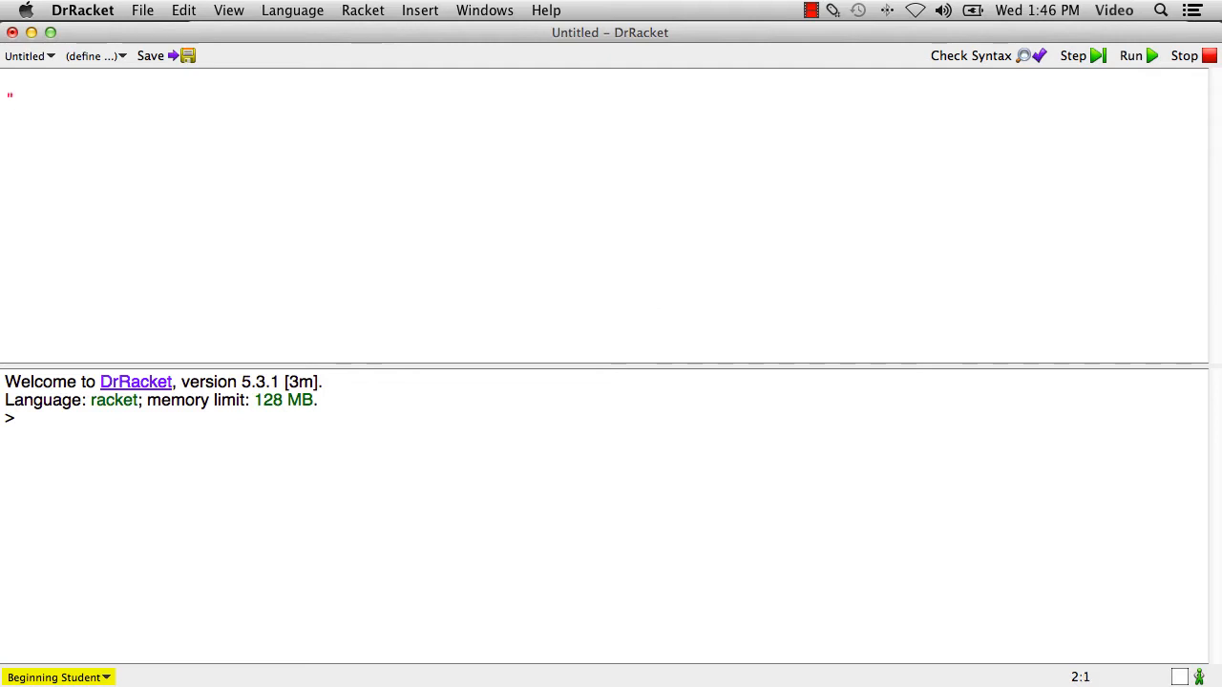
type("apple")
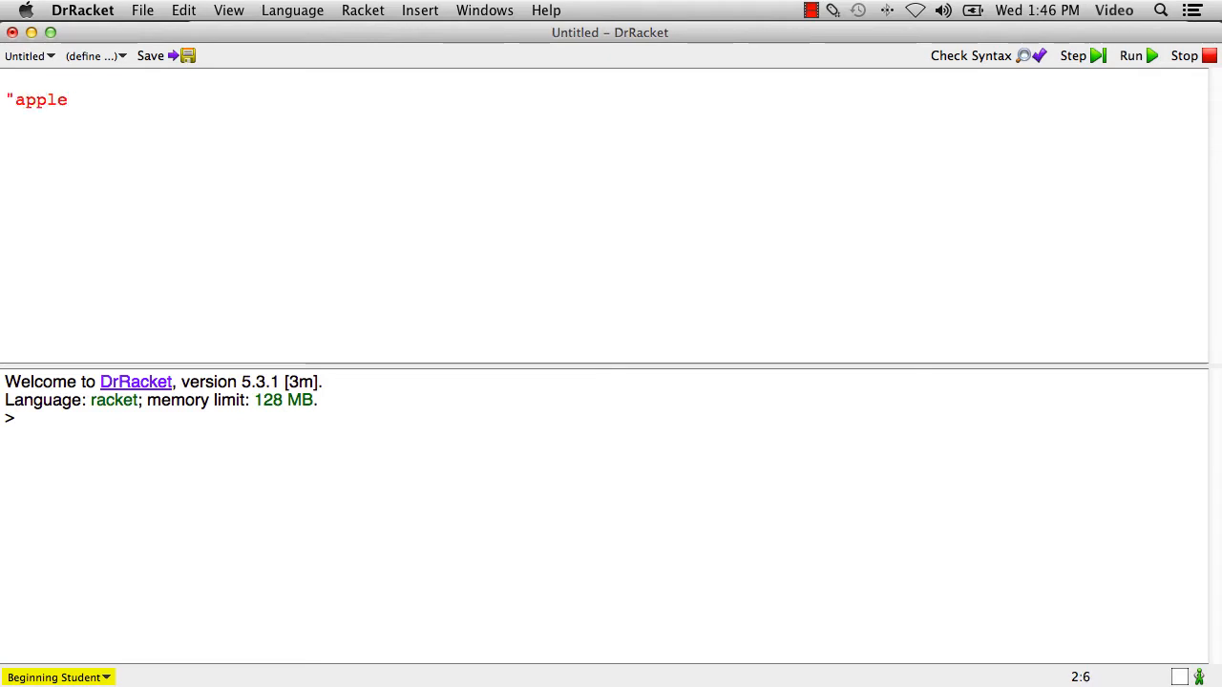
type("\"")
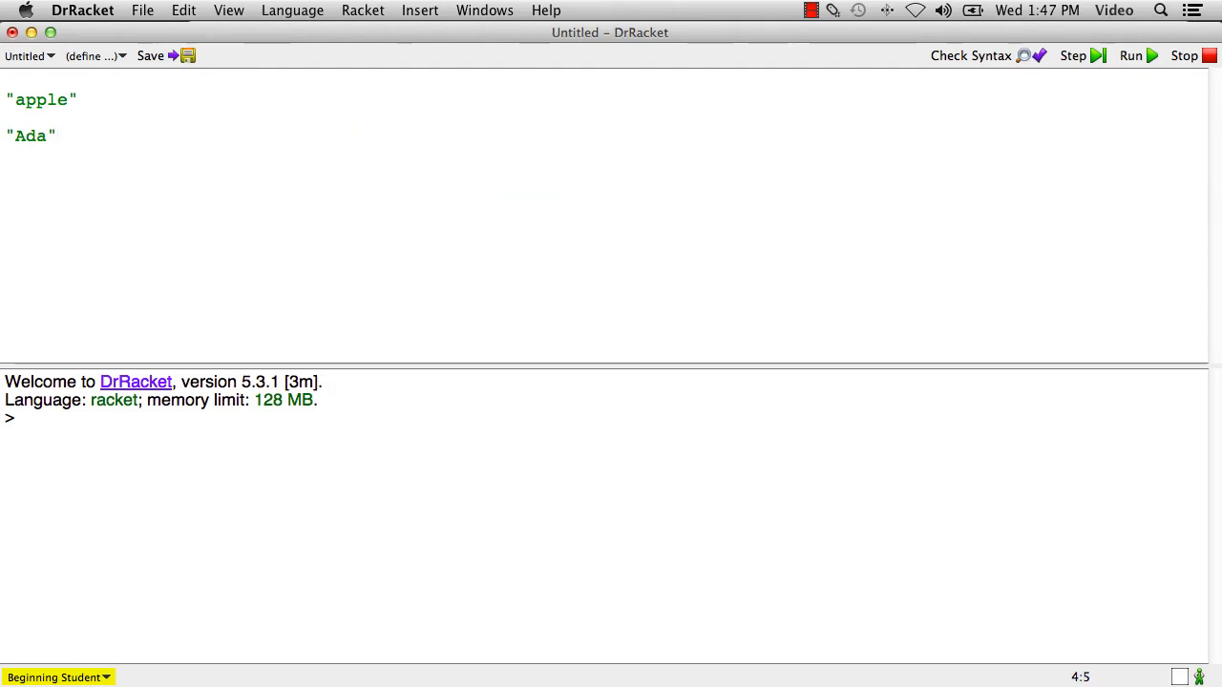
mouse_move(878, 228)
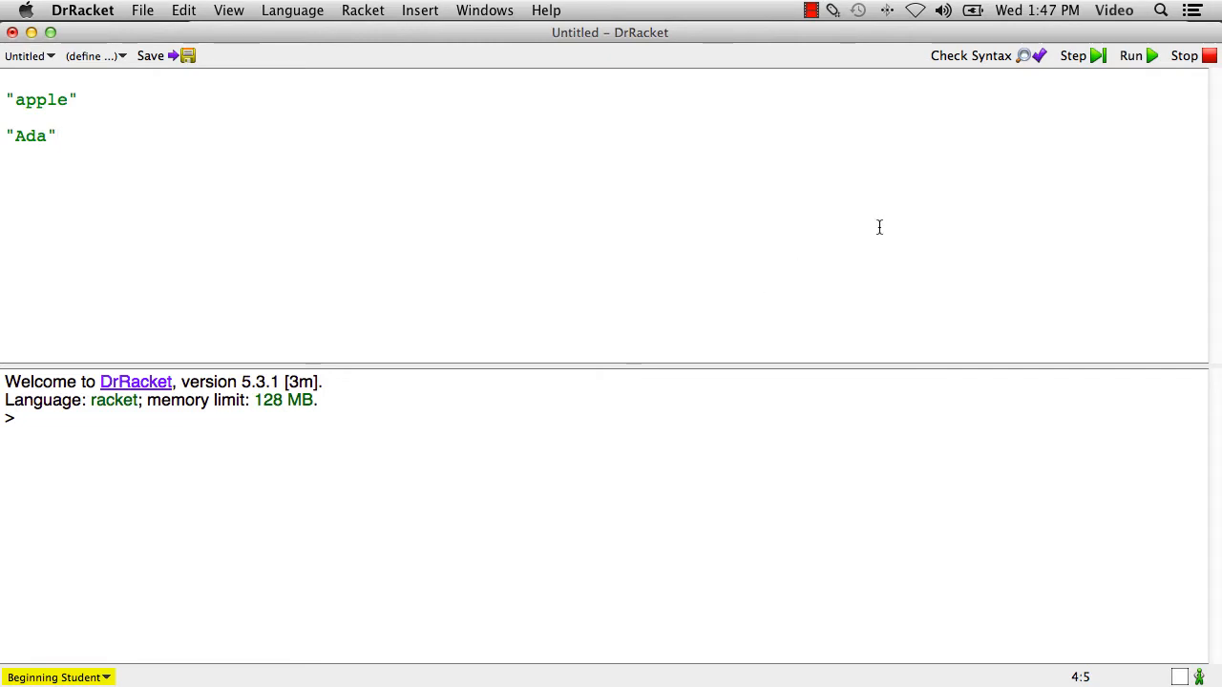
mouse_move(1161, 76)
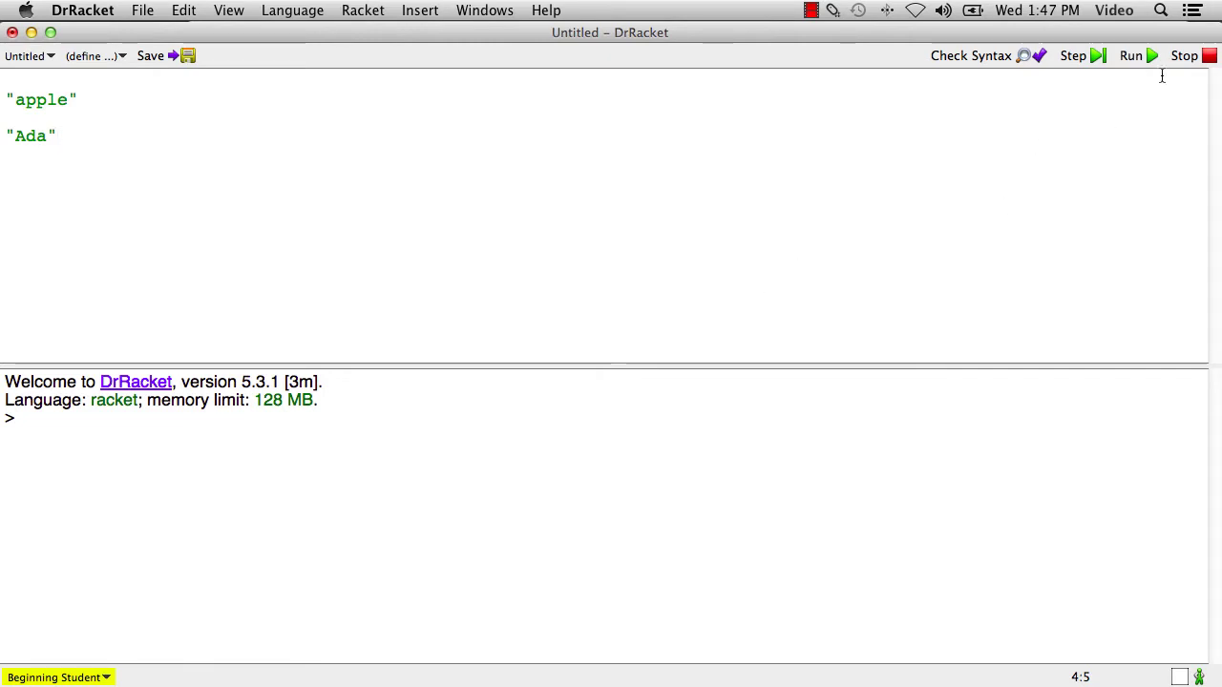
left_click(1131, 56)
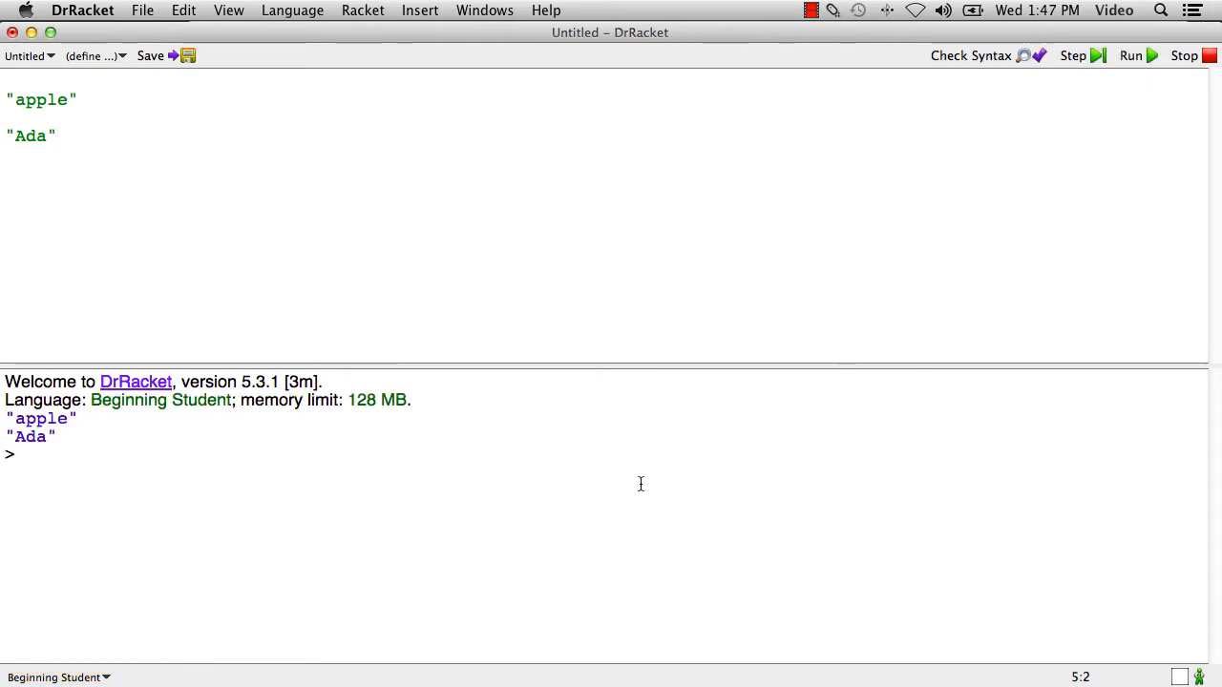
mouse_move(122, 606)
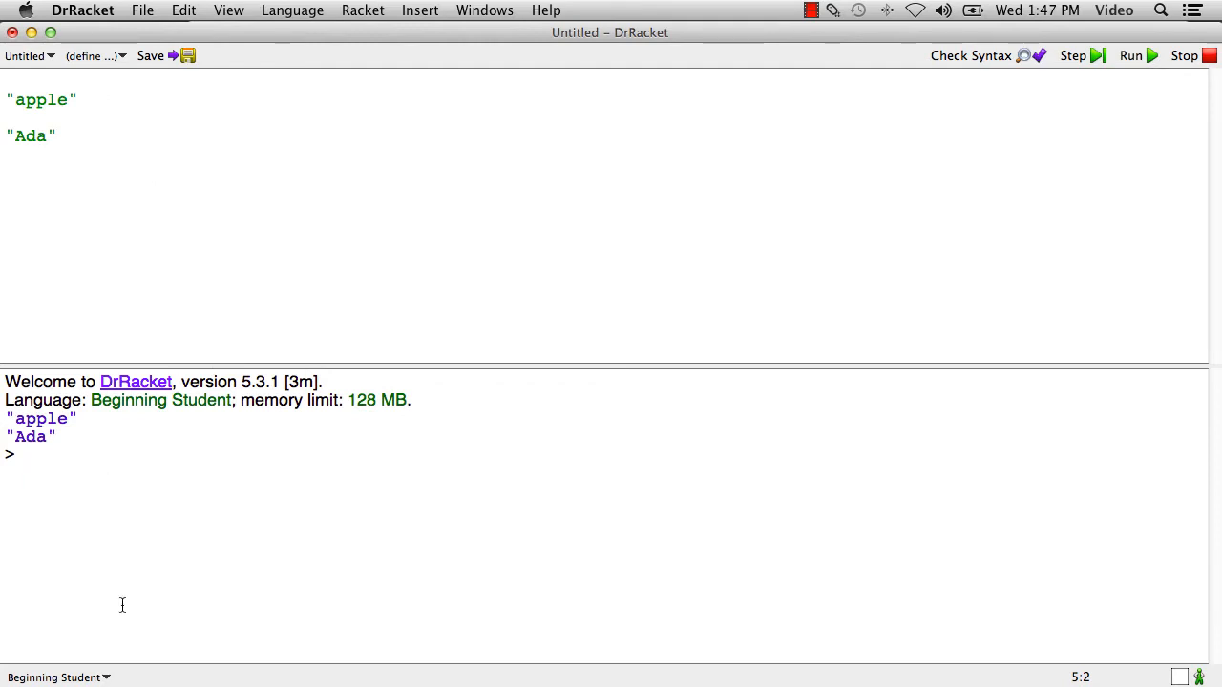
mouse_move(84, 437)
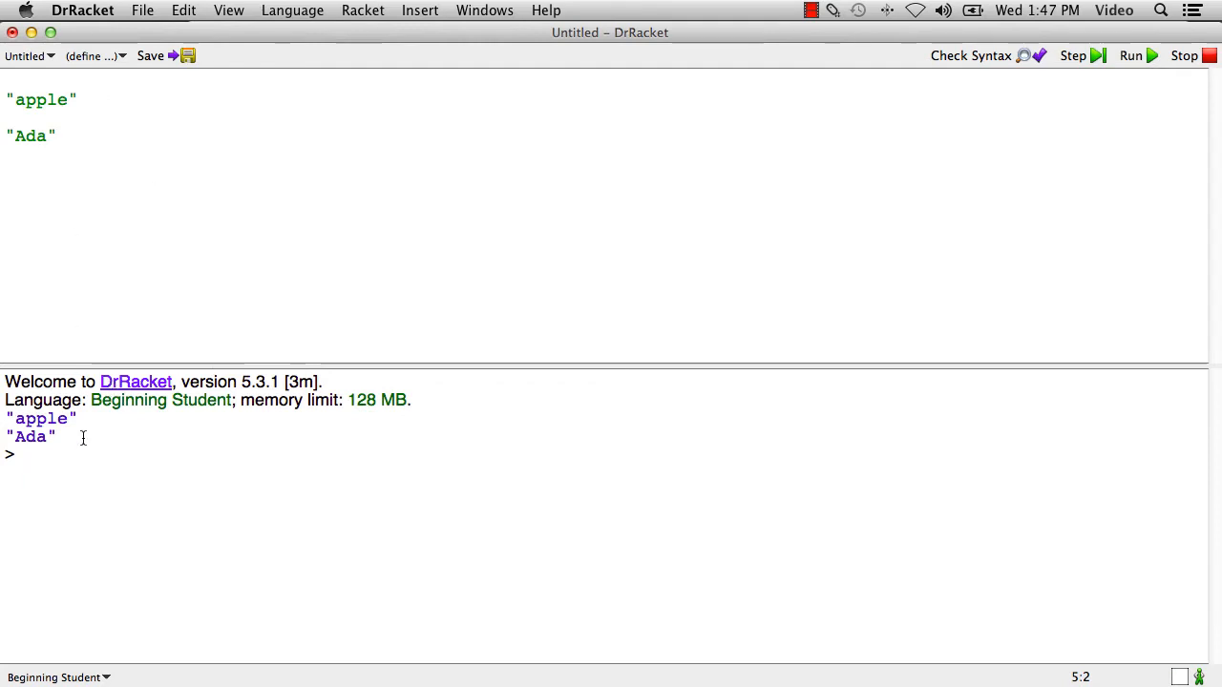
mouse_move(233, 164)
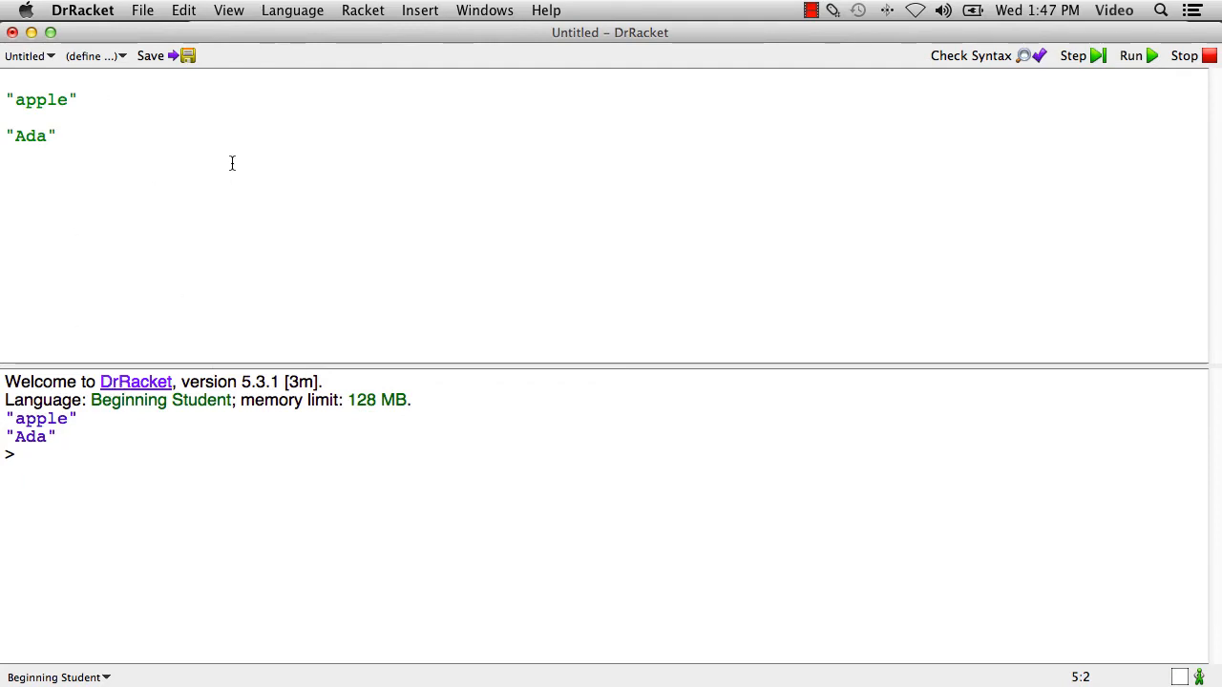
mouse_move(217, 139)
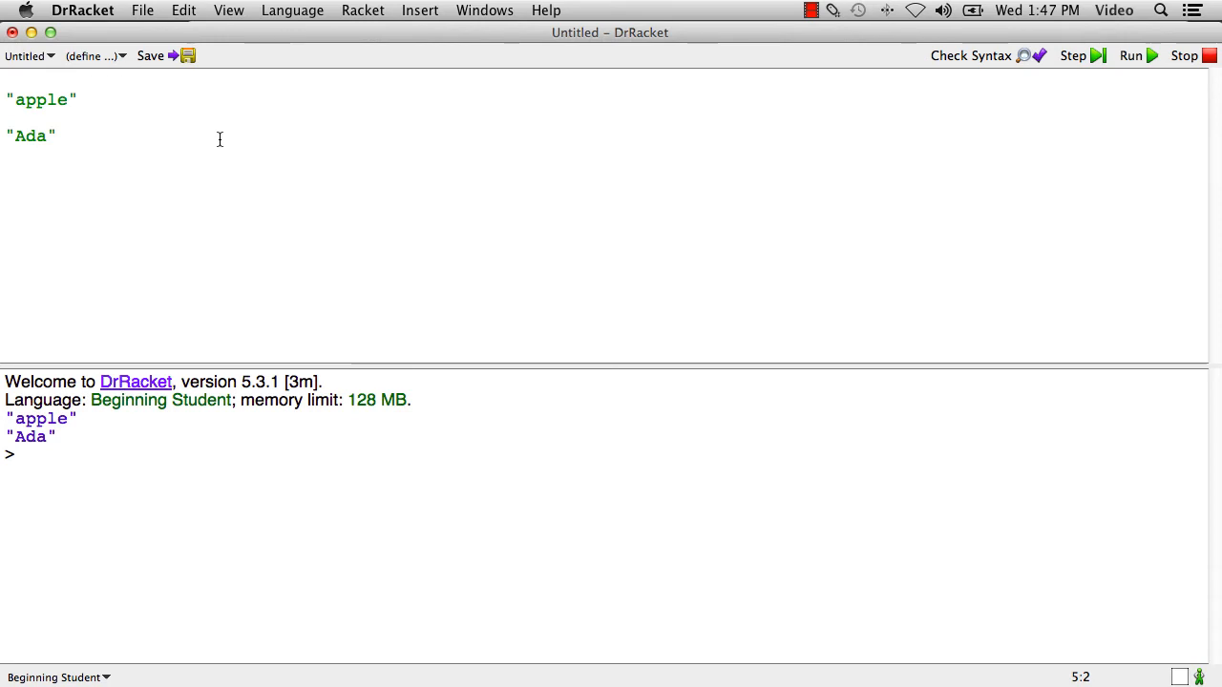
Wrap "Ada" in a string-append call with "Lovelace" and run to see the joined name.
left_click(57, 136)
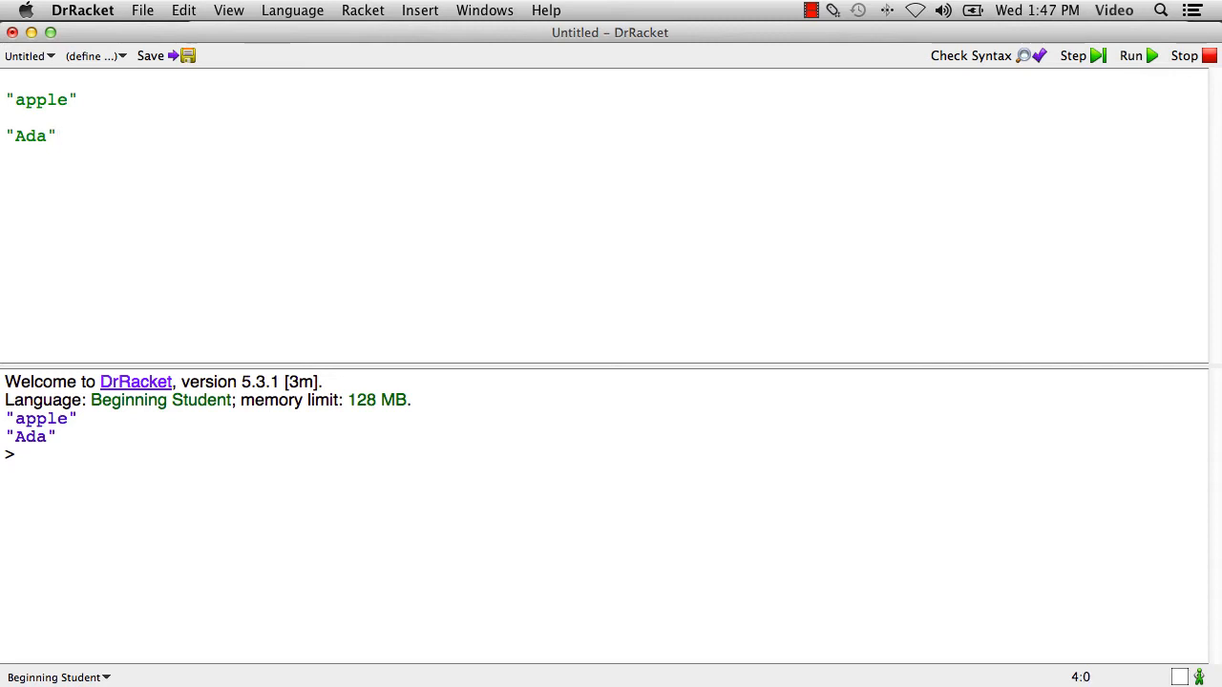
type("(strin")
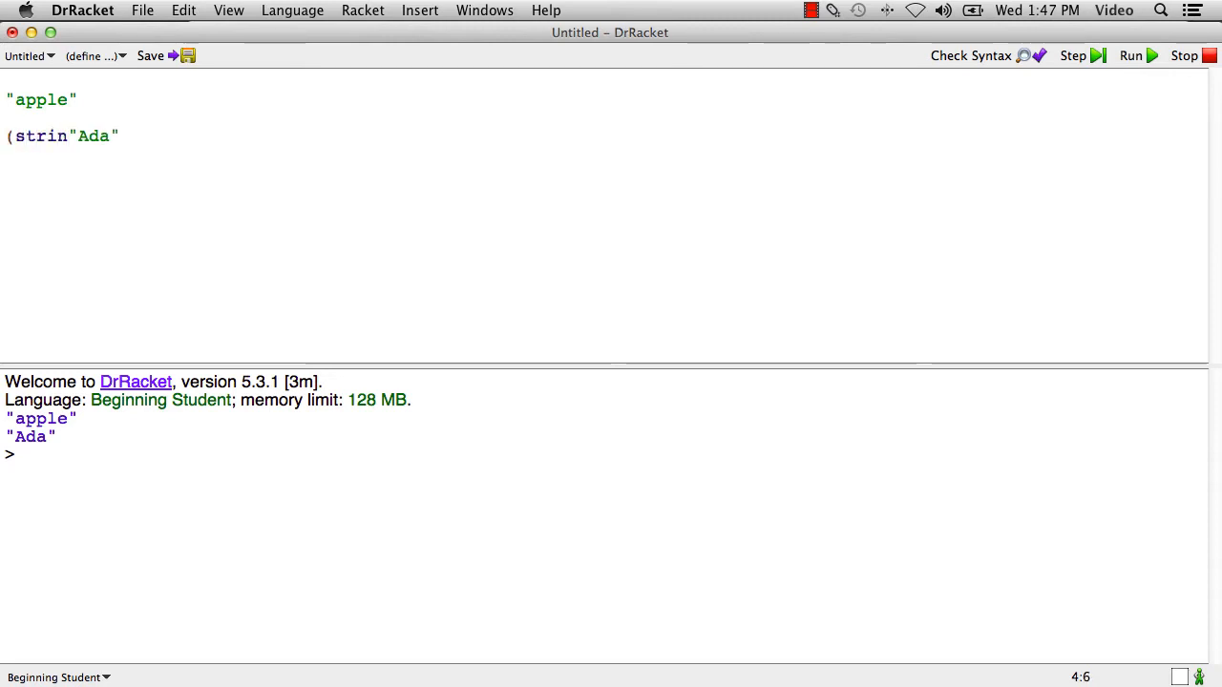
type("g")
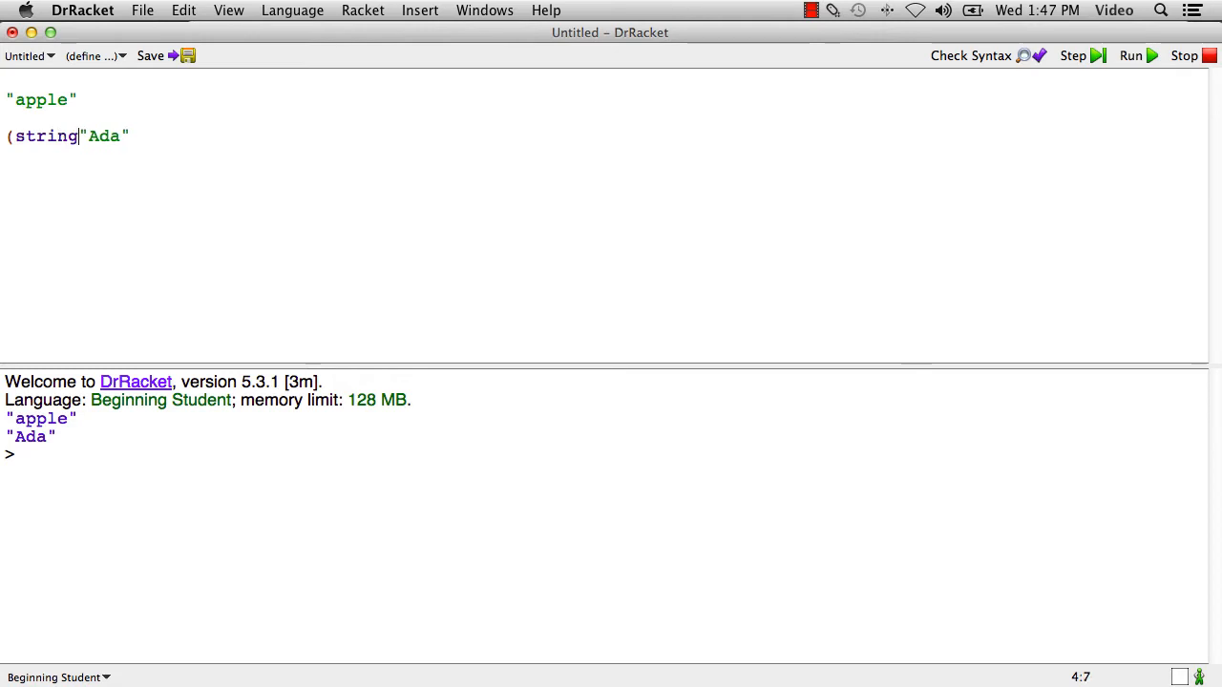
type("-appe")
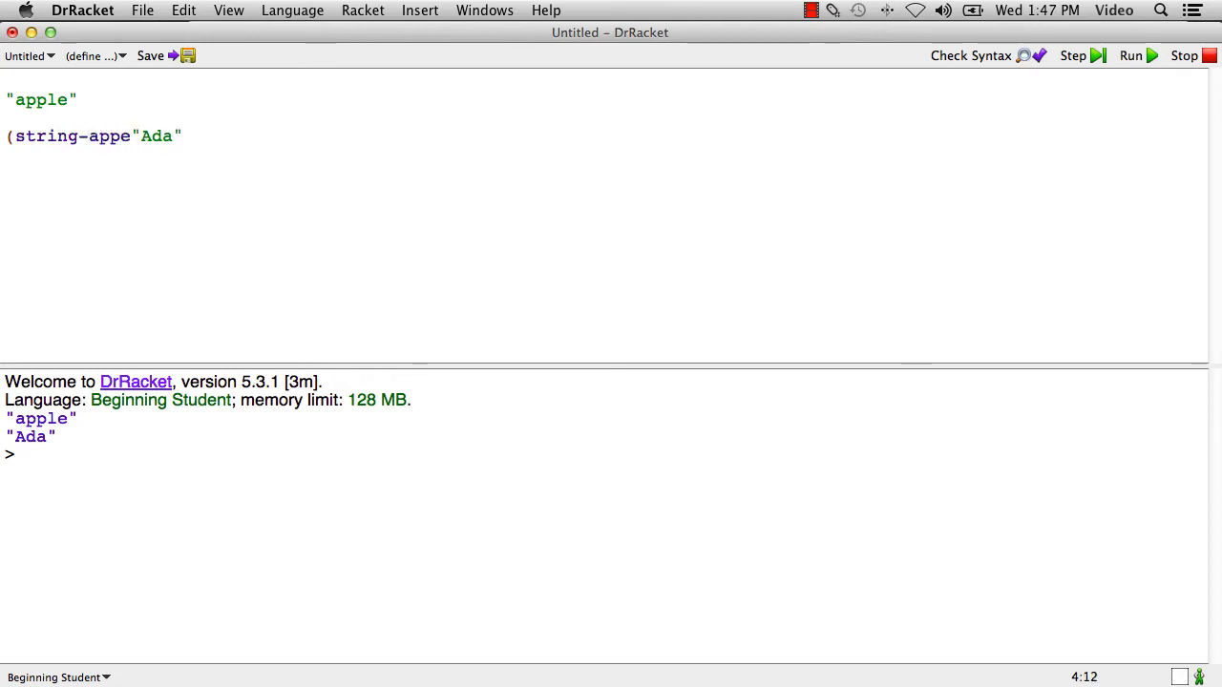
type("nd")
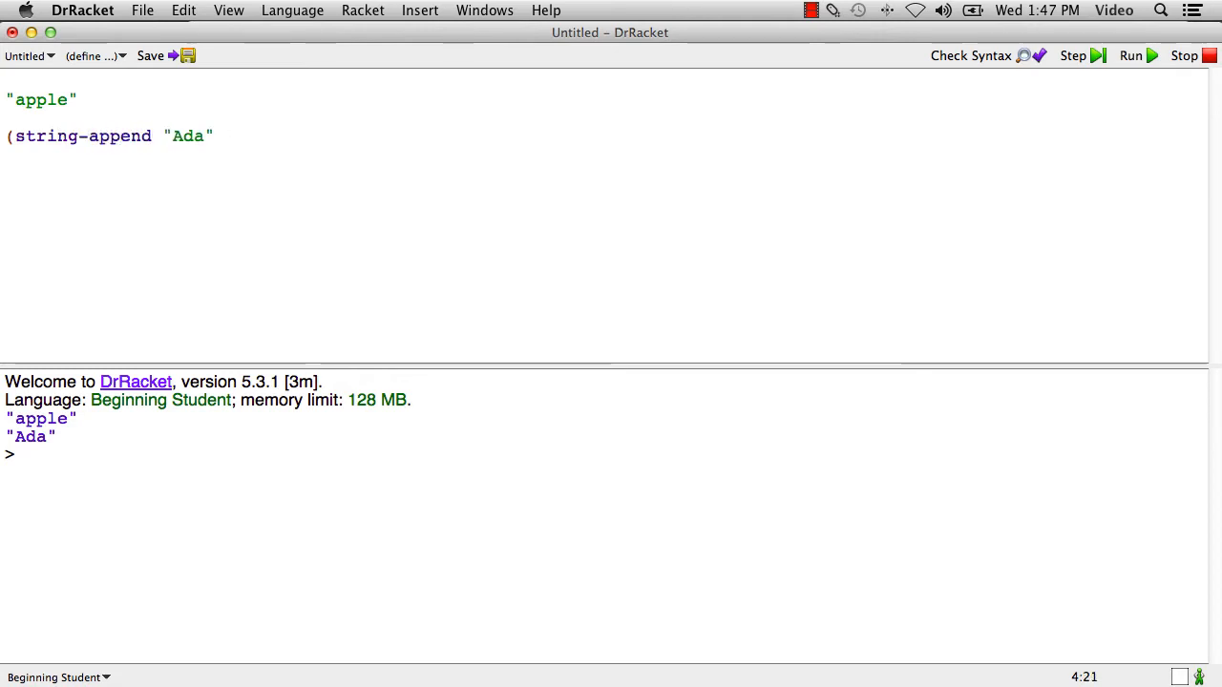
type("\"Lovelace\"")
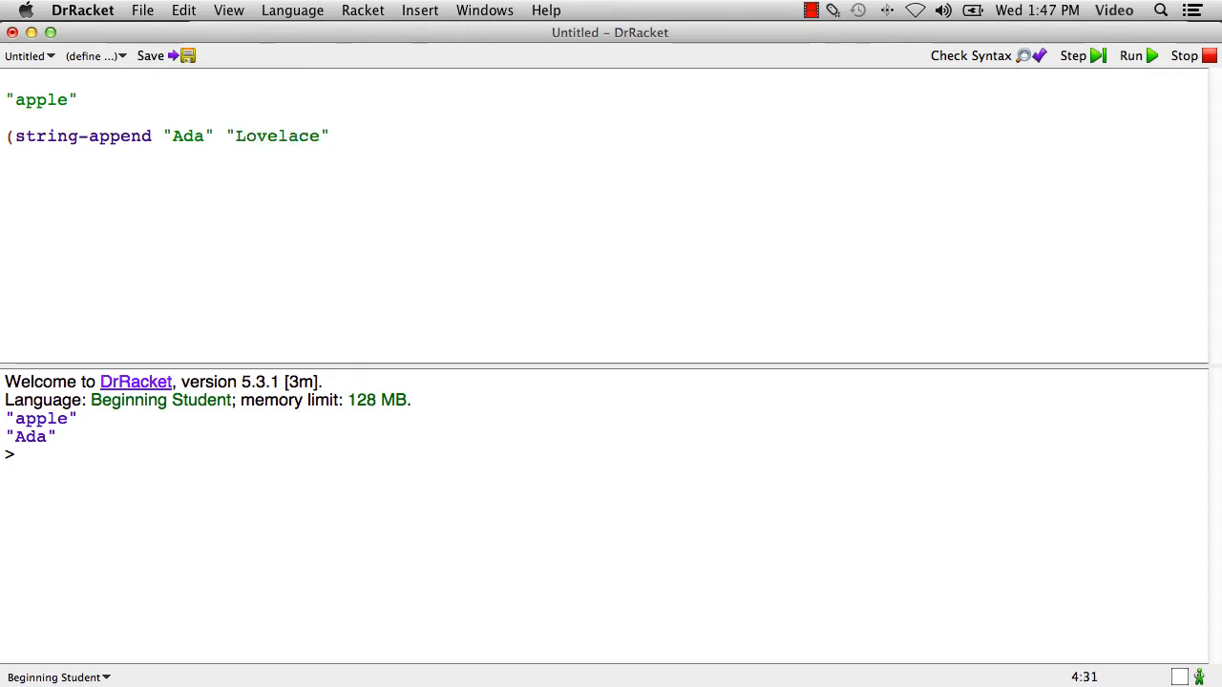
type(")")
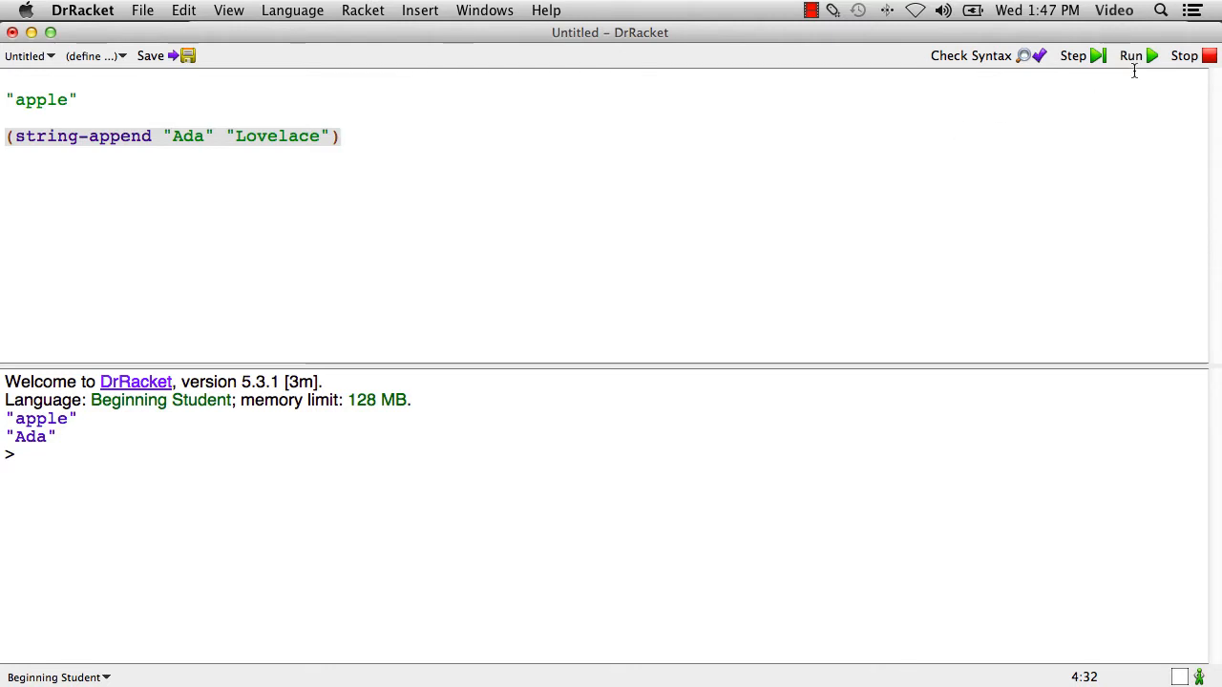
left_click(1131, 56)
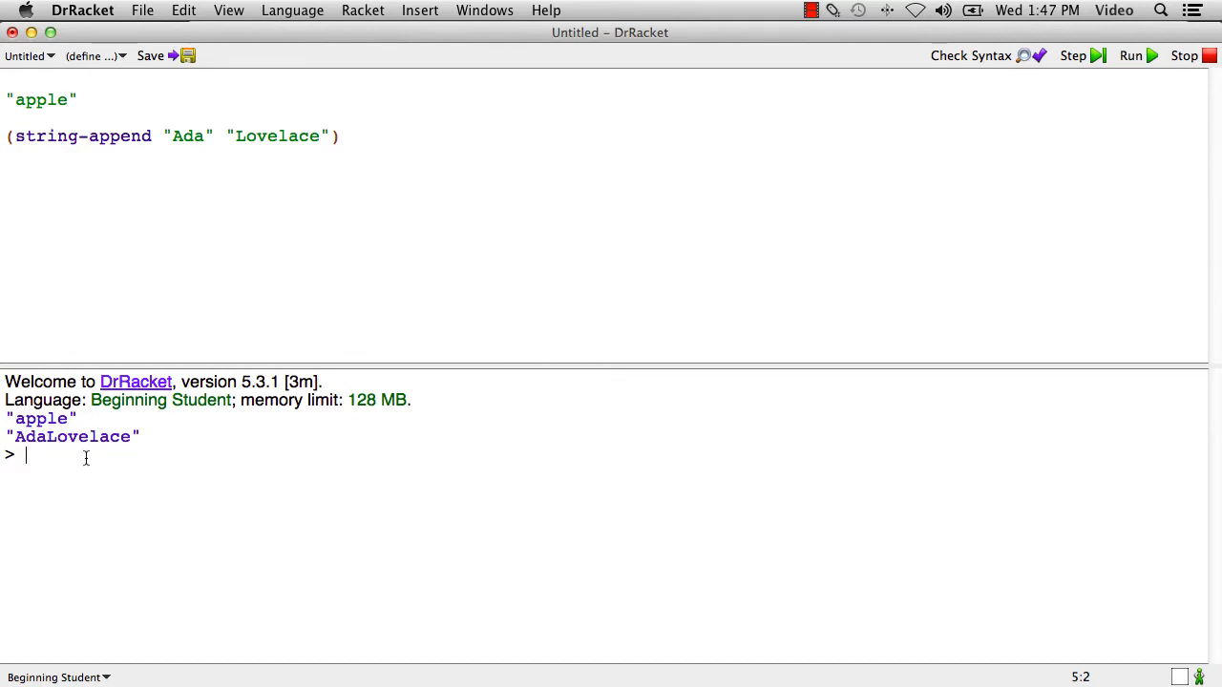
mouse_move(76, 481)
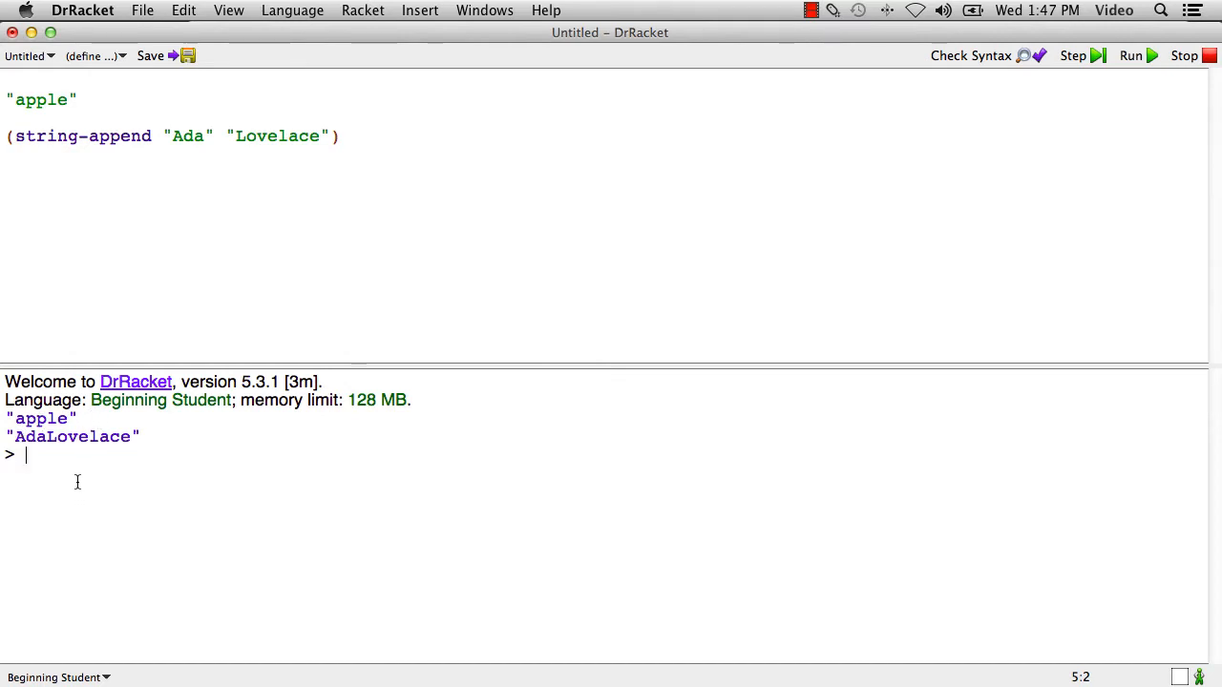
mouse_move(202, 160)
type(" \" \"")
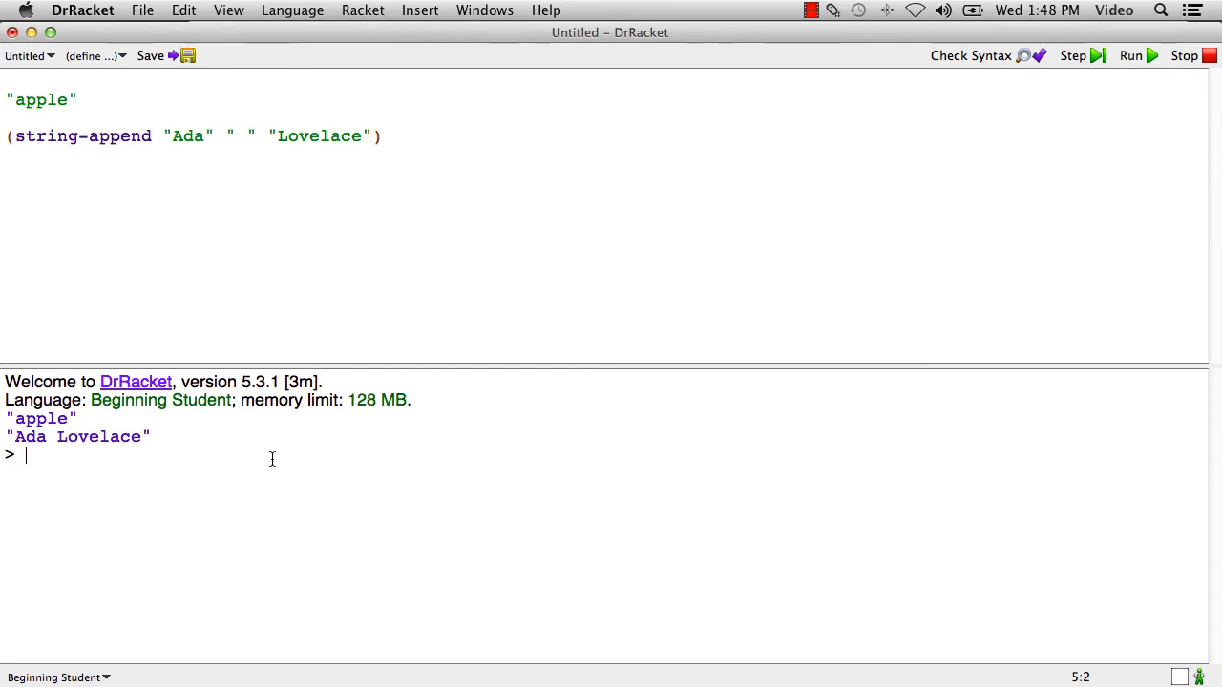
mouse_move(218, 437)
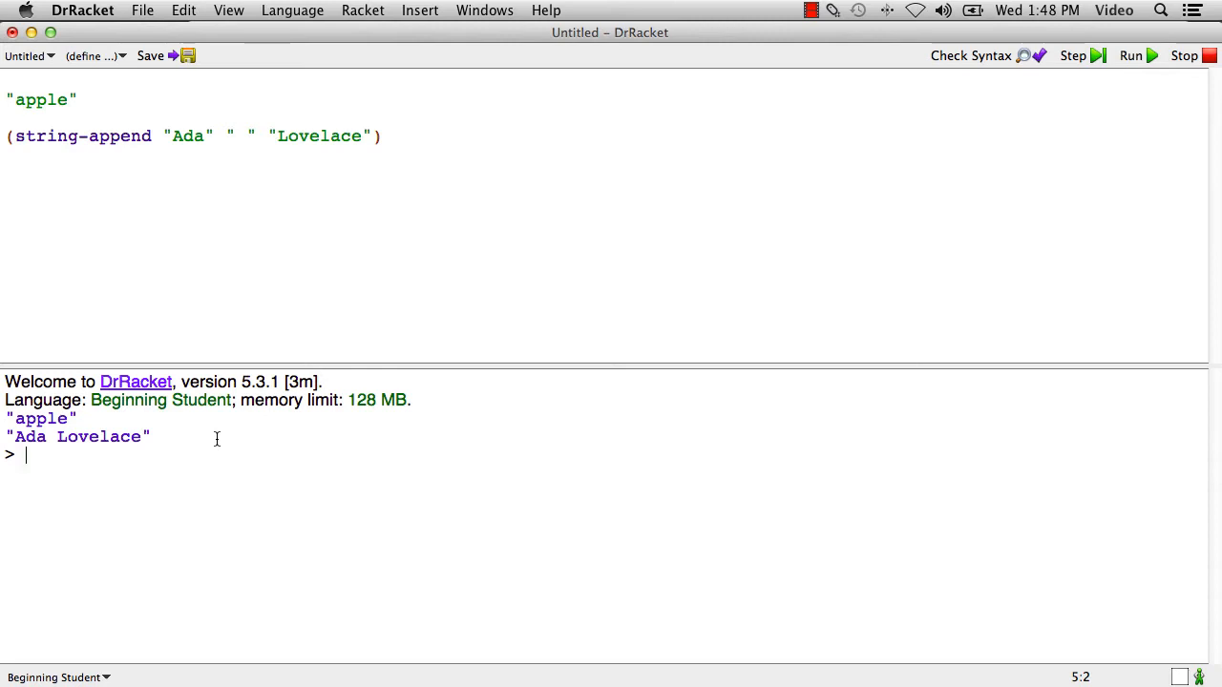
mouse_move(451, 142)
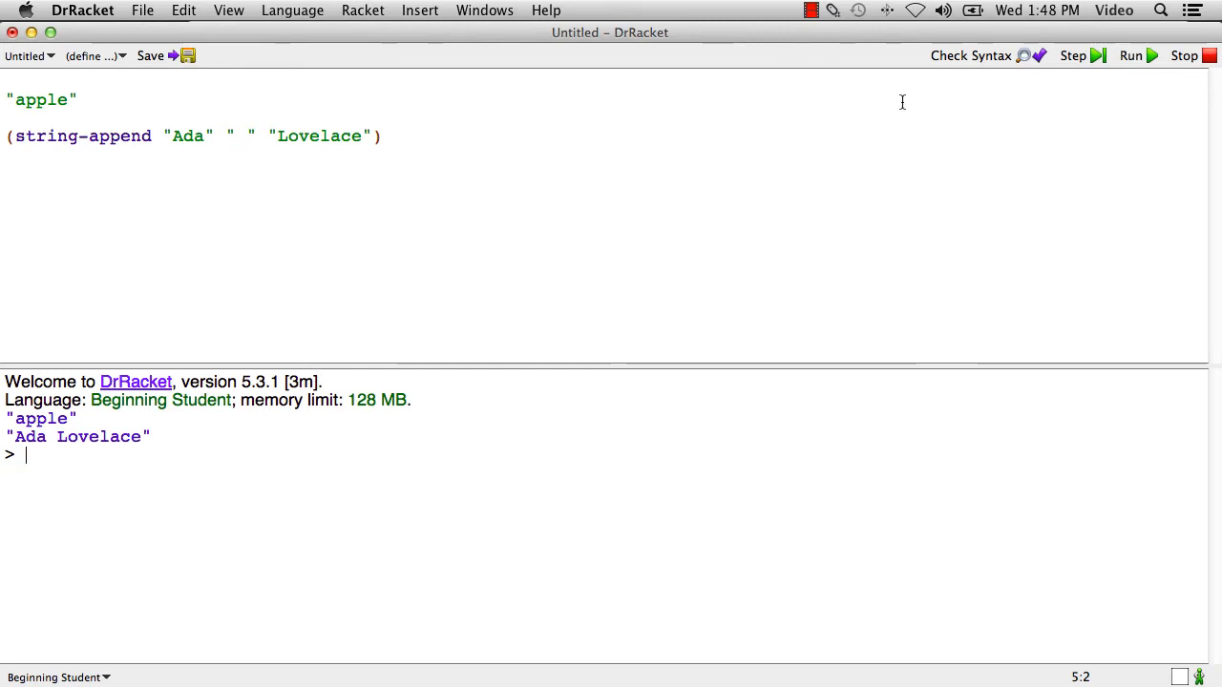
mouse_move(722, 134)
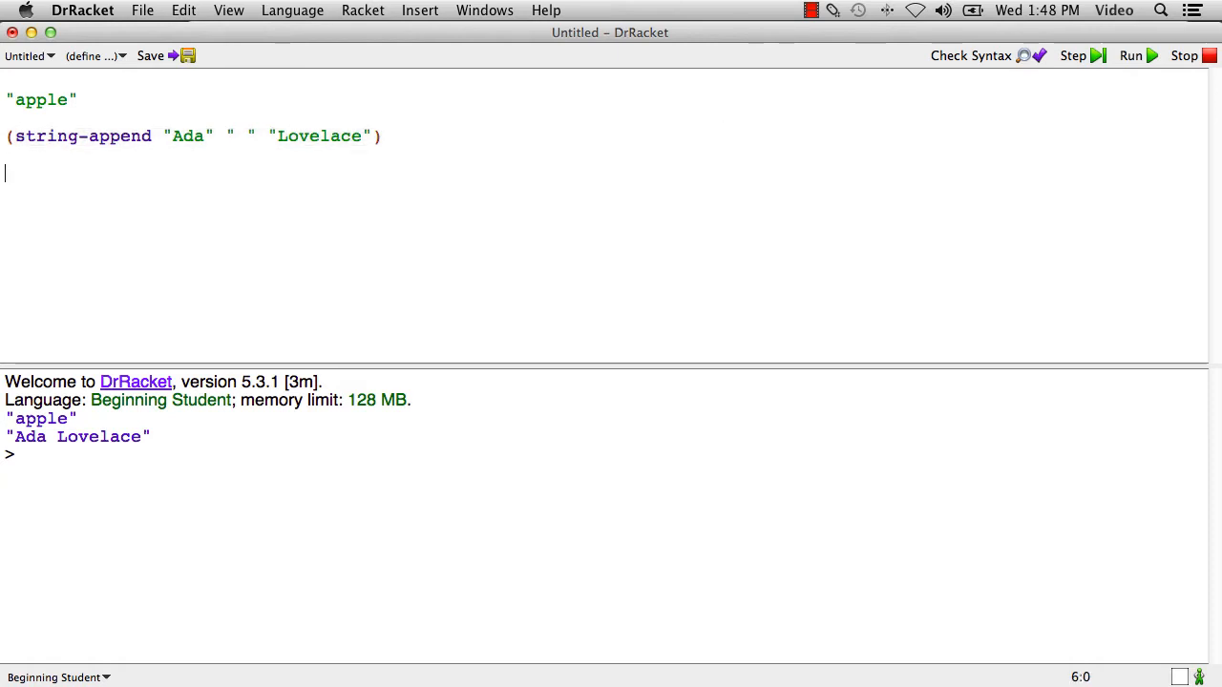
Enter the quoted string "123" inside parentheses and run to see the result.
type("\"123\"")
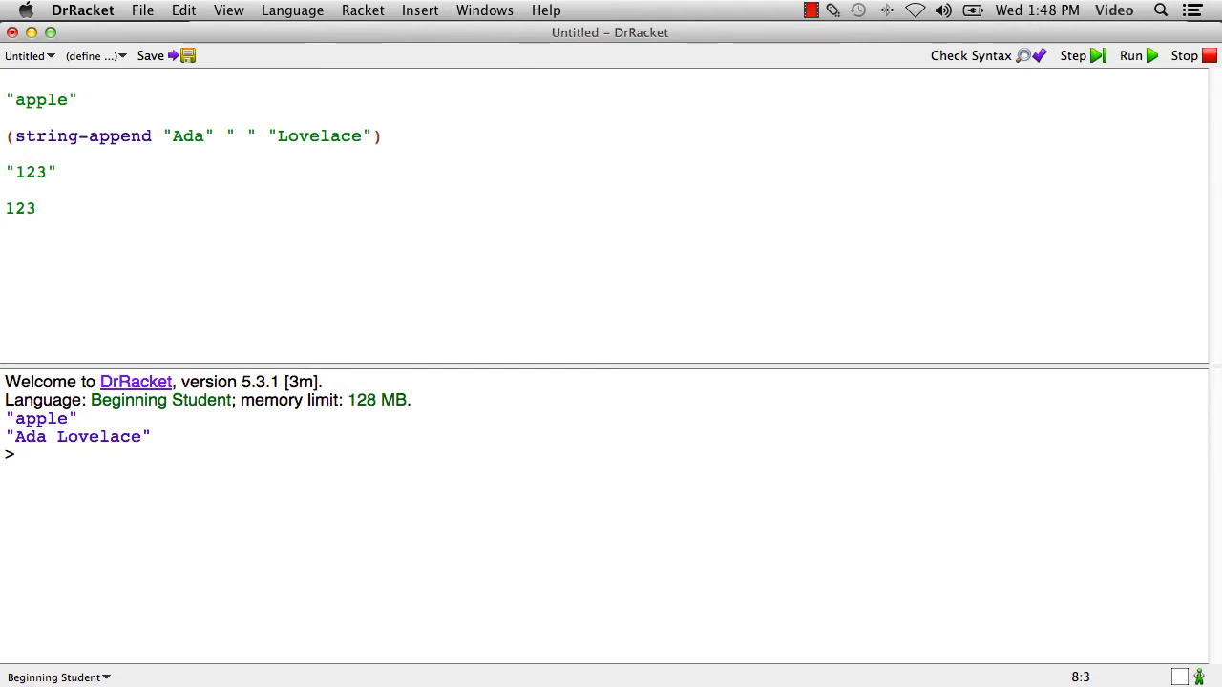
left_click(34, 172)
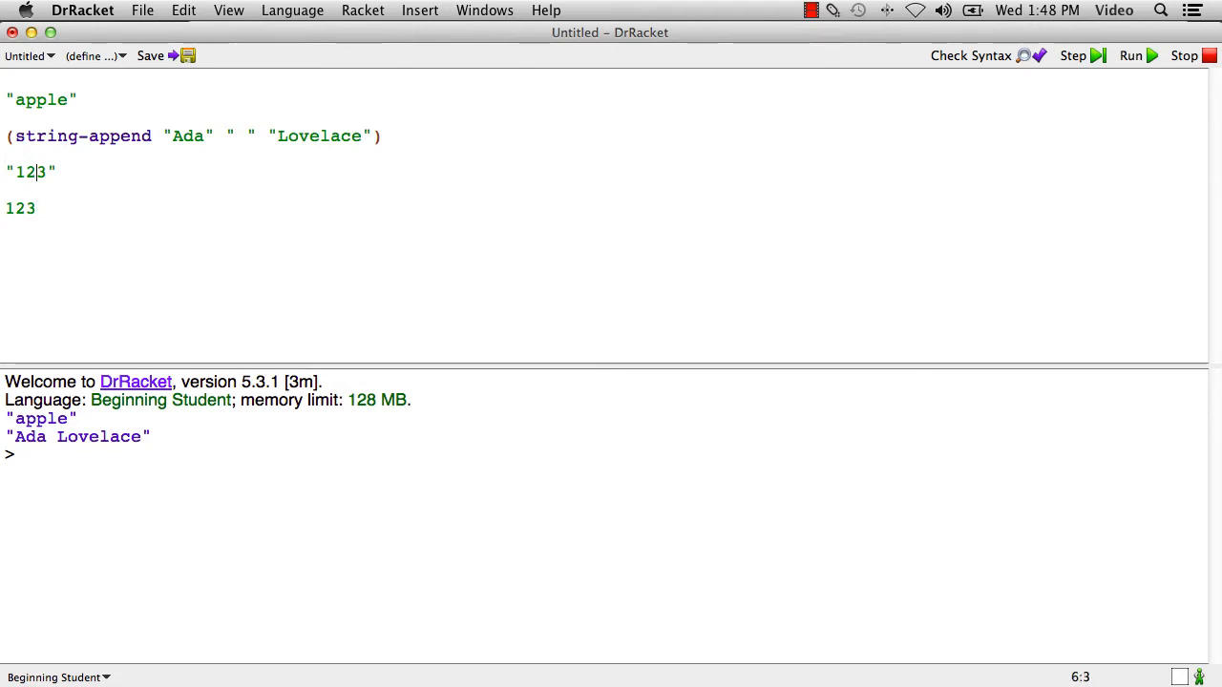
type("(+ 1")
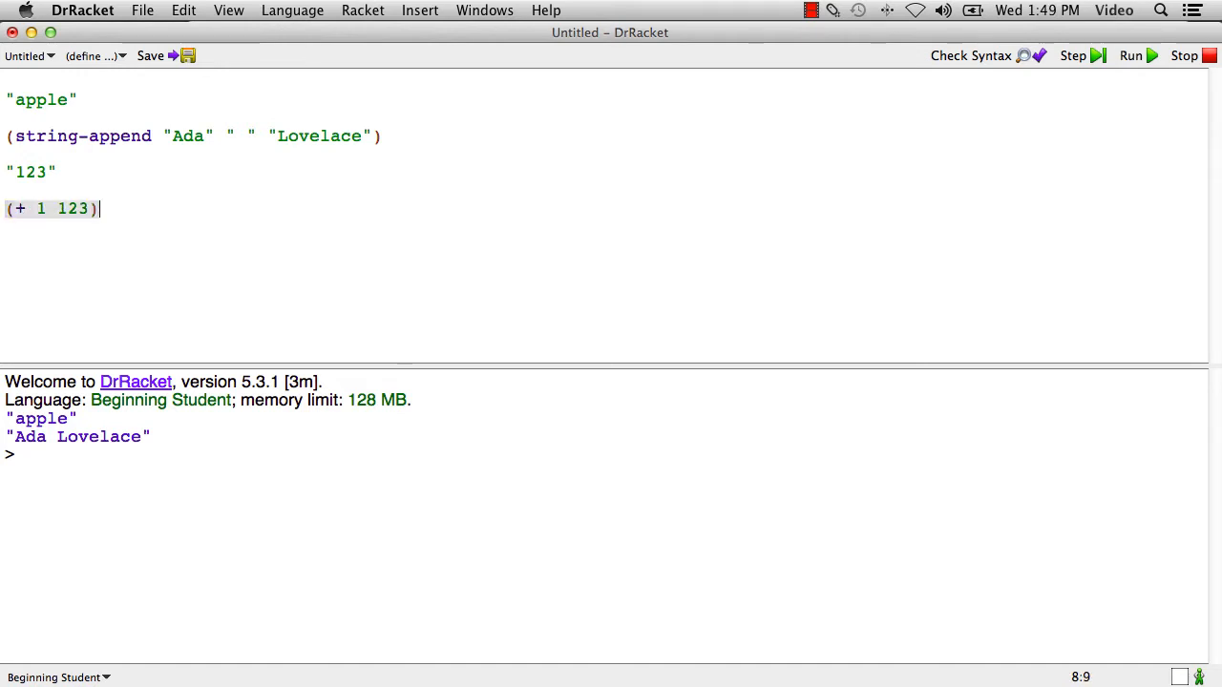
left_click(1130, 55)
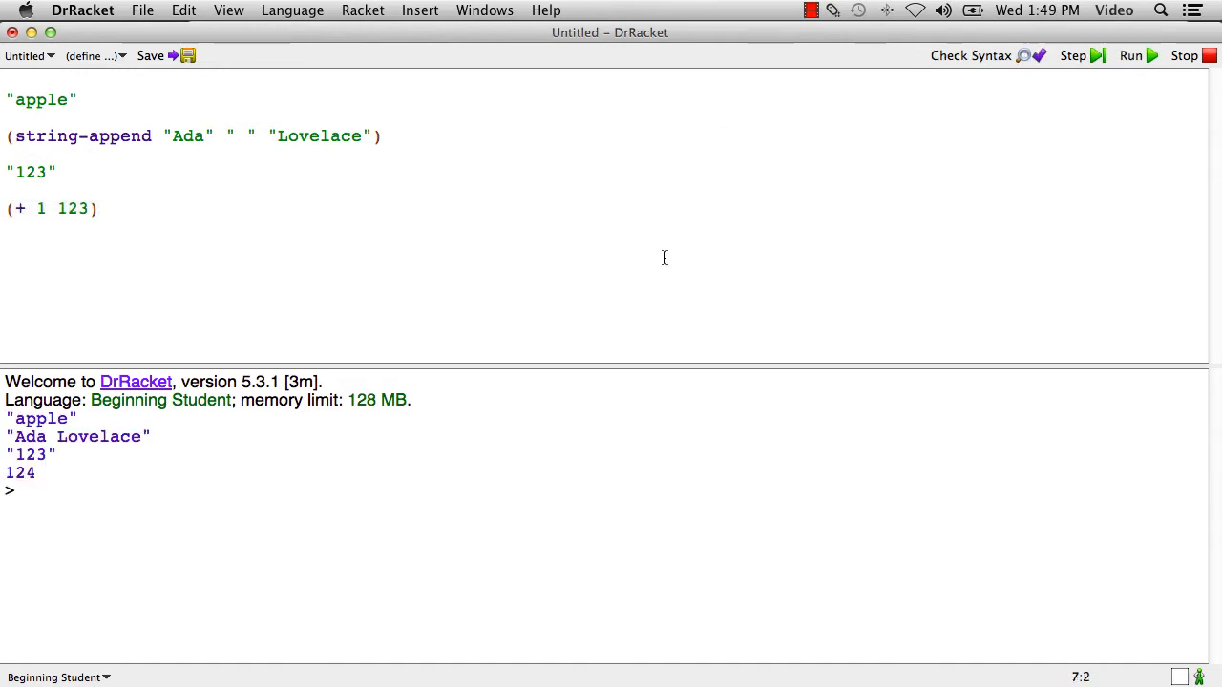
mouse_move(122, 214)
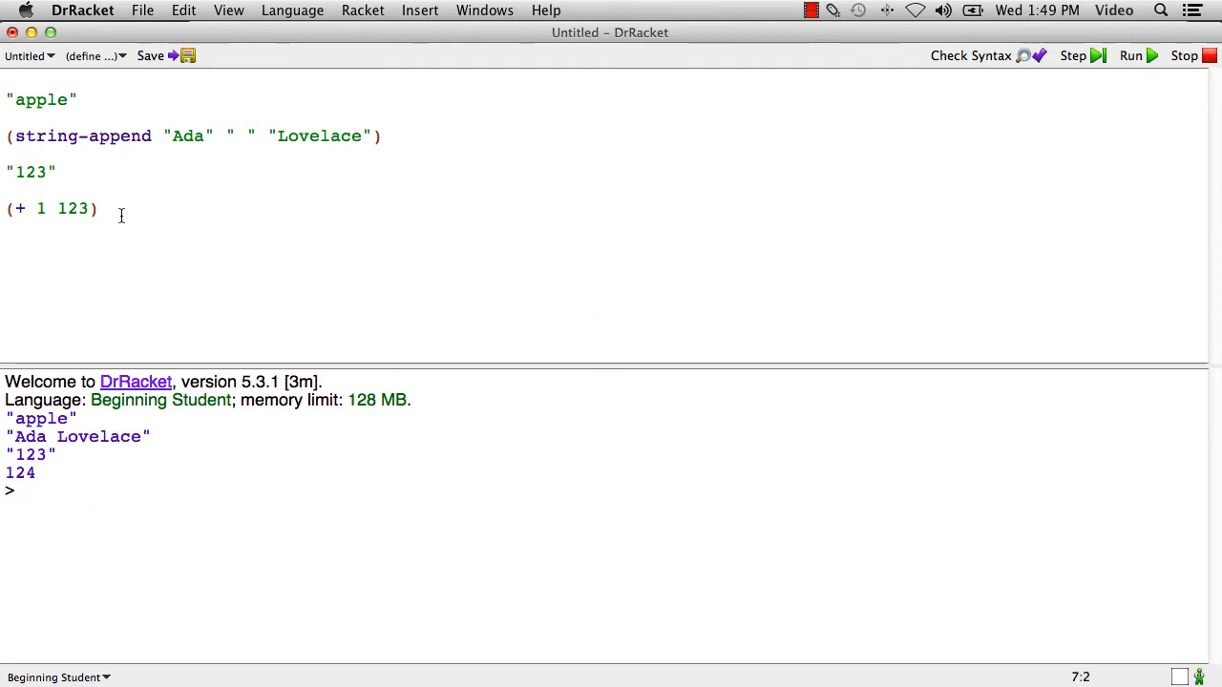
Turn the line into (+ 1 "123") and run to reveal the type error.
left_click(99, 172)
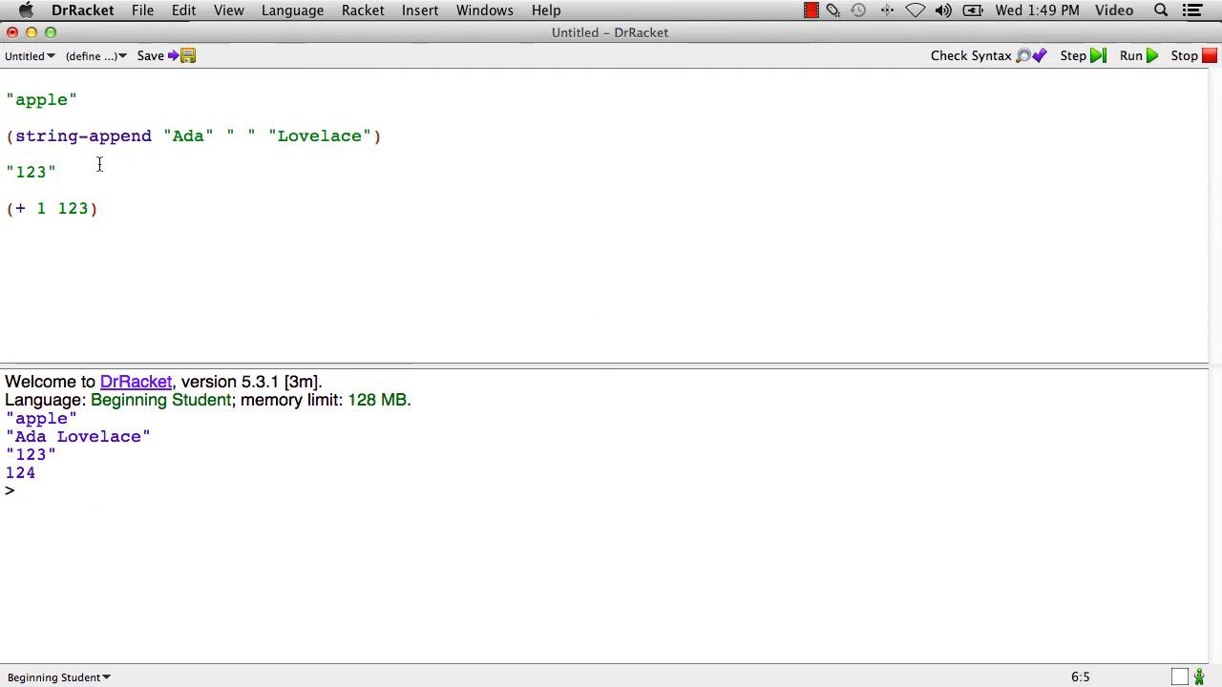
type("(+")
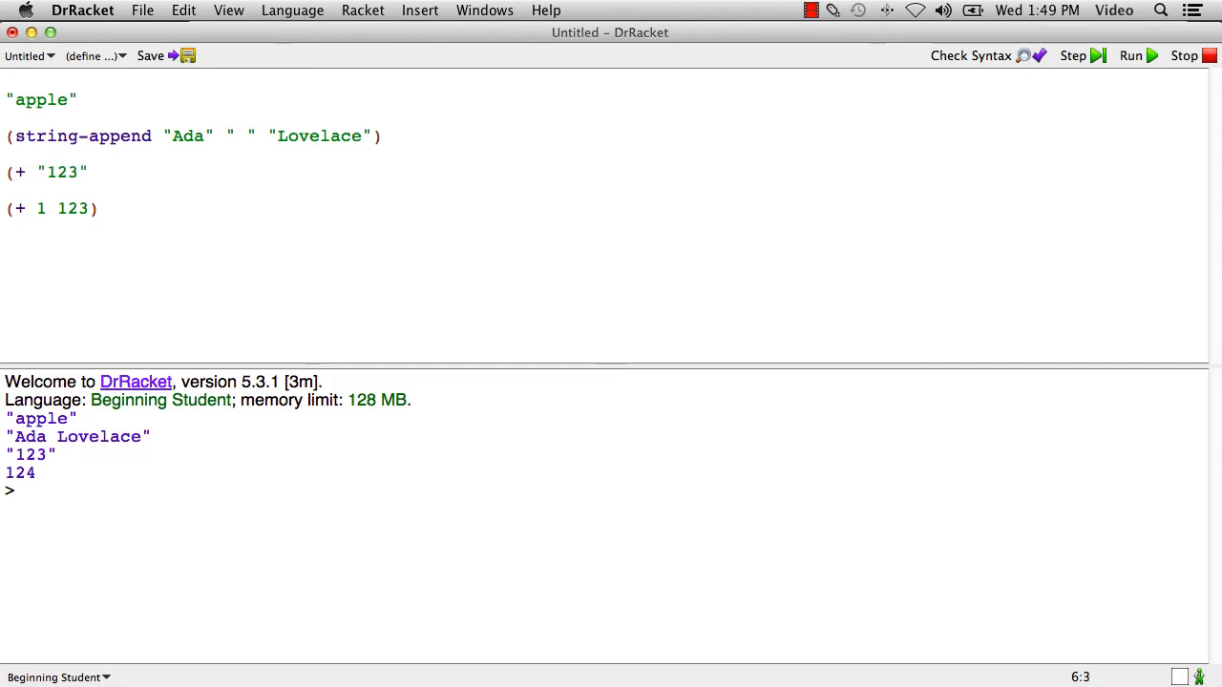
type("1")
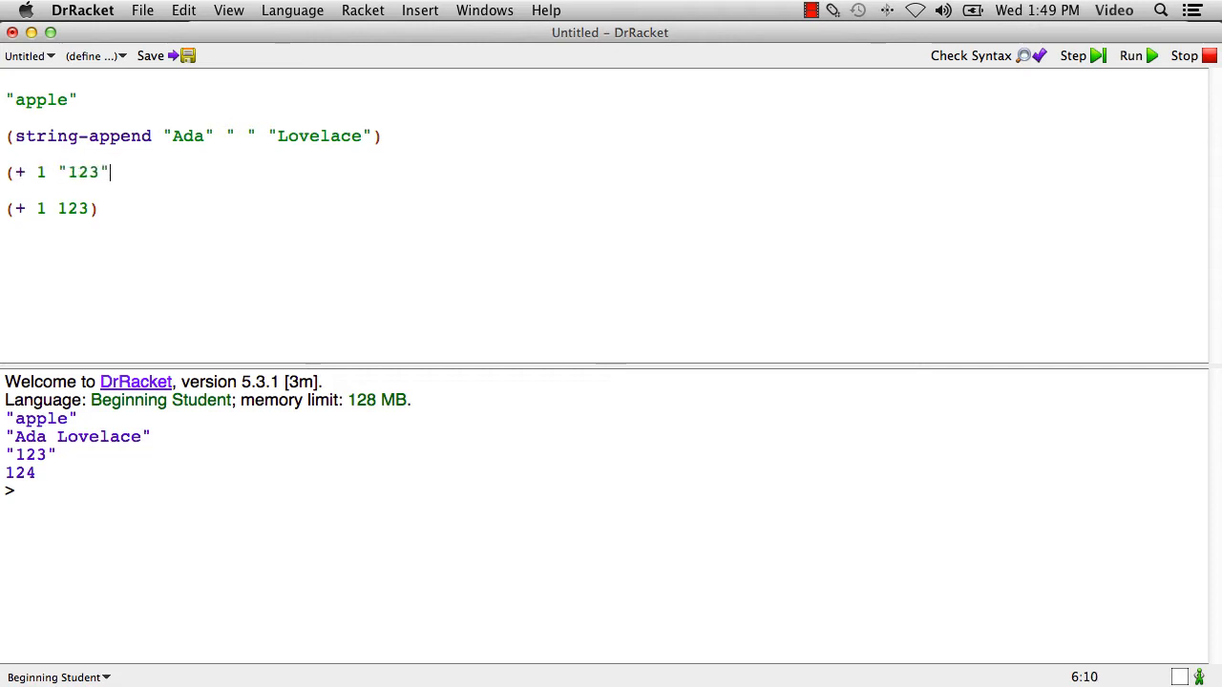
type(")")
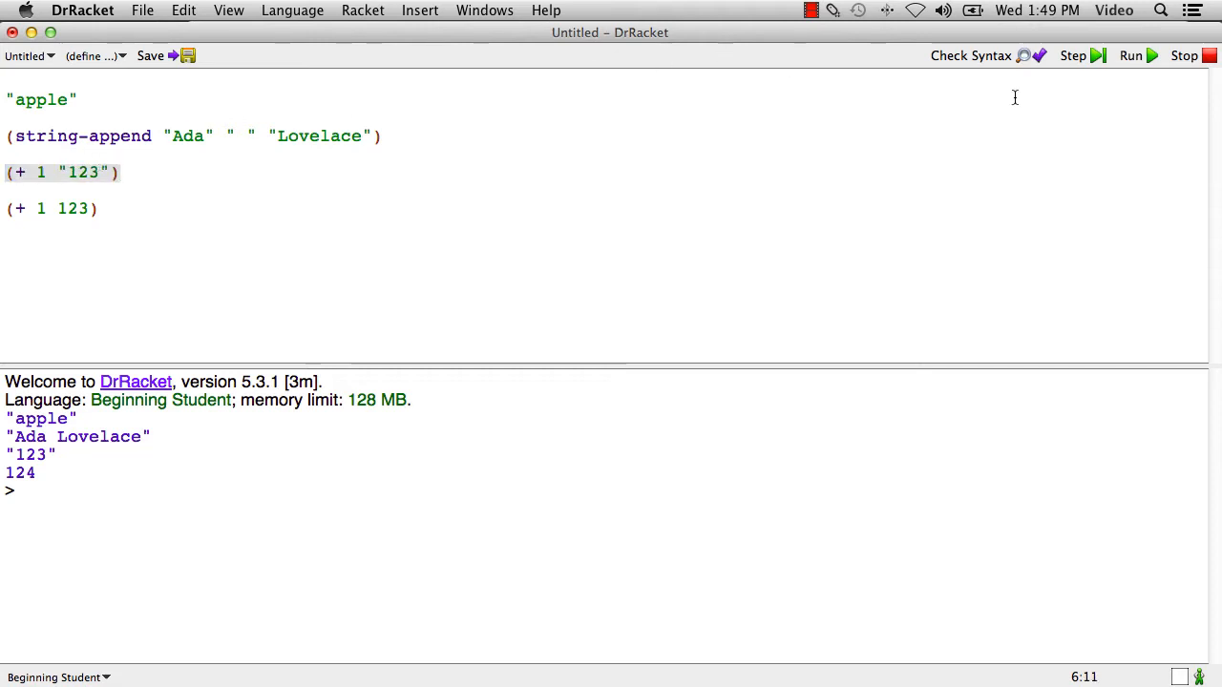
left_click(1130, 56)
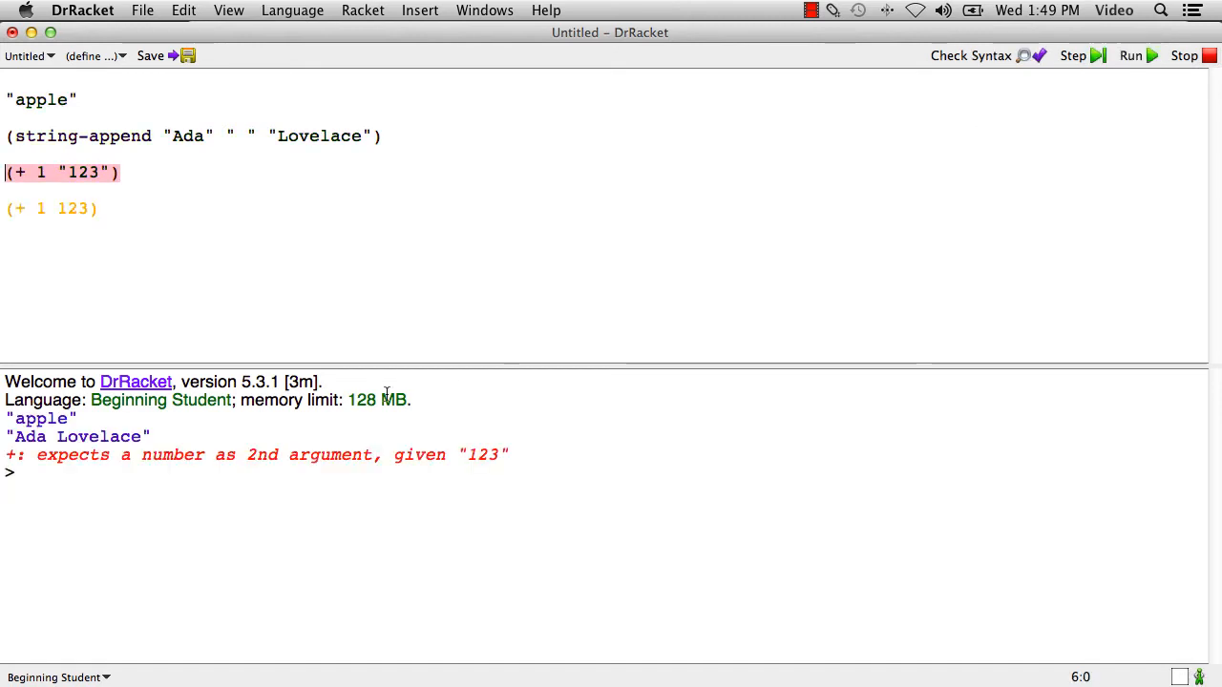
mouse_move(340, 474)
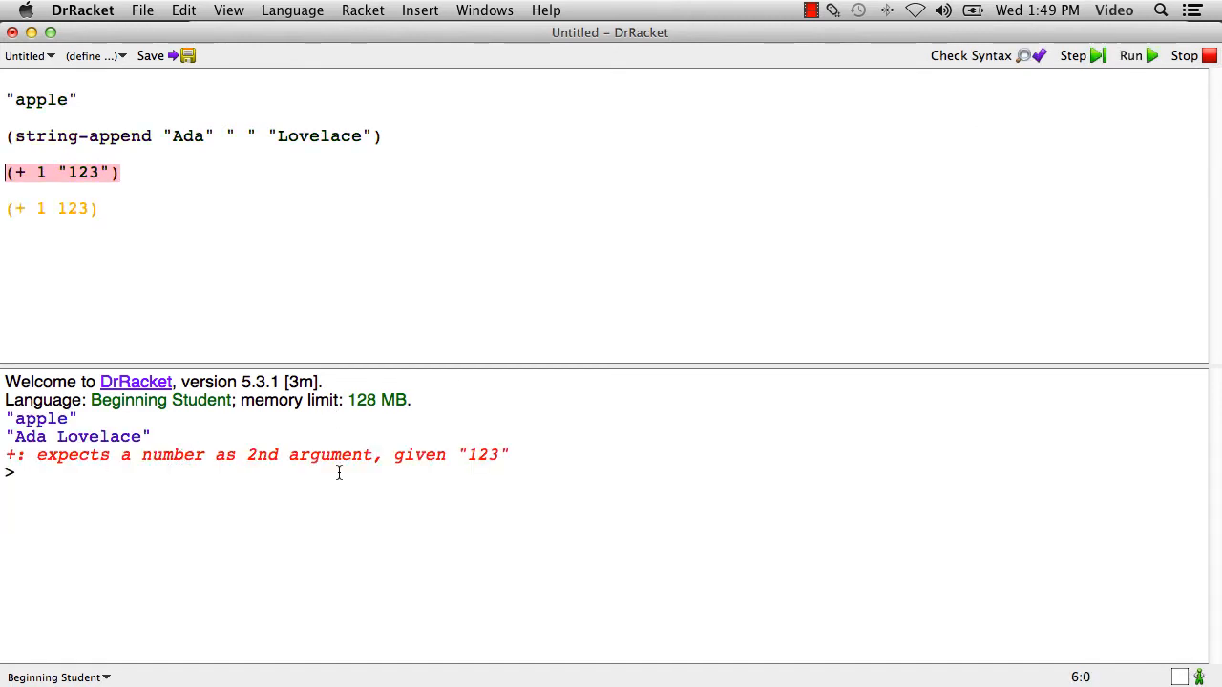
mouse_move(527, 454)
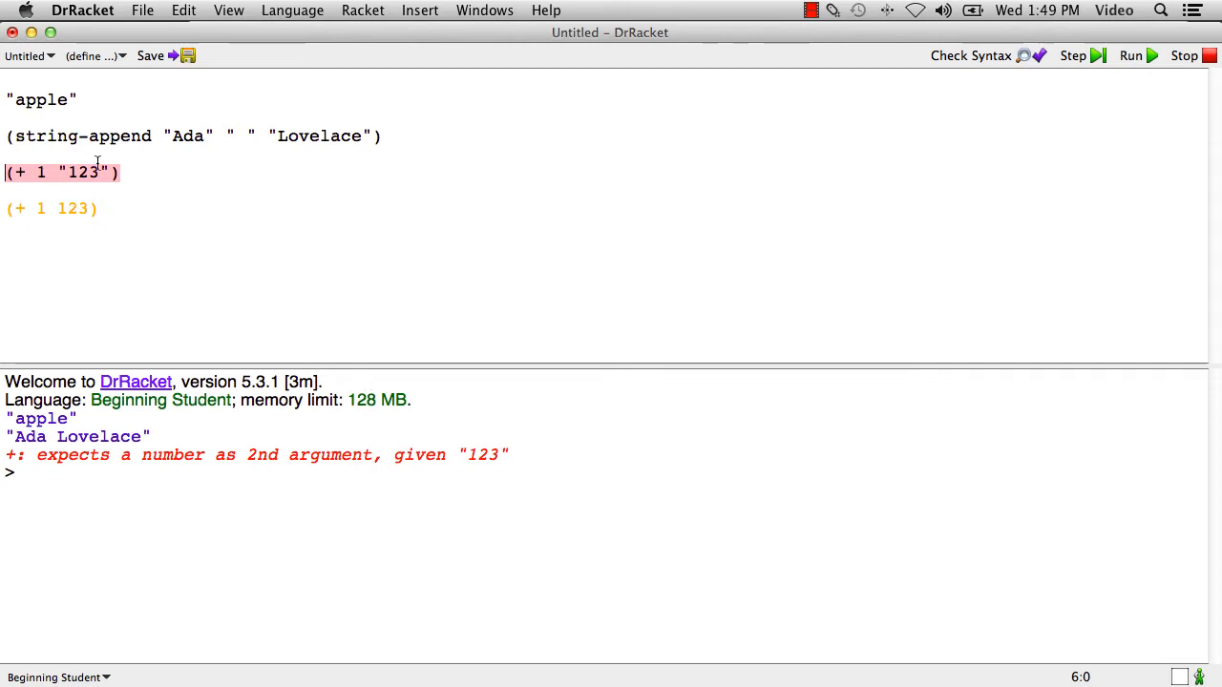
mouse_move(168, 172)
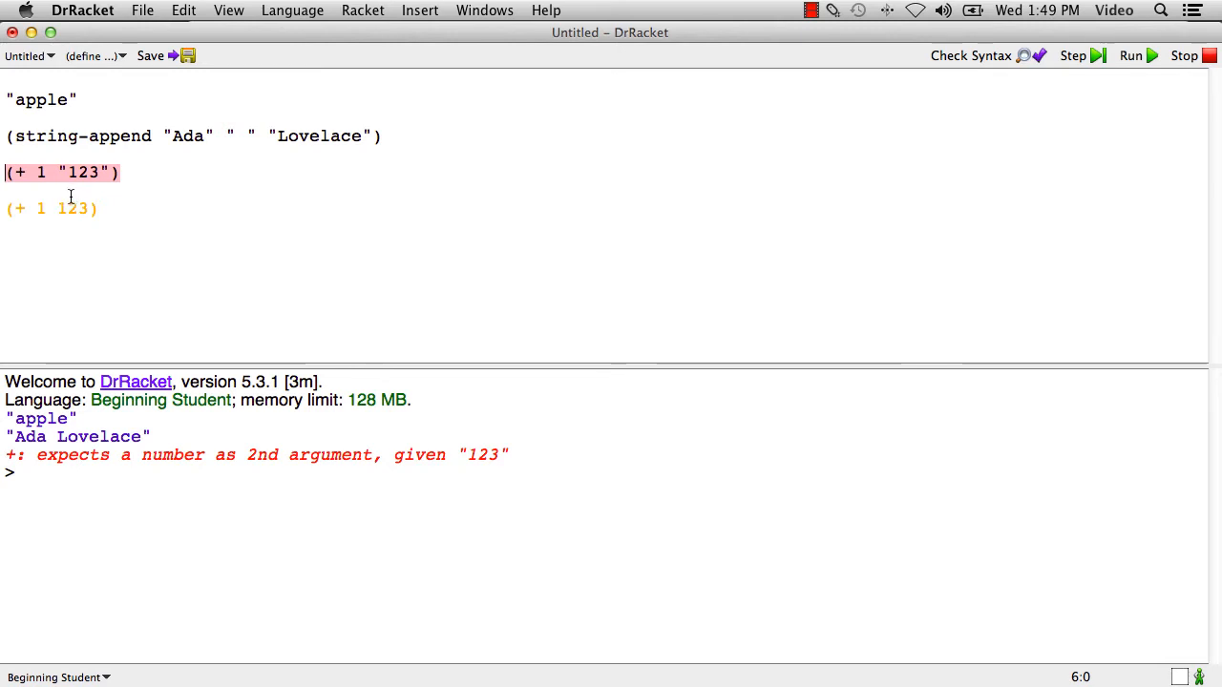
Remove the quotes around 123 so the addition uses numbers and run to print 124.
left_click(68, 172)
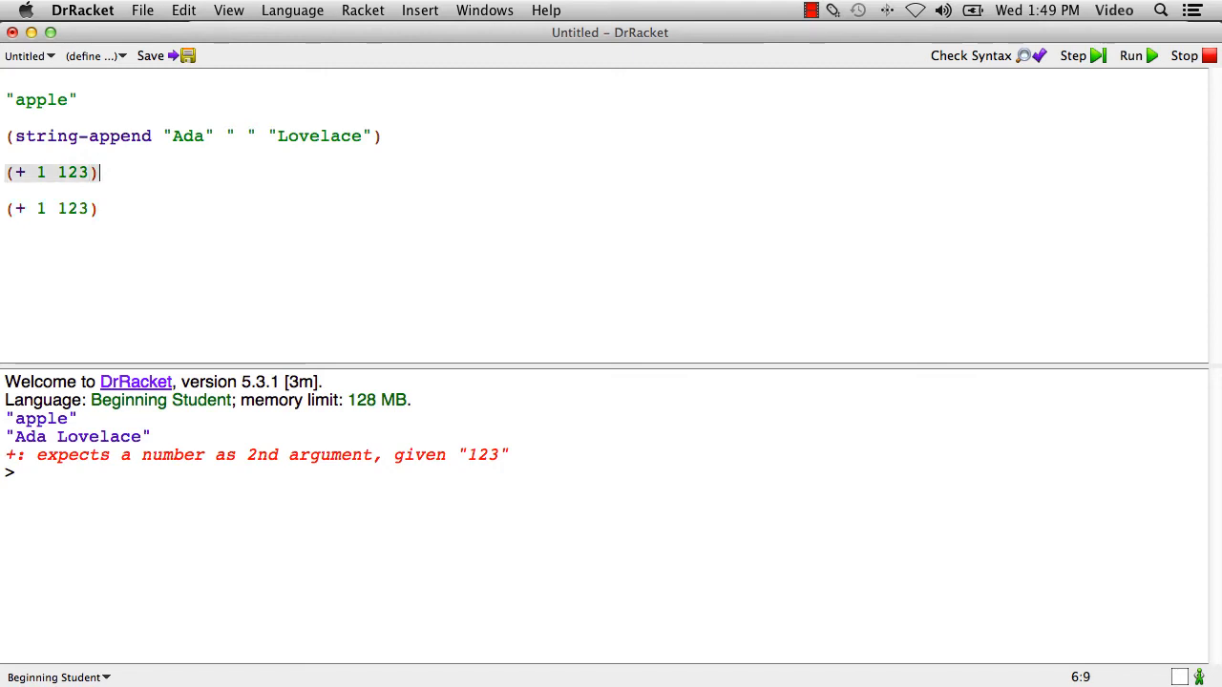
left_click(1131, 55)
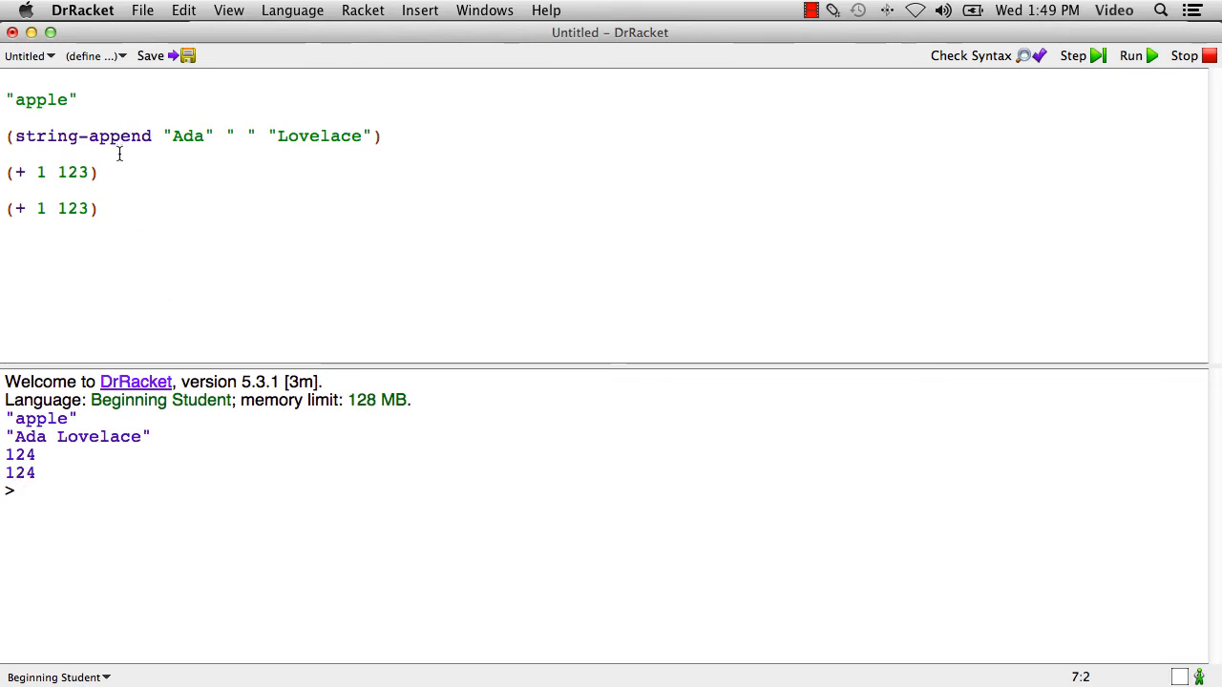
Delete the two (+ 1 123) addition lines.
left_click(5, 156)
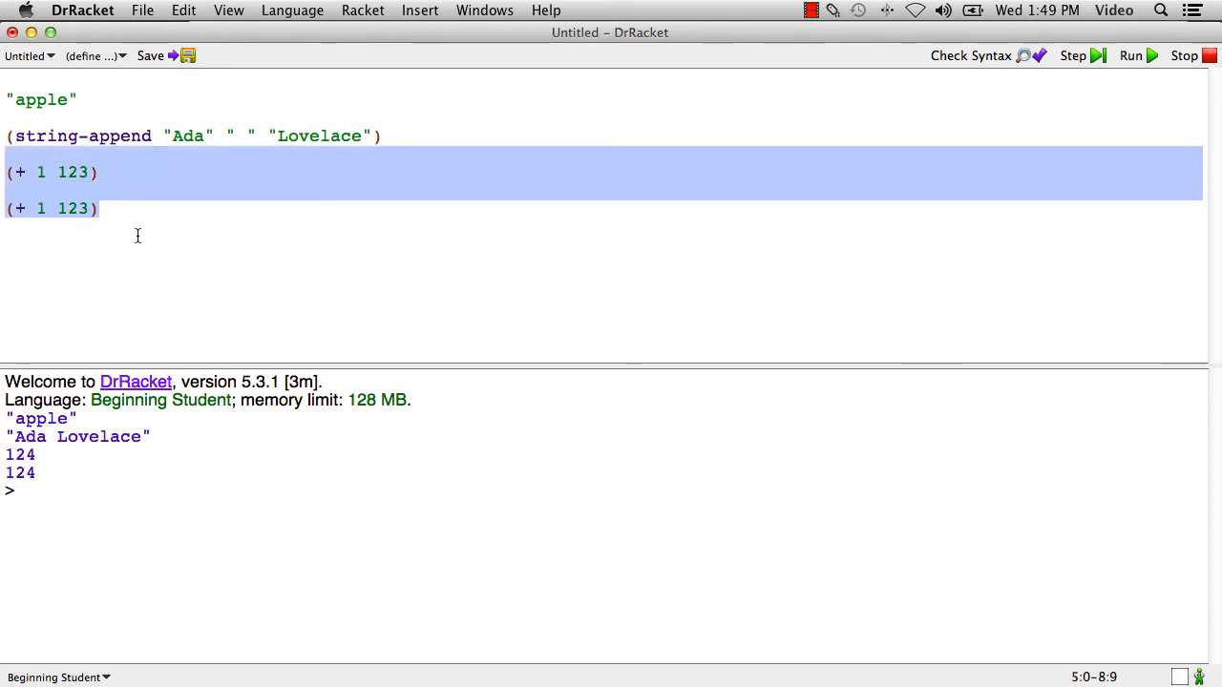
key("Delete")
type("(")
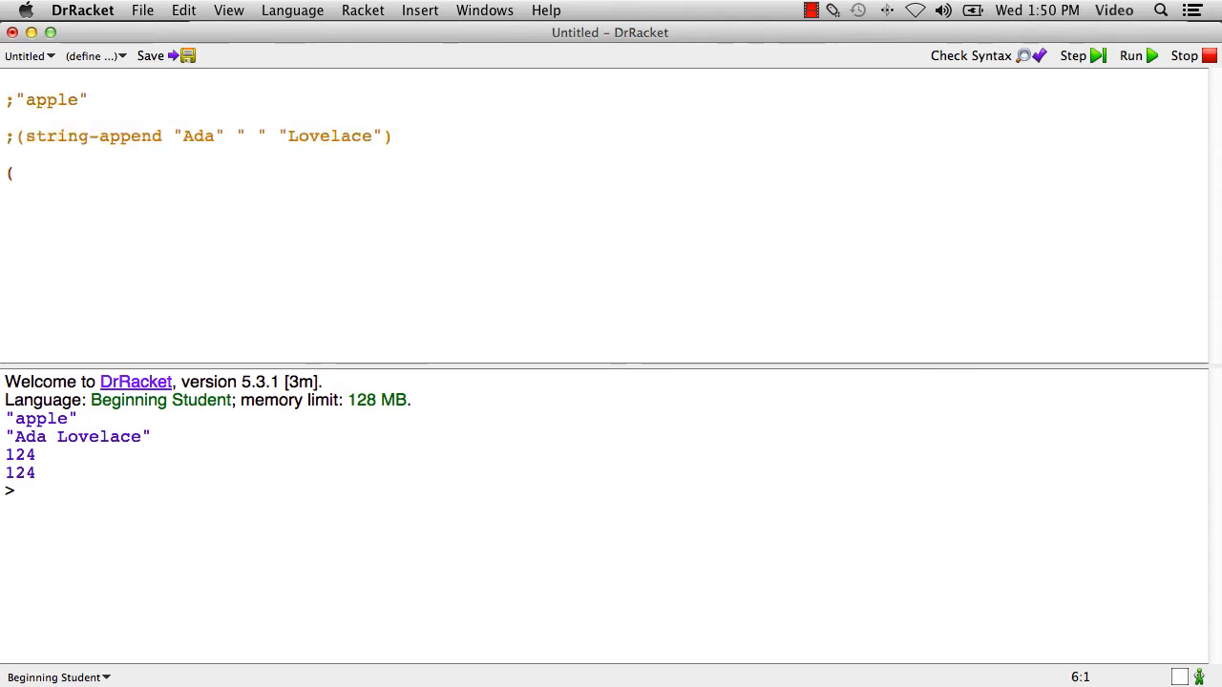
Add (string-length "apple") and run to get 5, then move to a fresh line.
type("s")
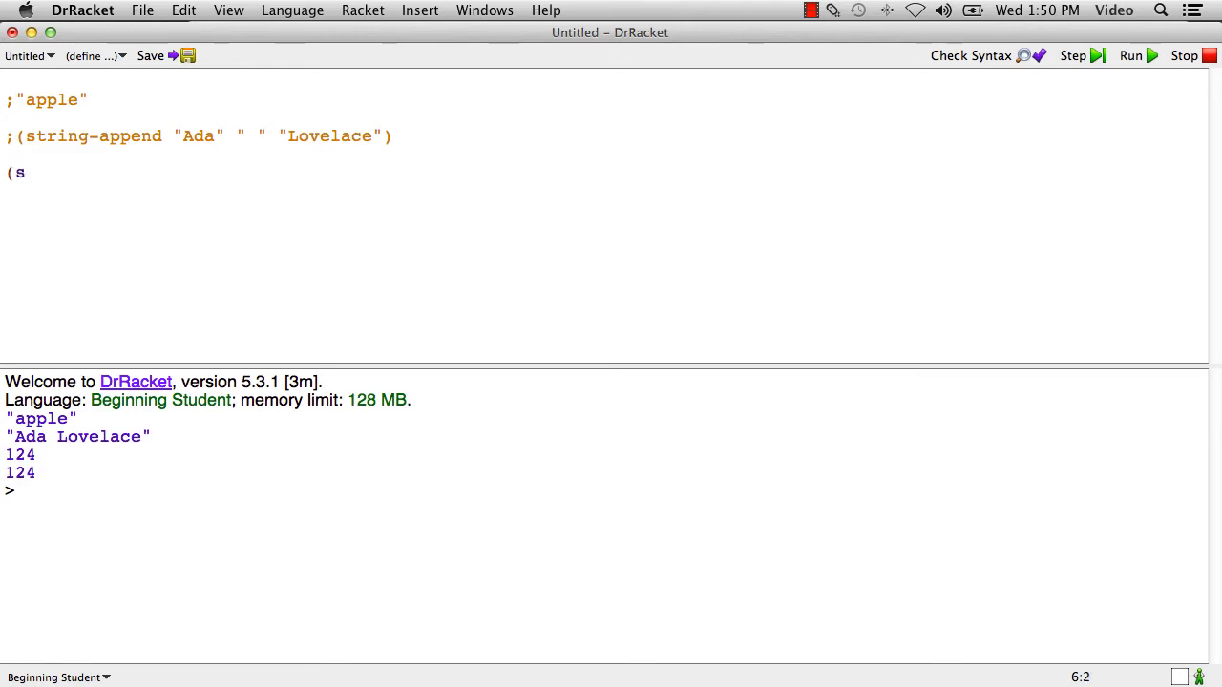
type("tring-")
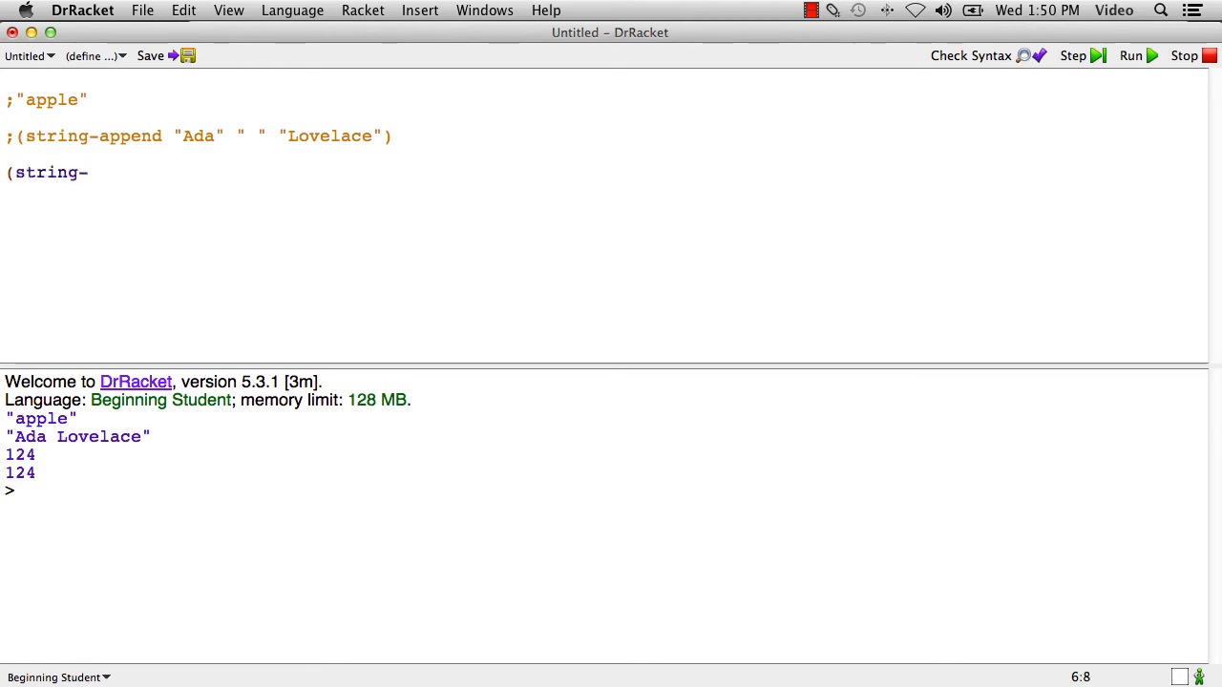
type("length (")
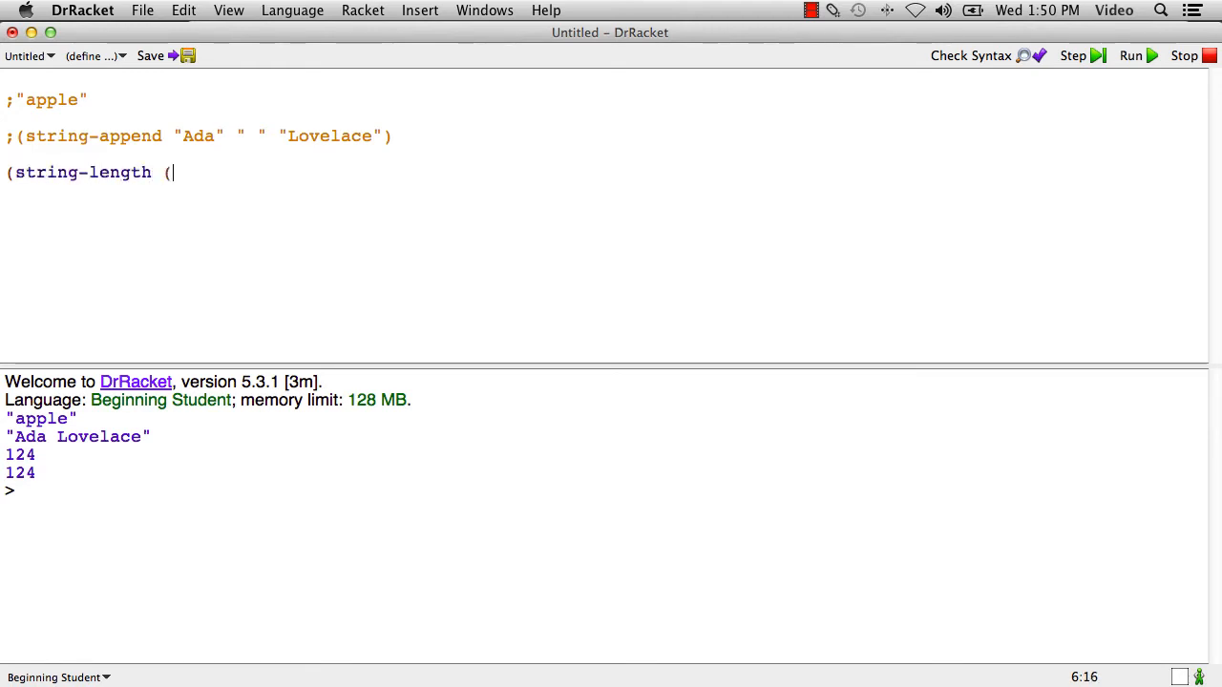
type("\"apple\"")
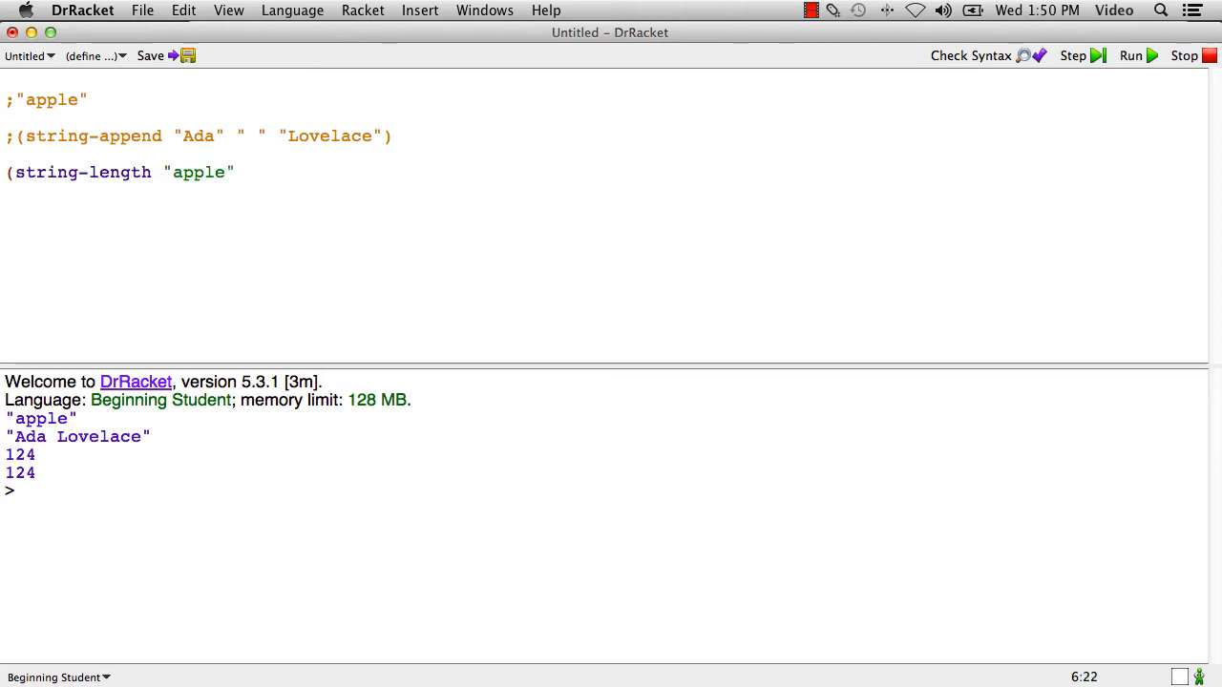
left_click(1131, 55)
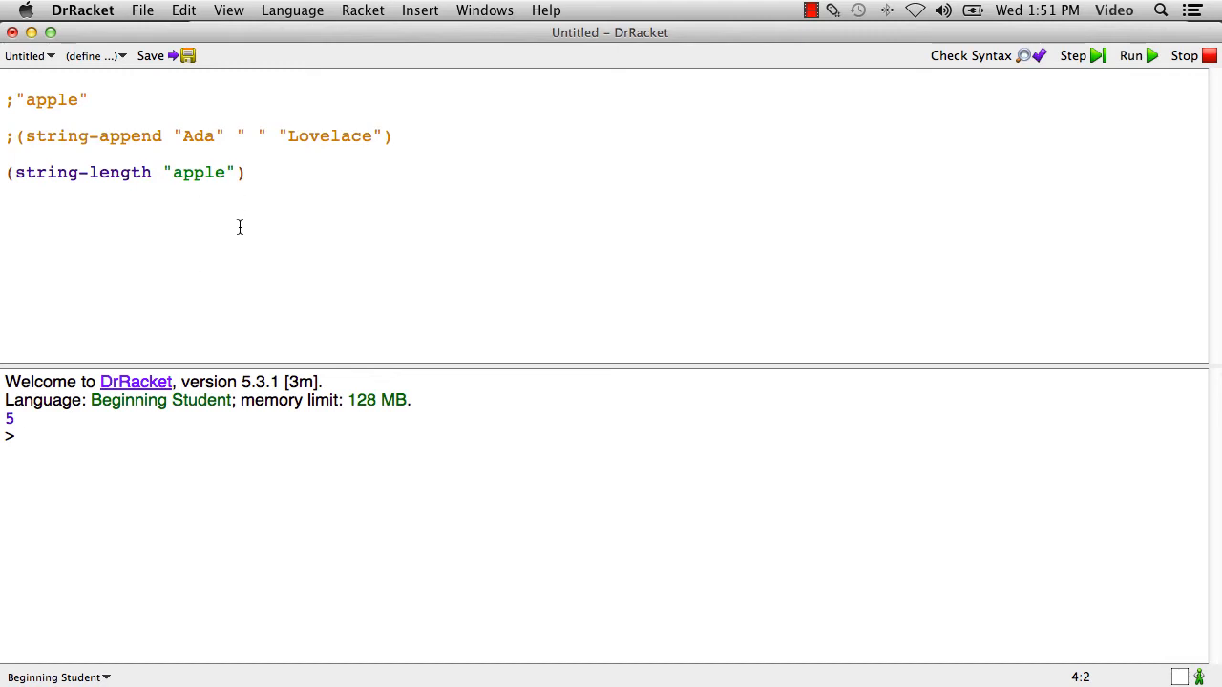
left_click(27, 435)
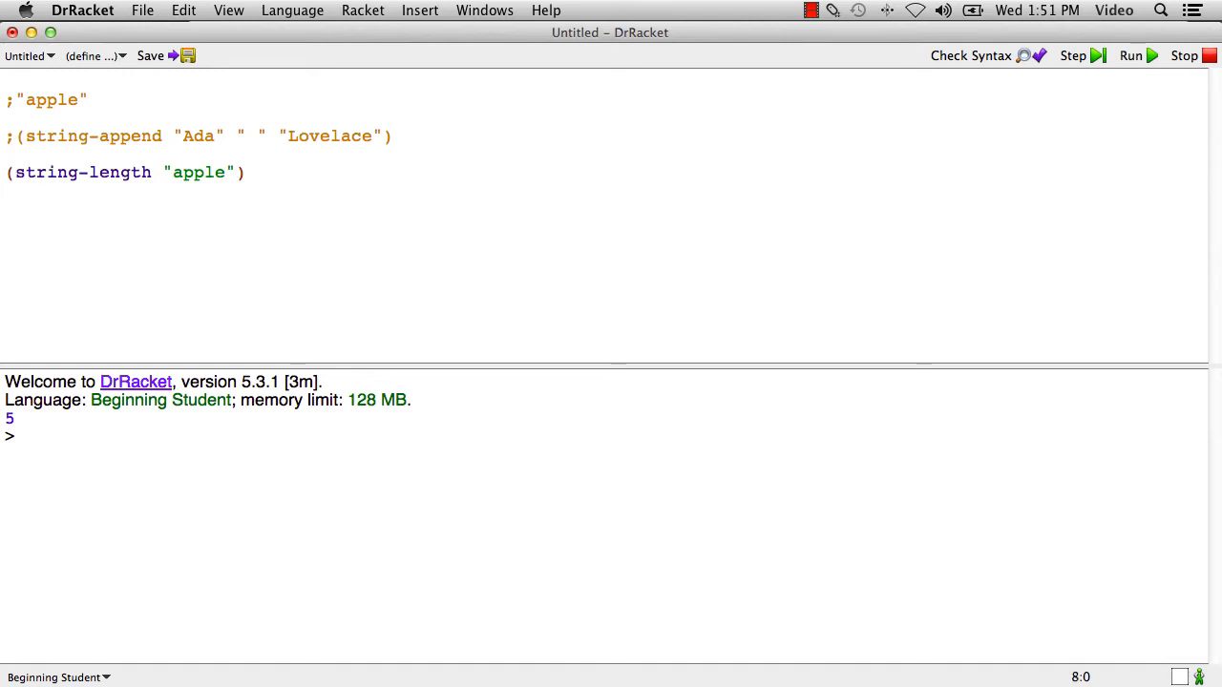
Add (substring "Caribou" 2 4) and run to print "ri".
type("(substring \"")
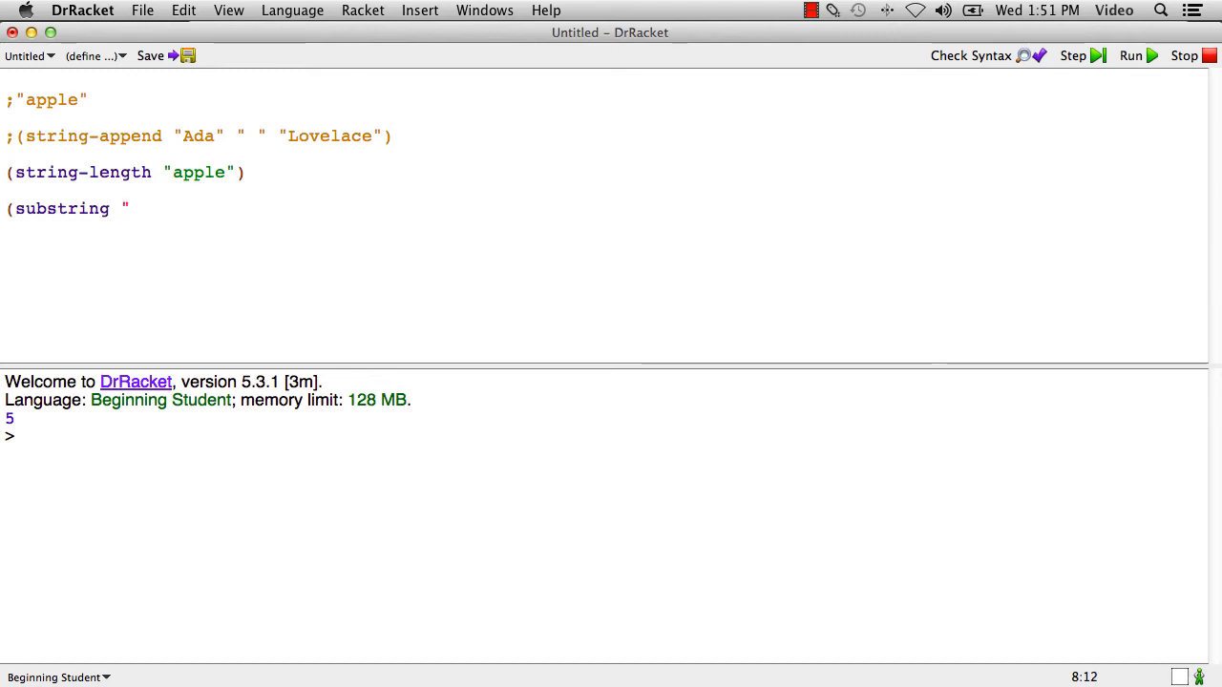
type("Carib")
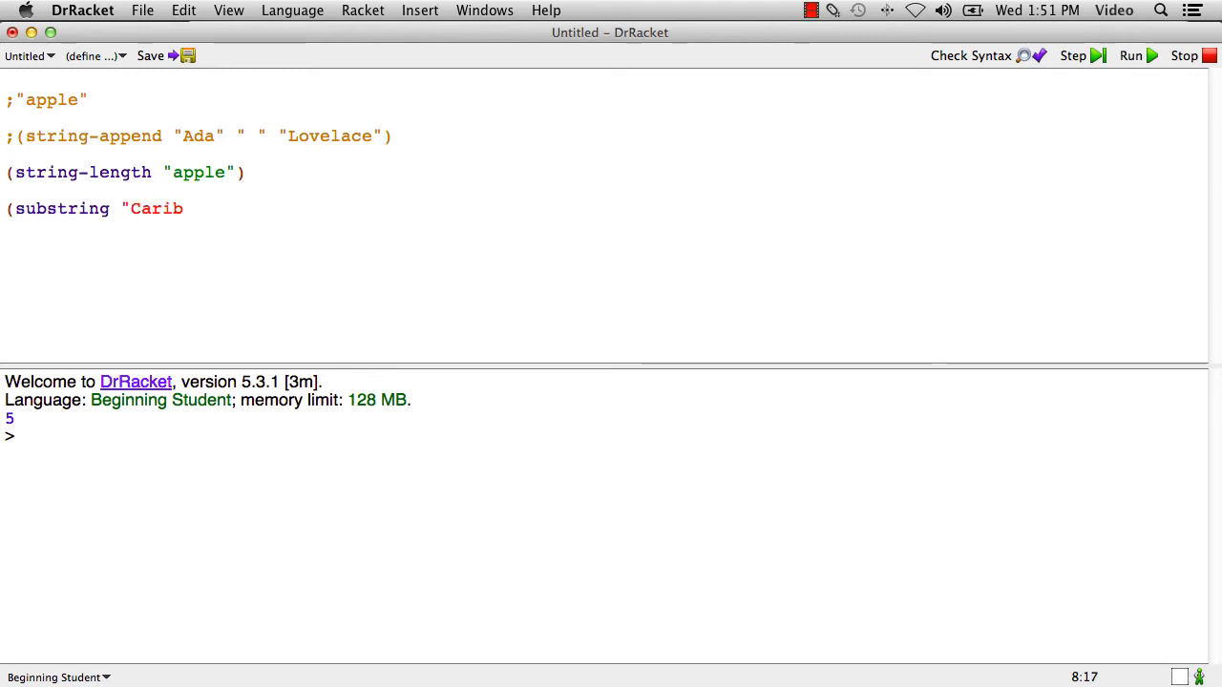
type("ou\"")
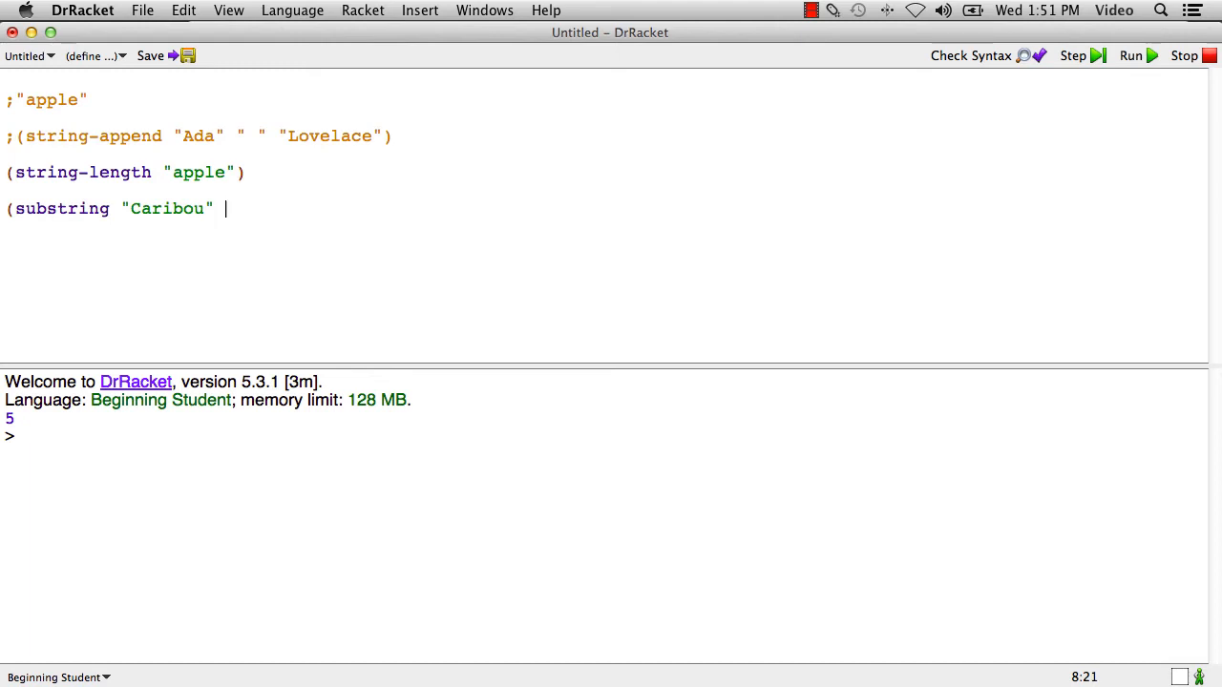
type("2 4")
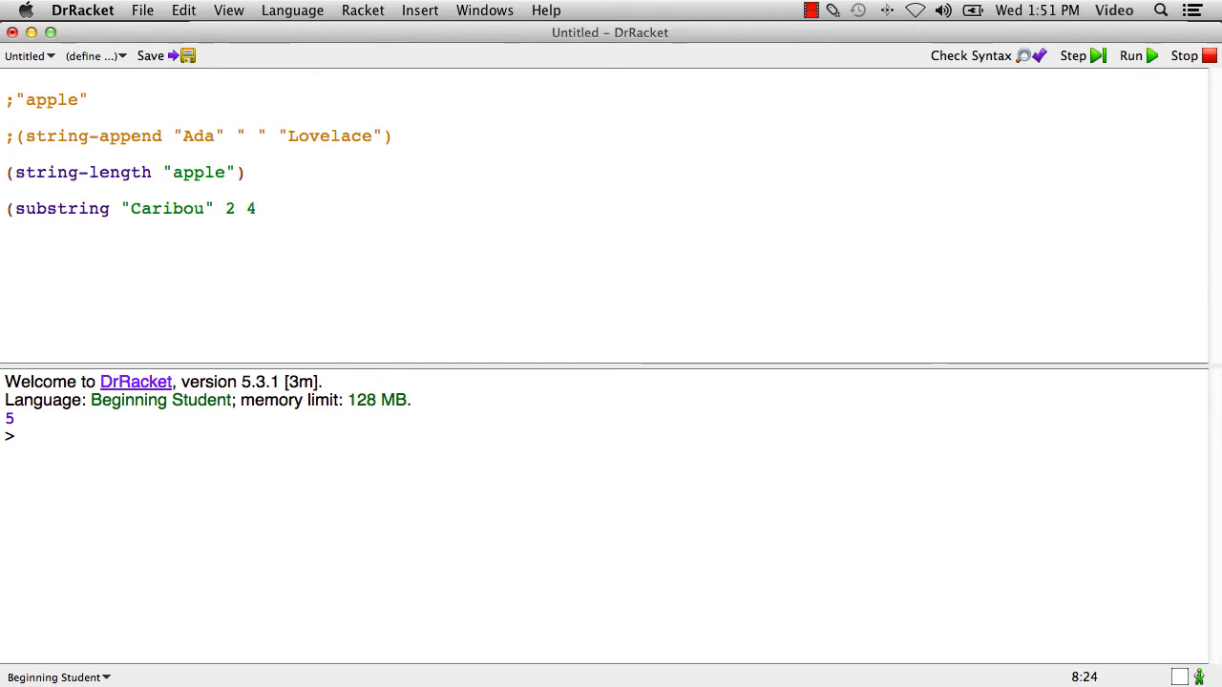
type(")")
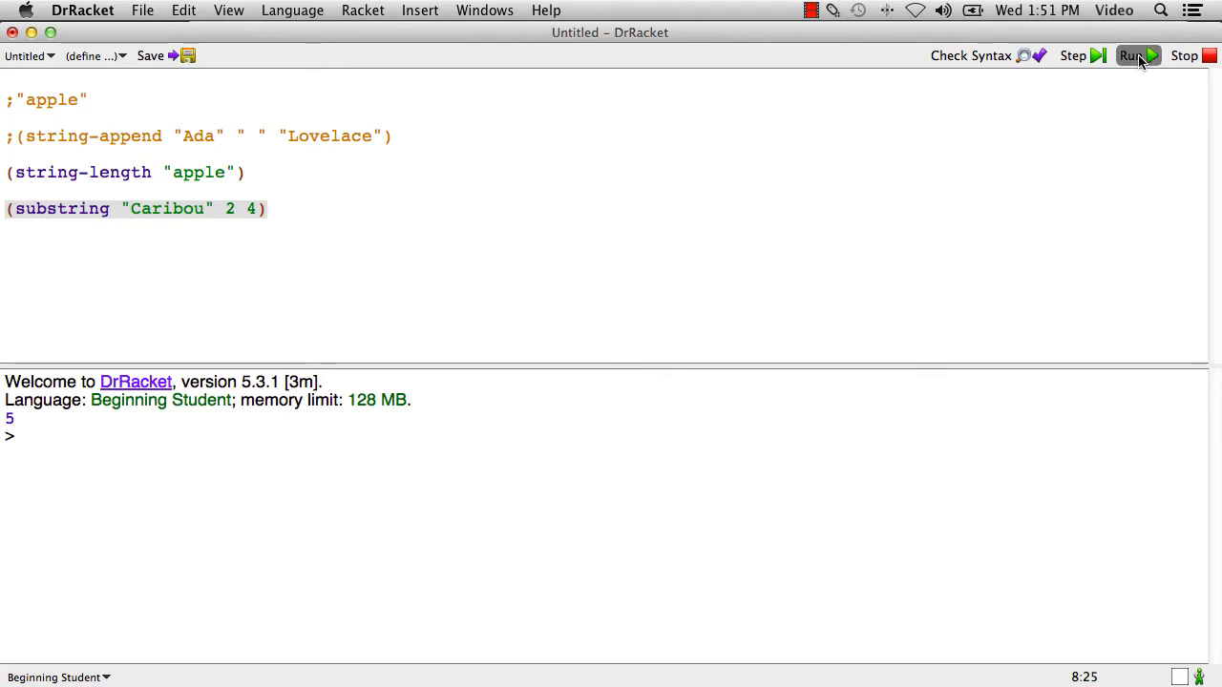
left_click(1132, 55)
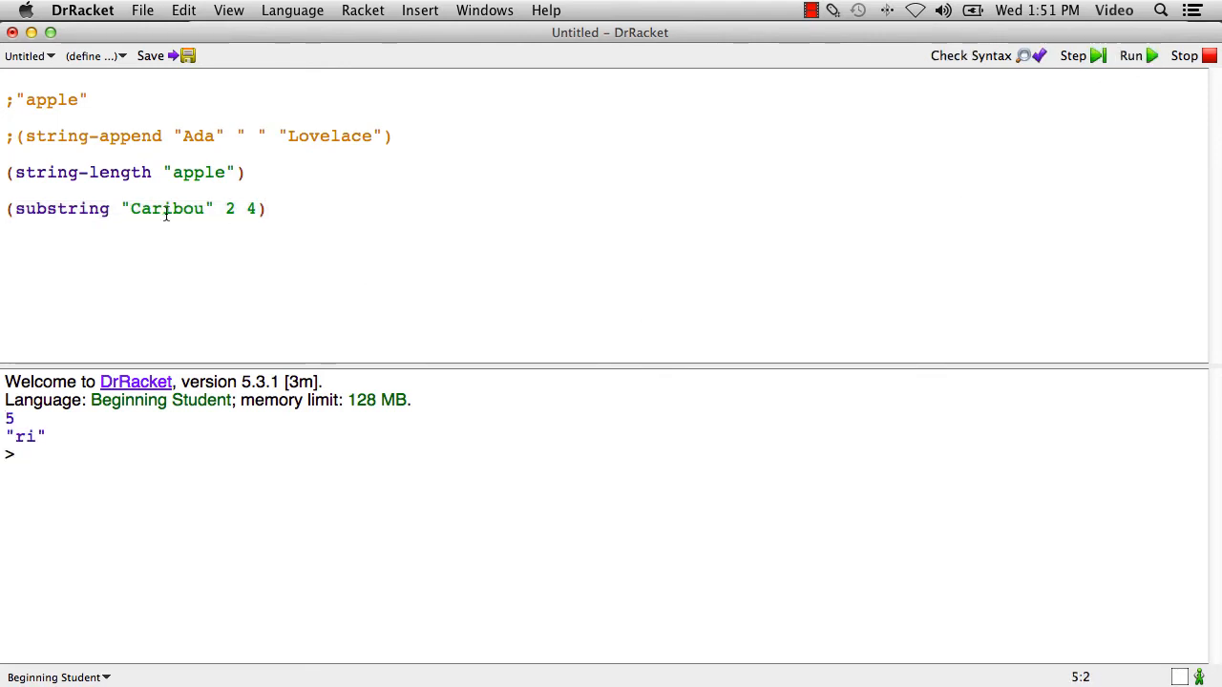
mouse_move(313, 275)
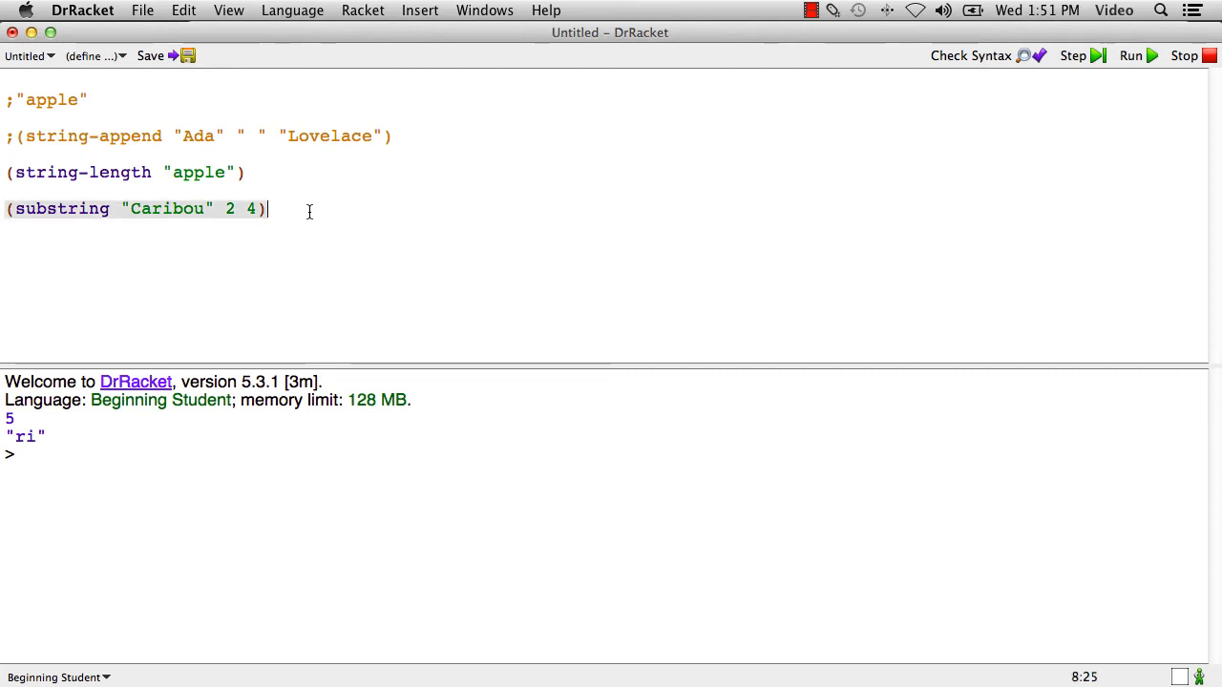
Add a "; 0 based indexing" comment followed by the digit string "012345678".
key("Return")
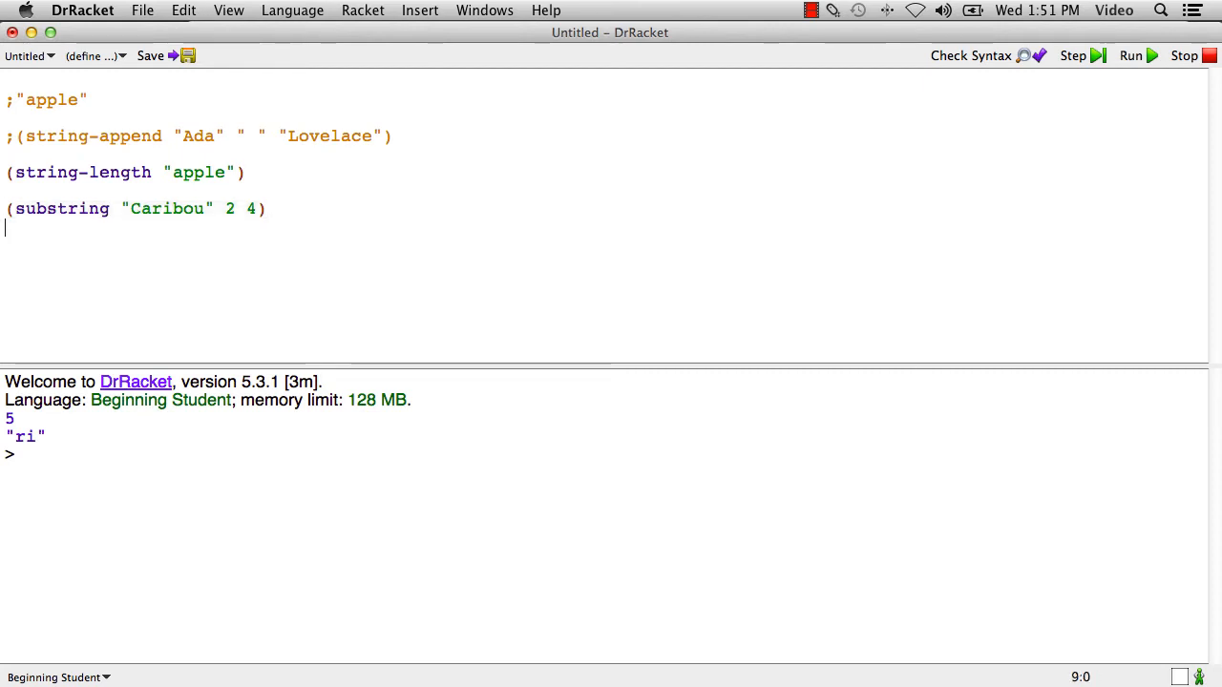
type(";")
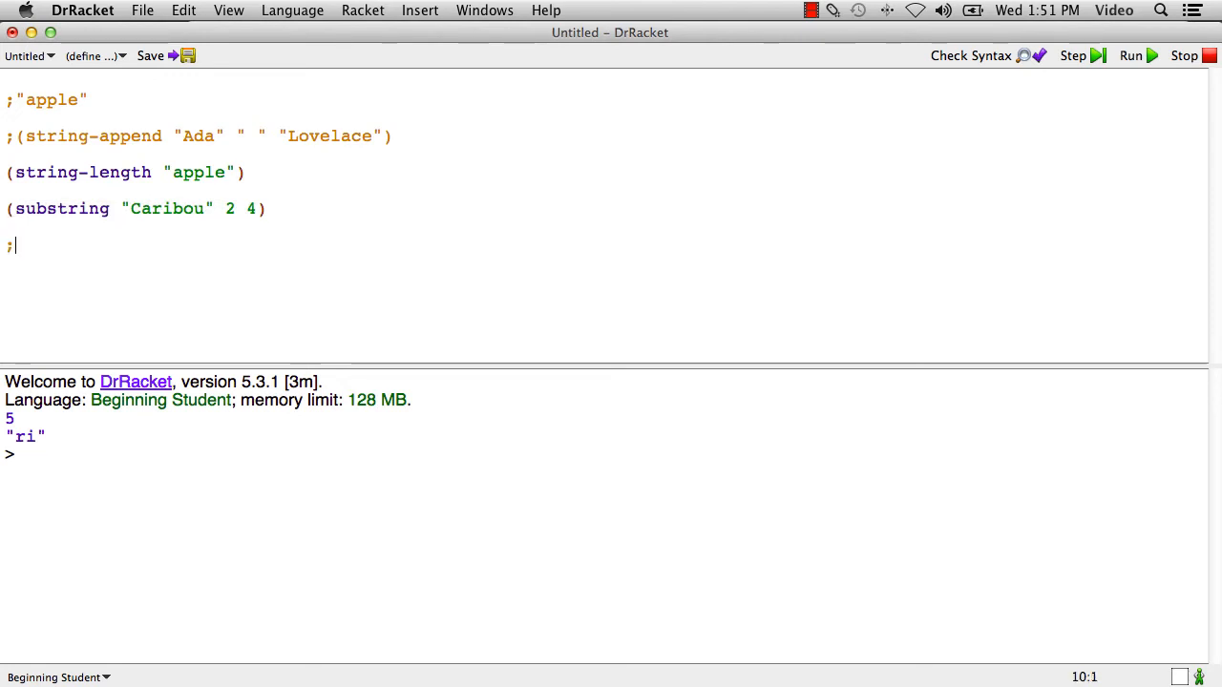
type("0 based index")
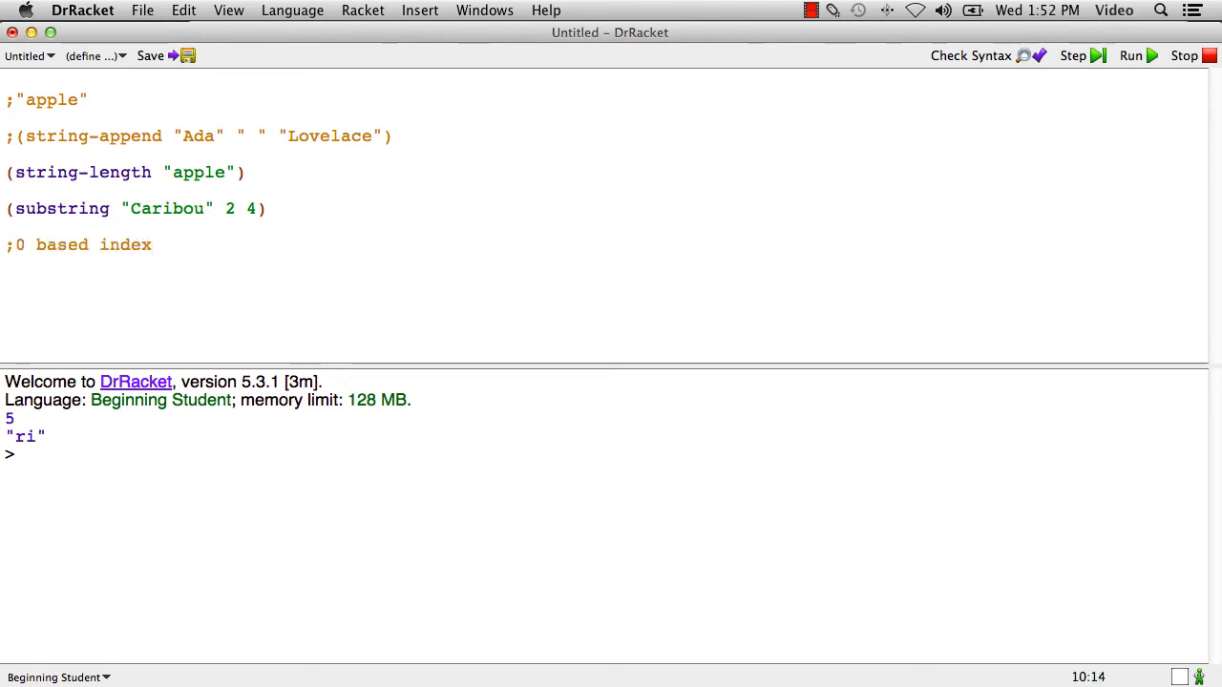
type("ng")
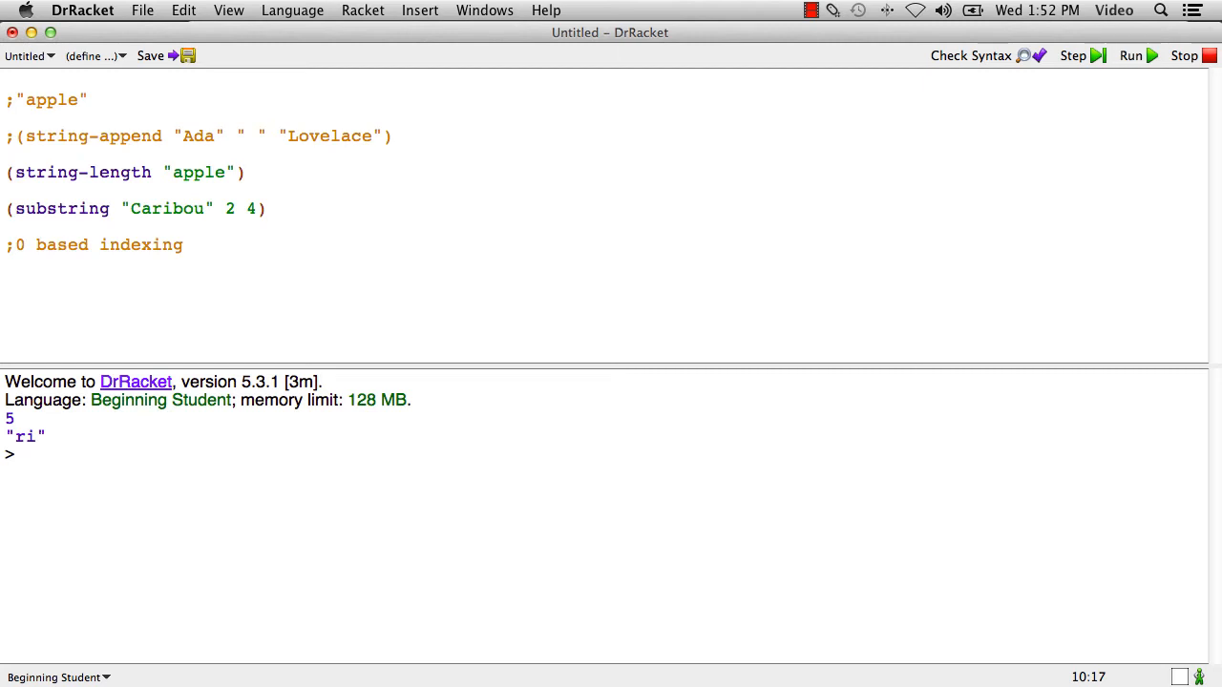
type("\"012")
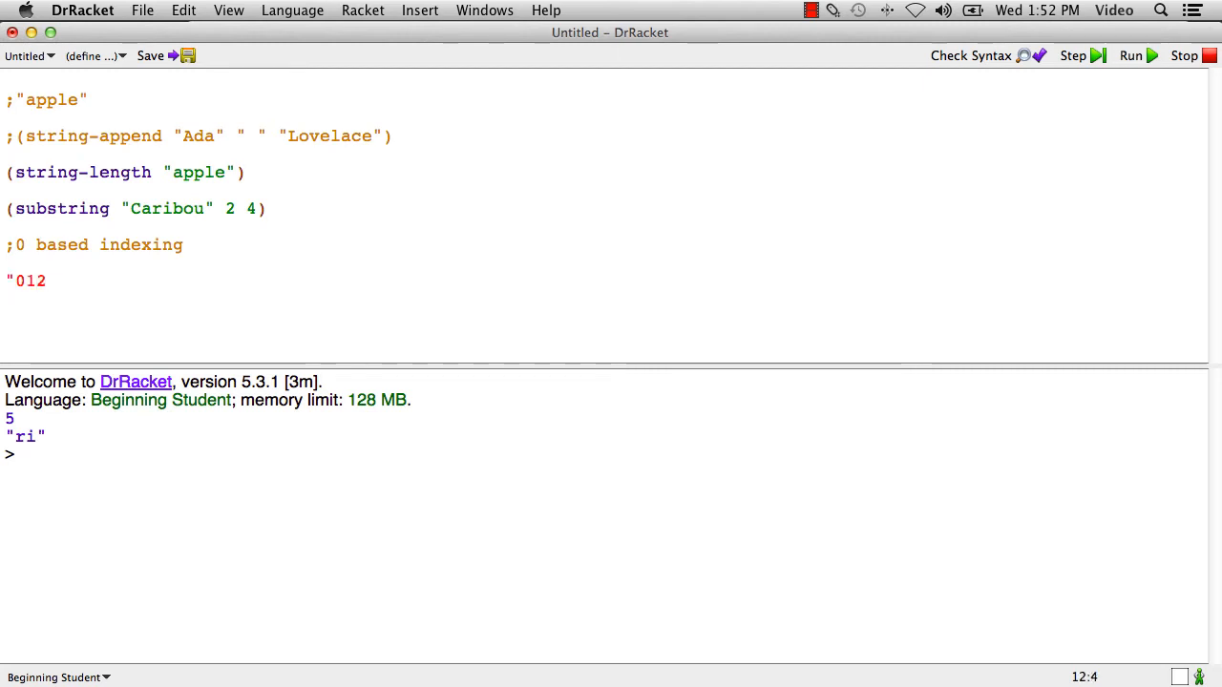
type("345678")
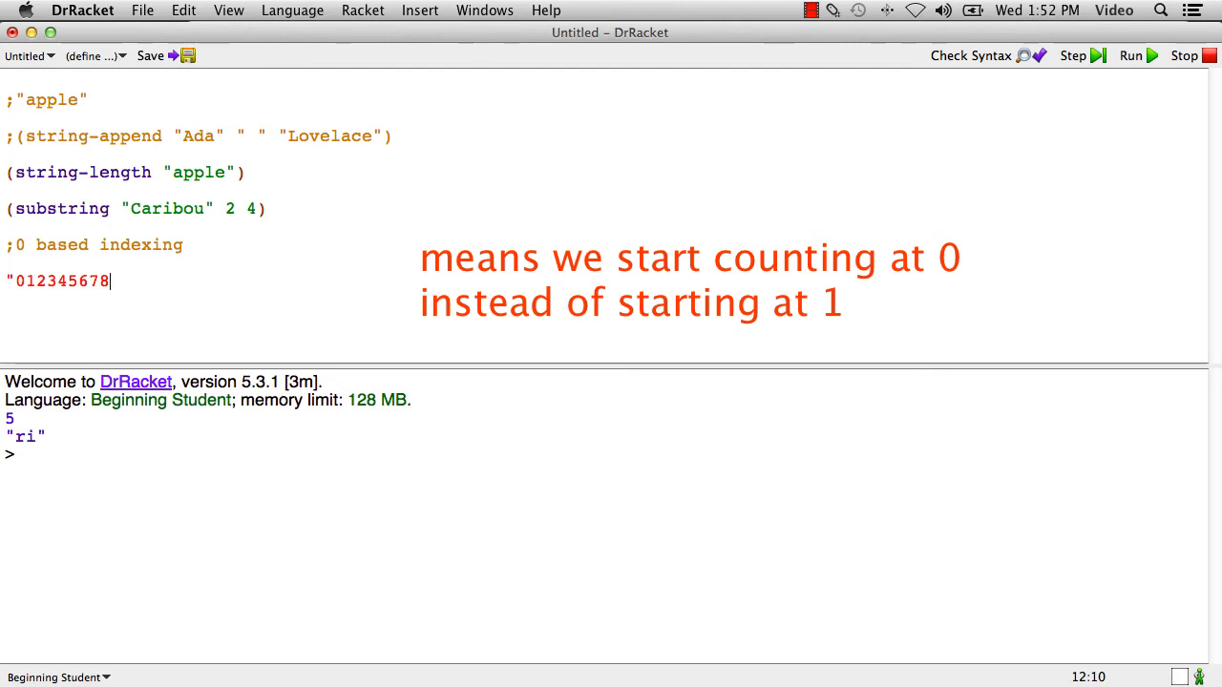
type("\"")
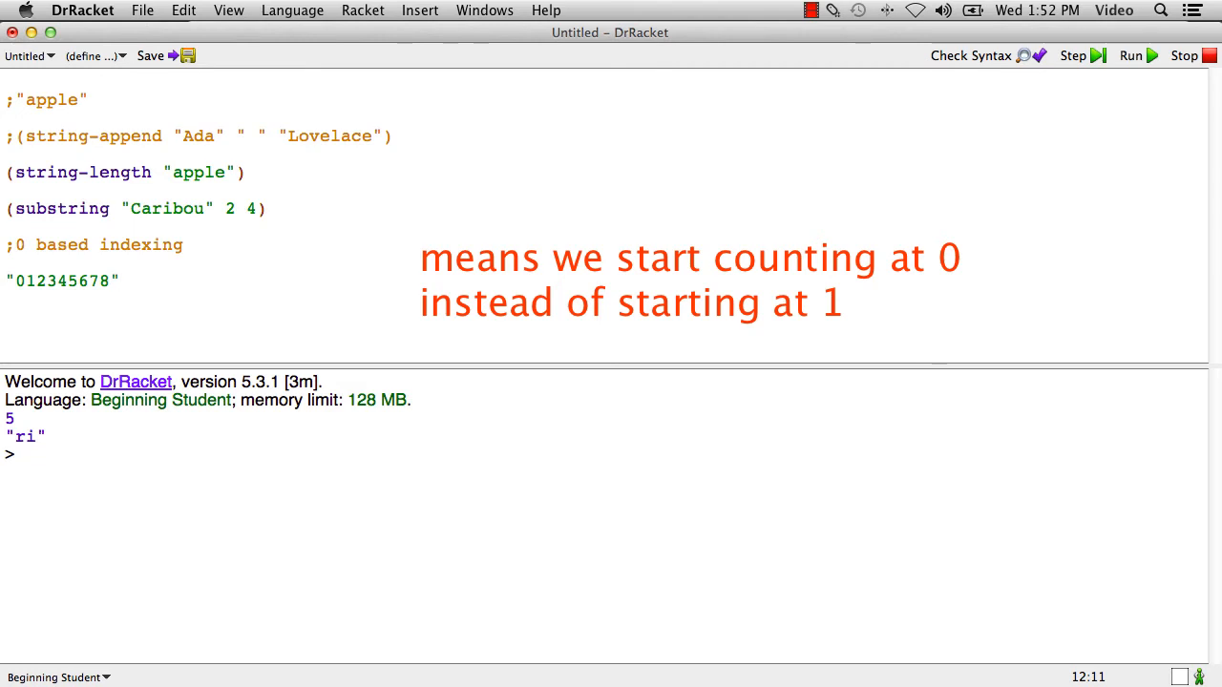
Add (substring "012345678" 2 4) beneath the digit string.
type("(")
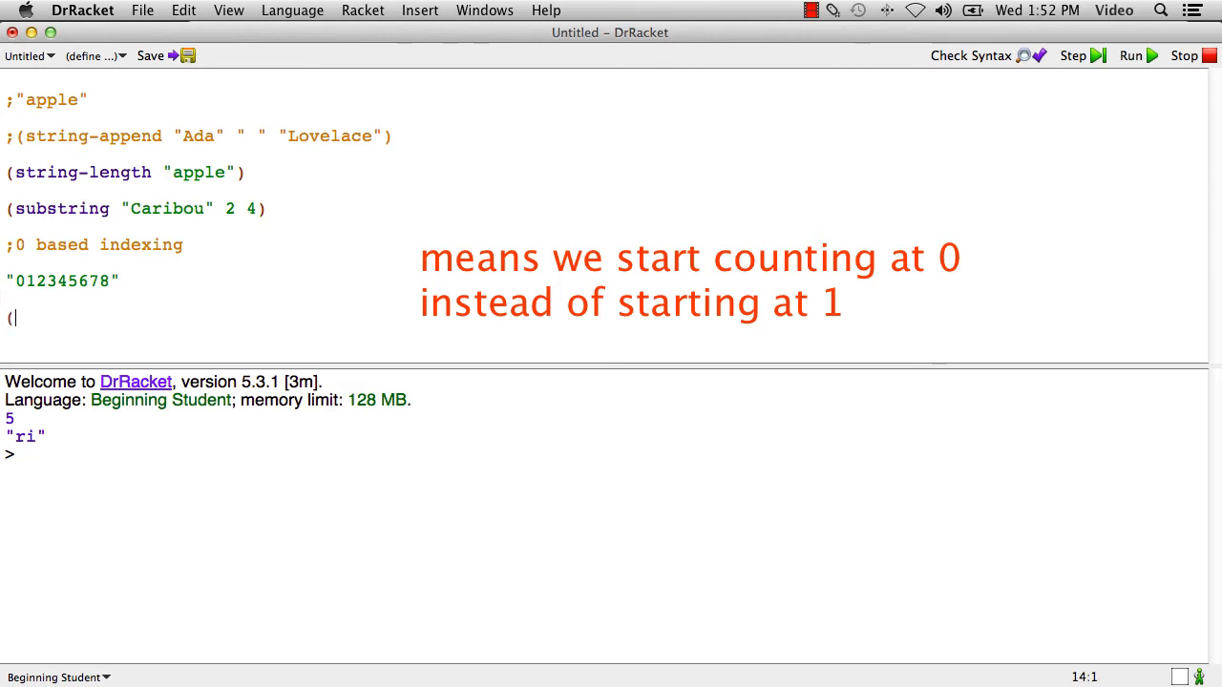
type("substring")
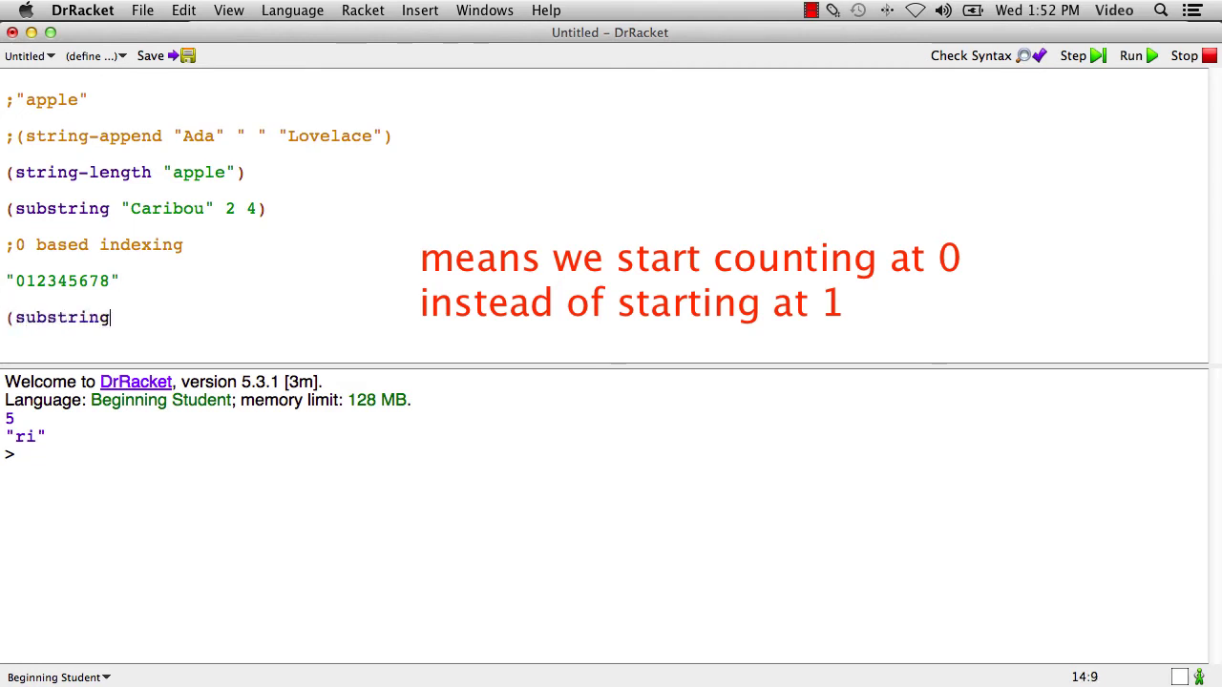
type("\"")
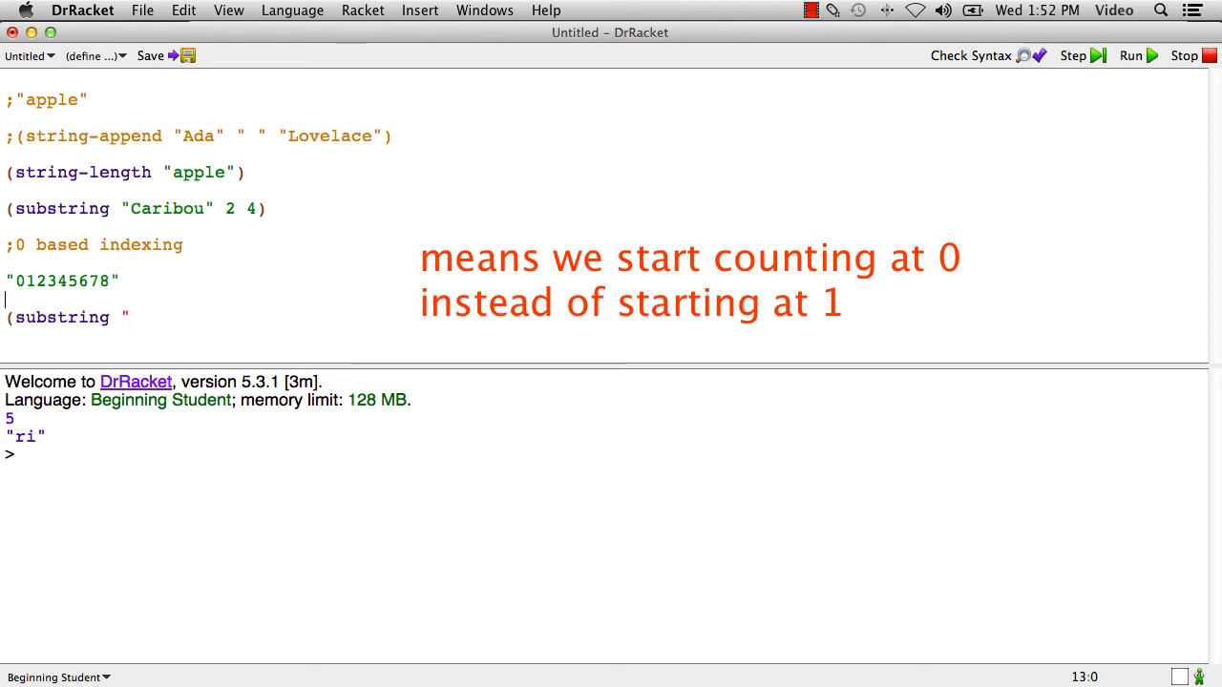
type("0123")
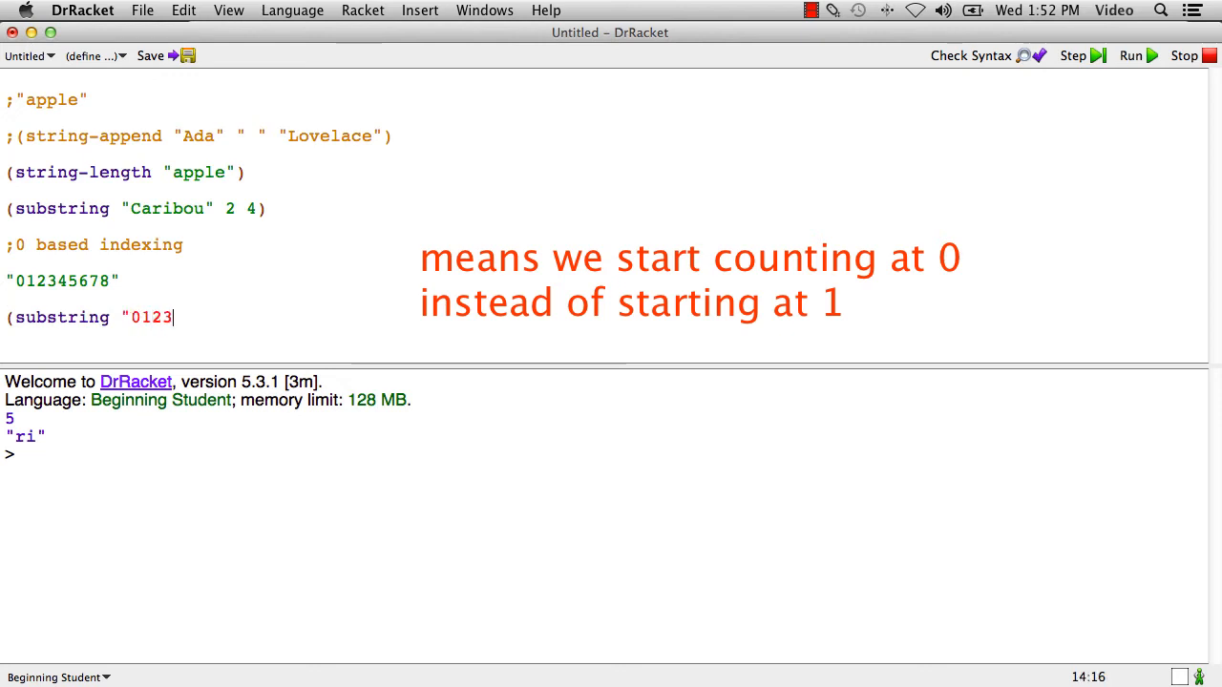
type("4567")
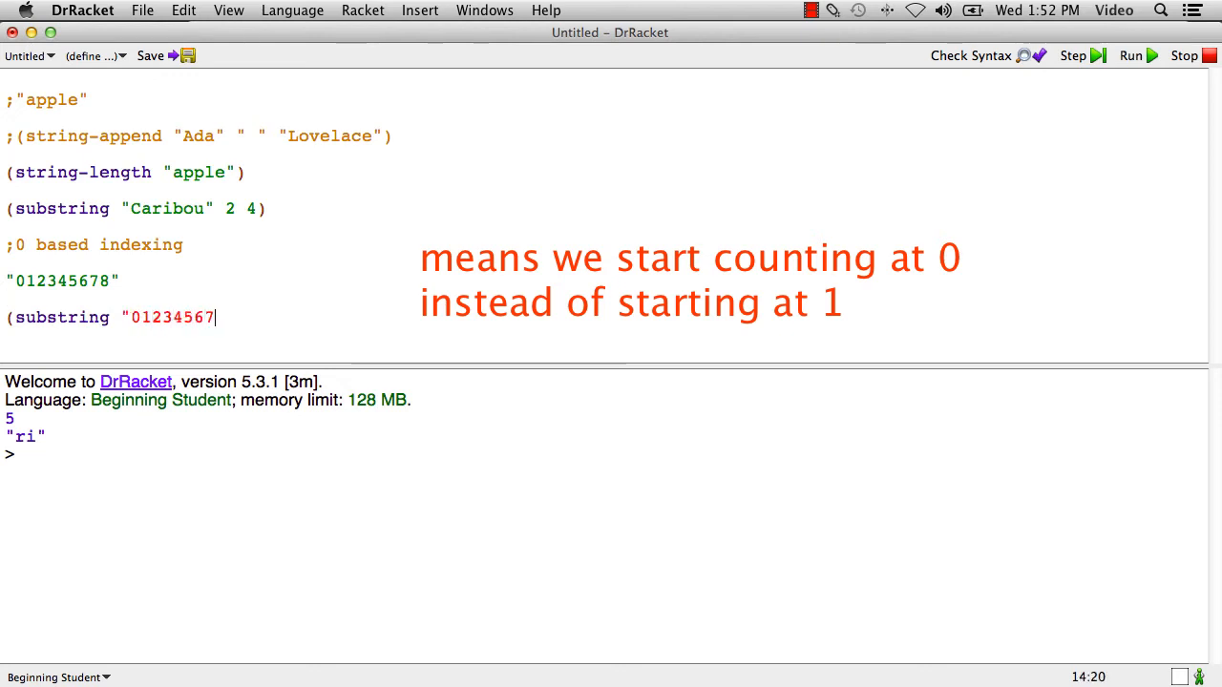
type("8\"")
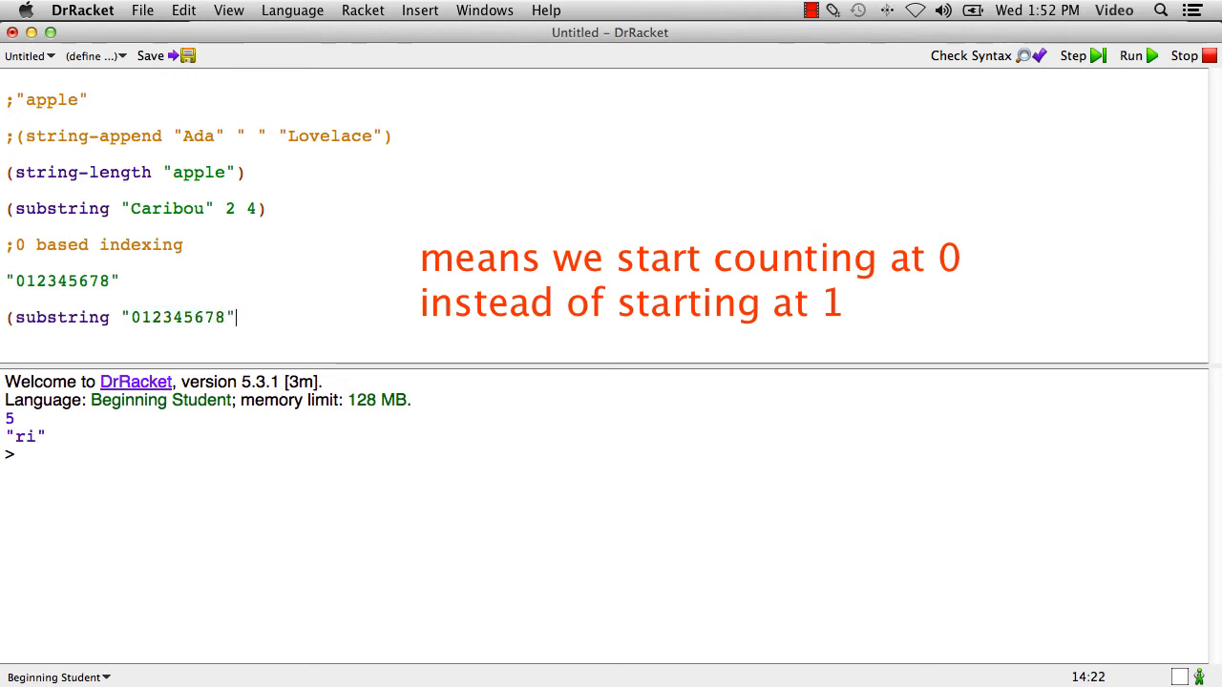
type("2")
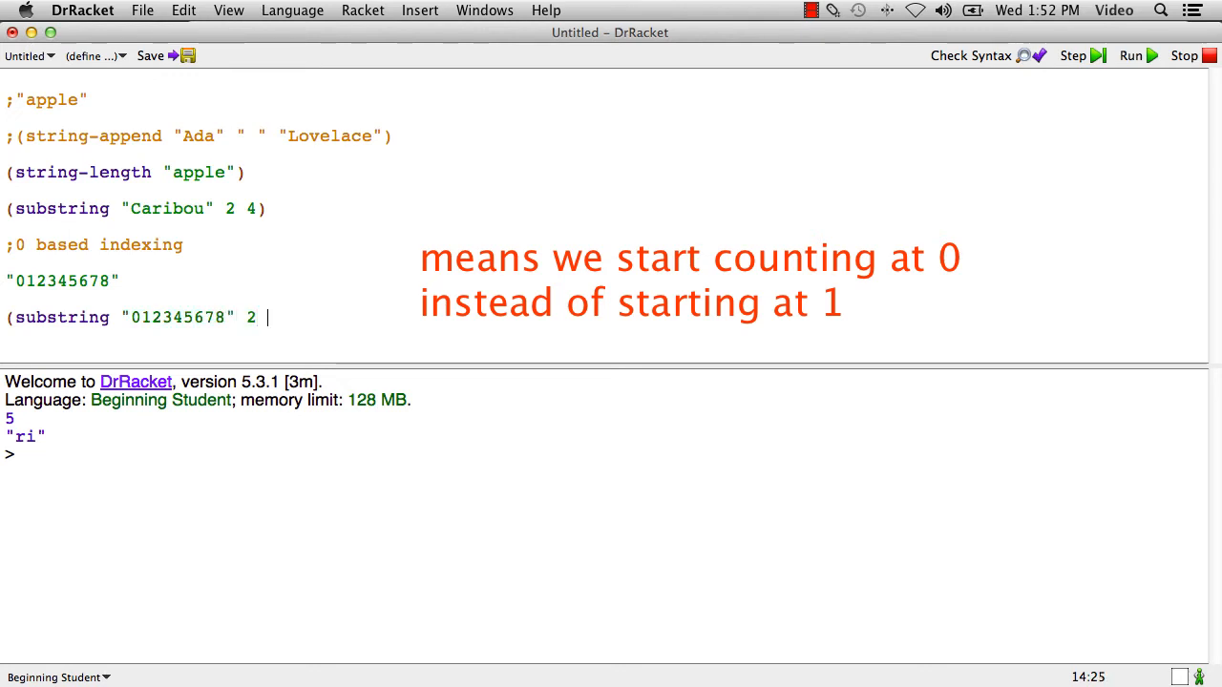
type("4)")
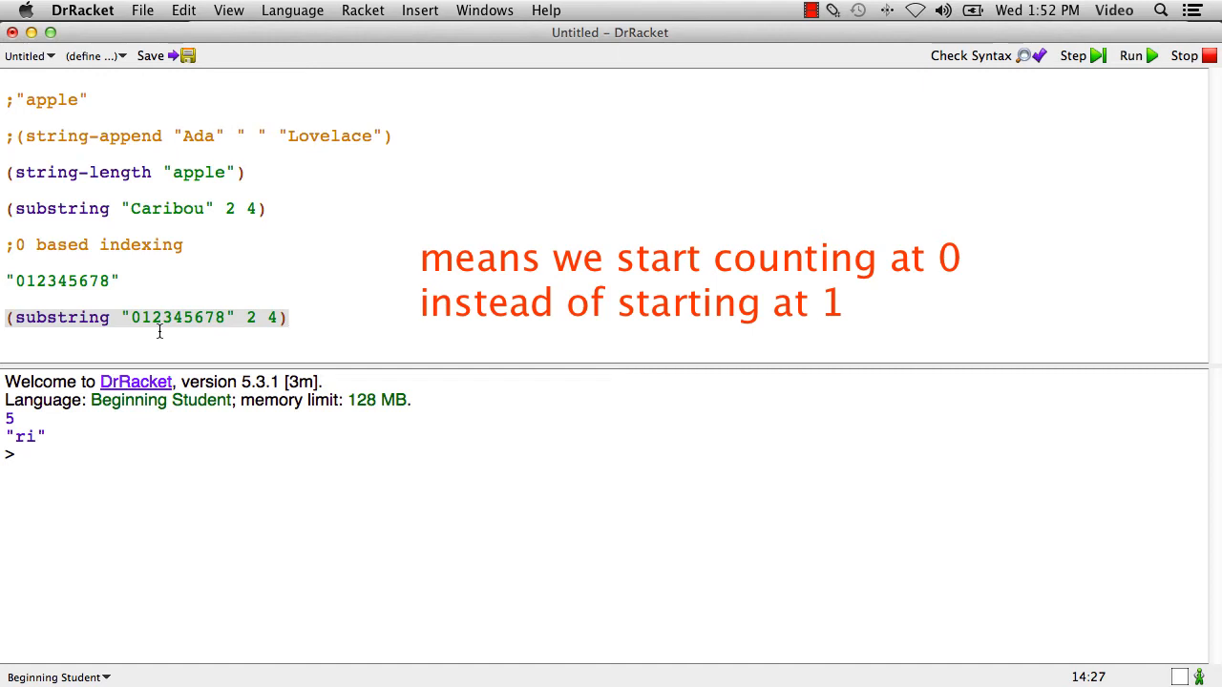
mouse_move(183, 332)
type(";")
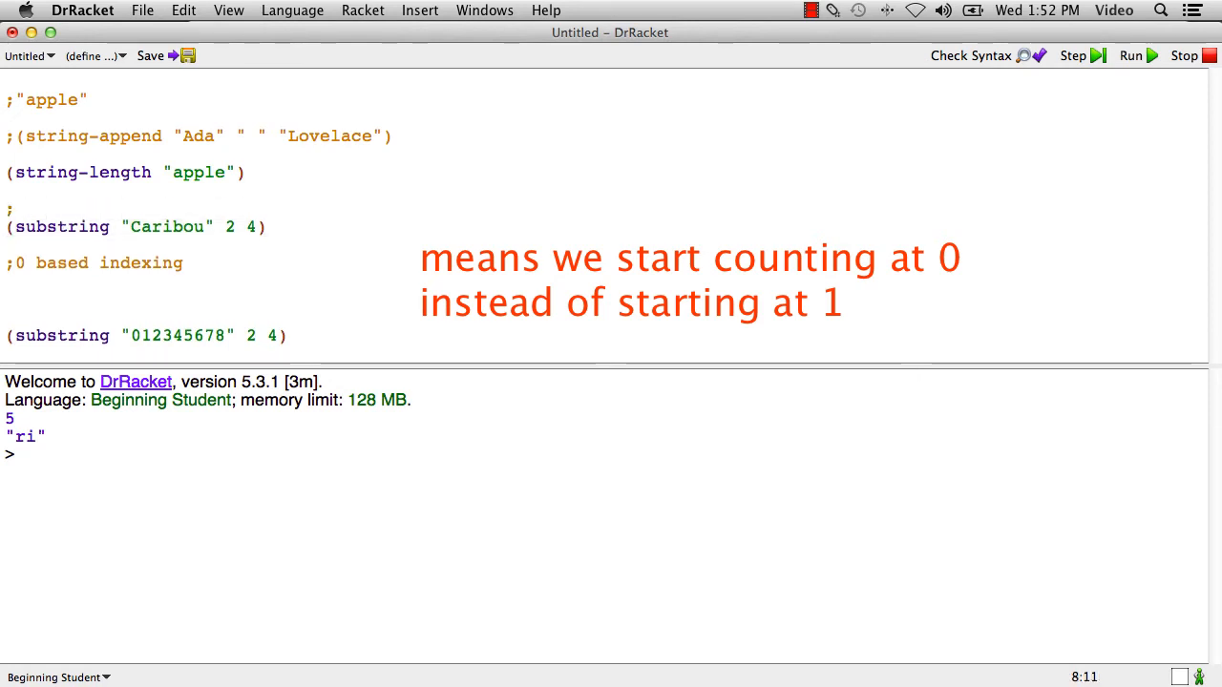
Place "012345678" as a comment aligned directly above "Caribou" to show letter indexes.
type("\"012345678\"")
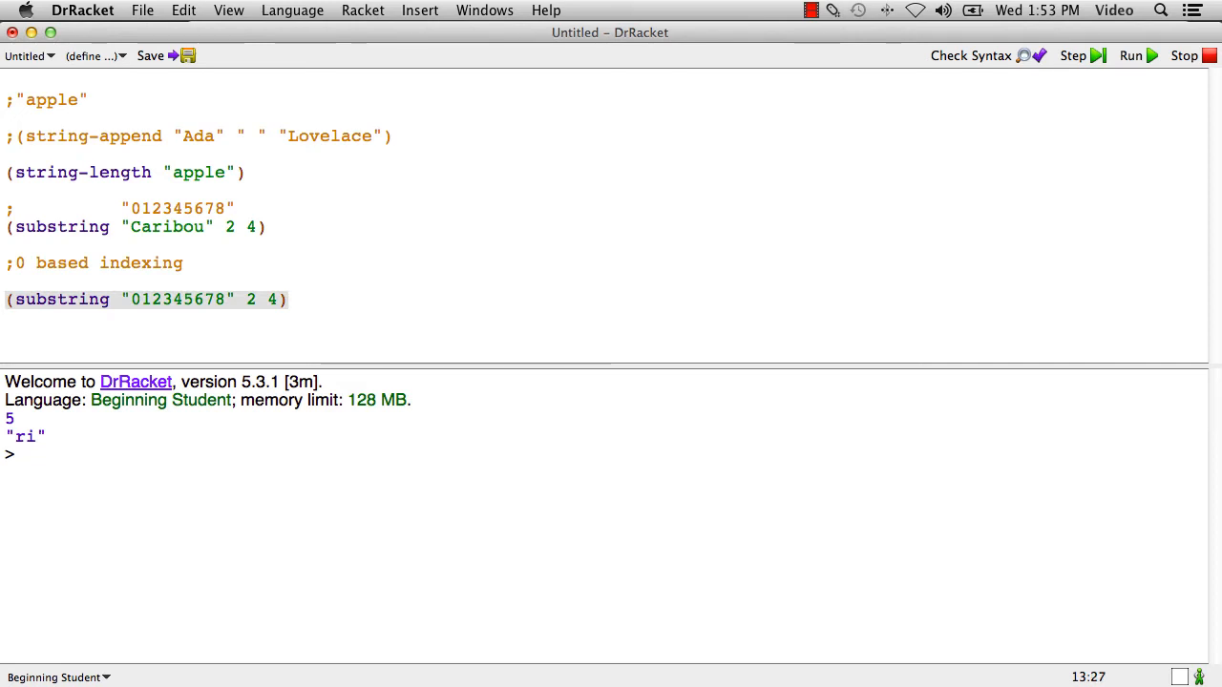
left_click(290, 297)
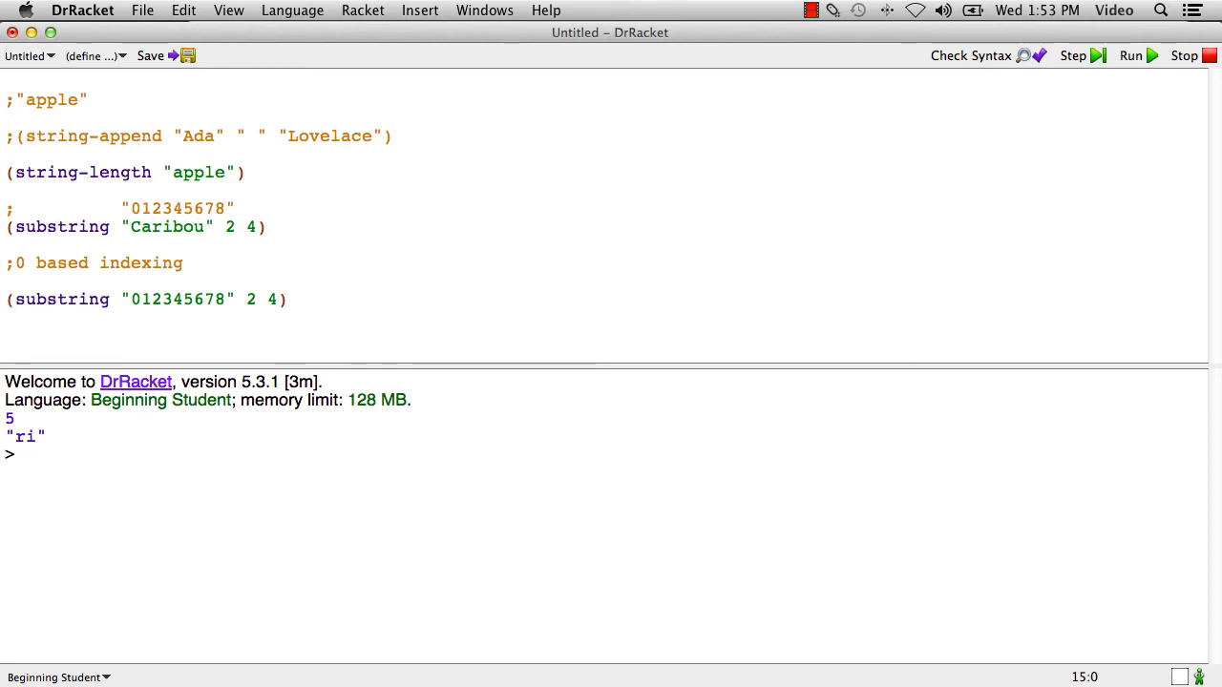
Add (substring "Caribou" 0 3) and run so "ri", "23" and "Car" print.
type("(substri")
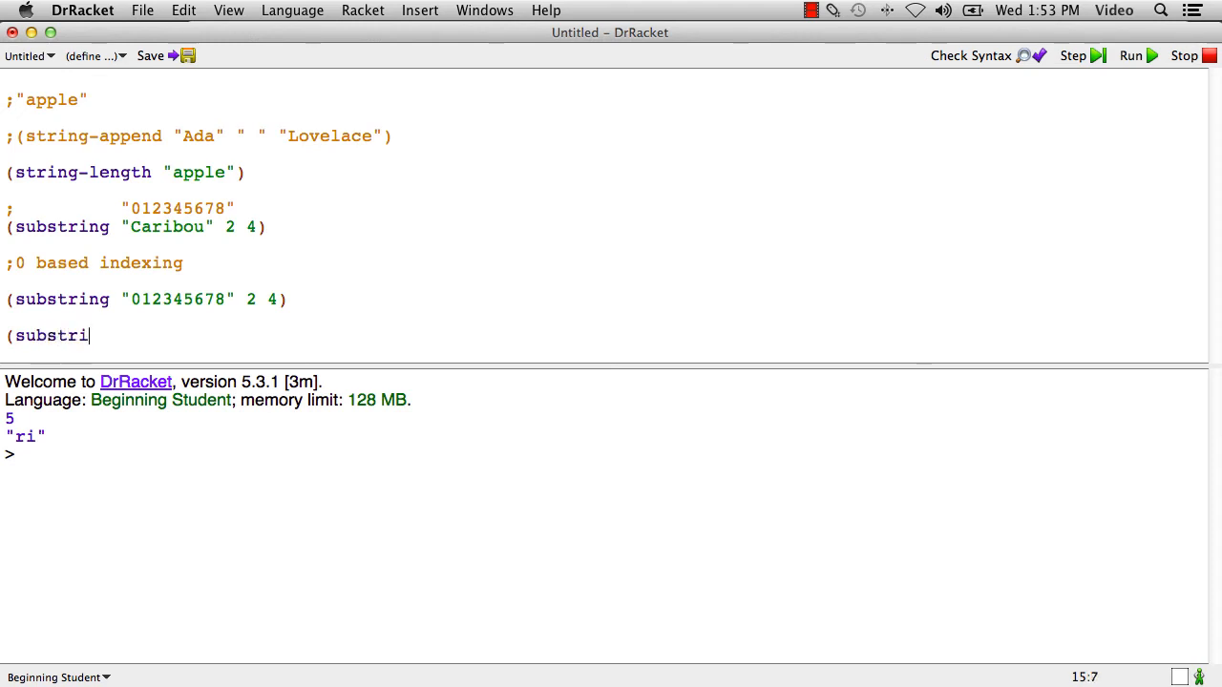
type("ng \"")
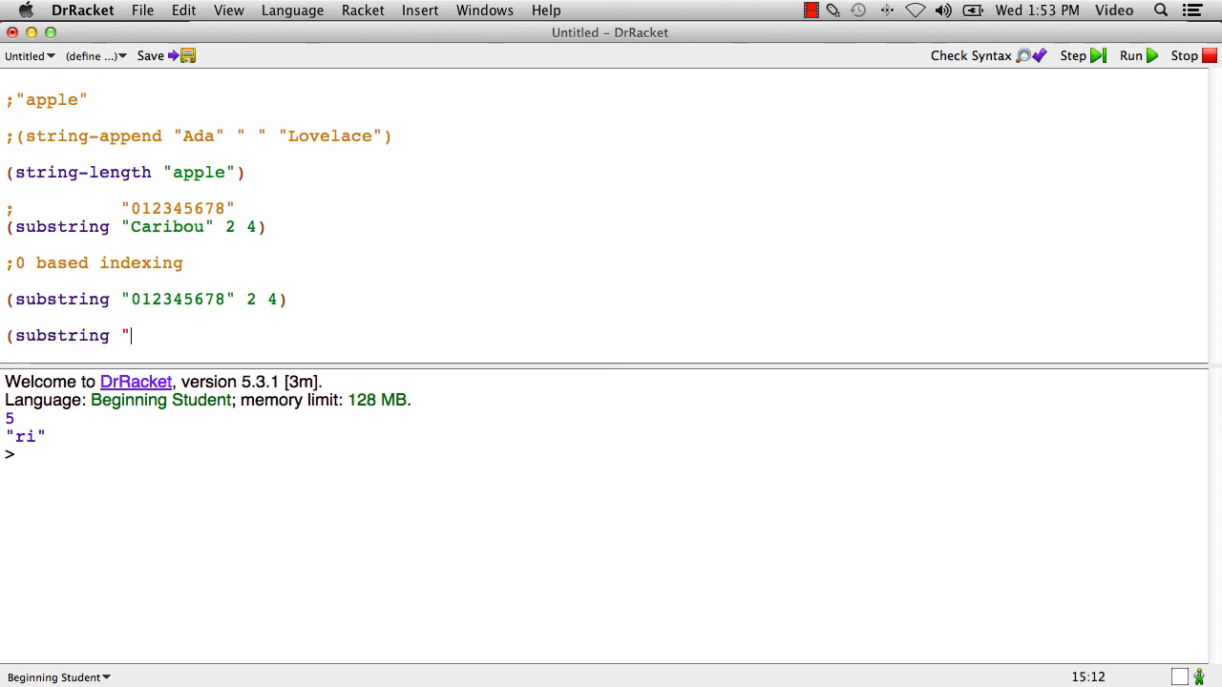
type("Cari")
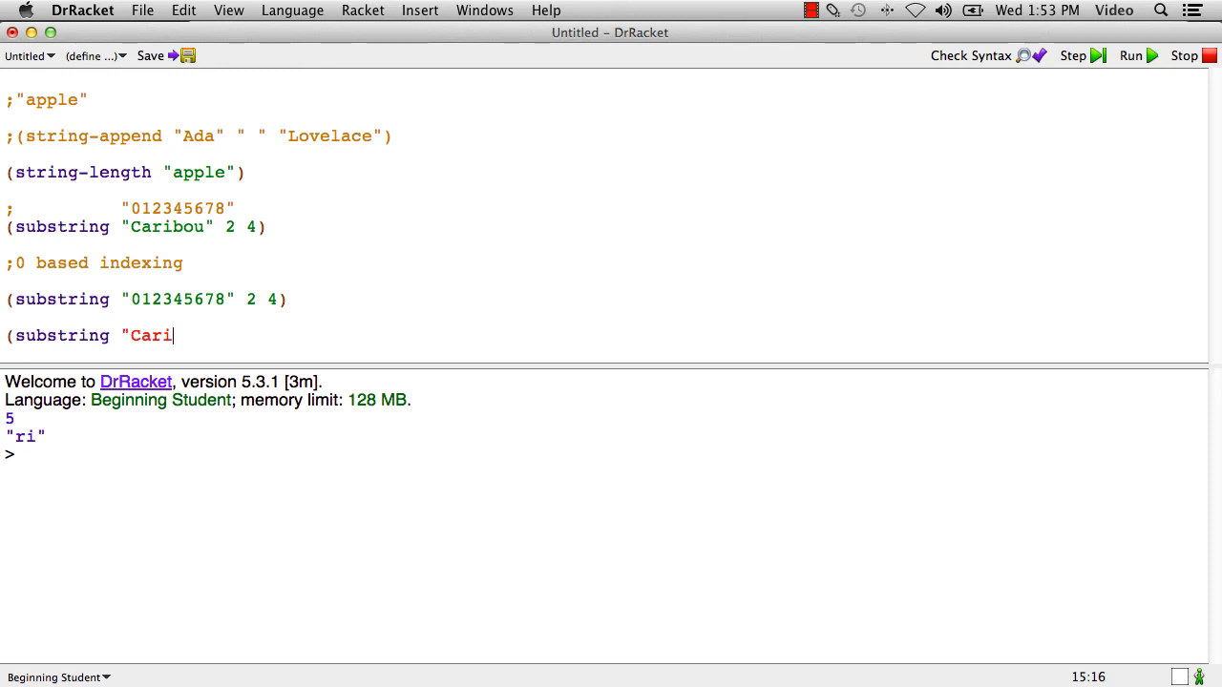
type("bou\"")
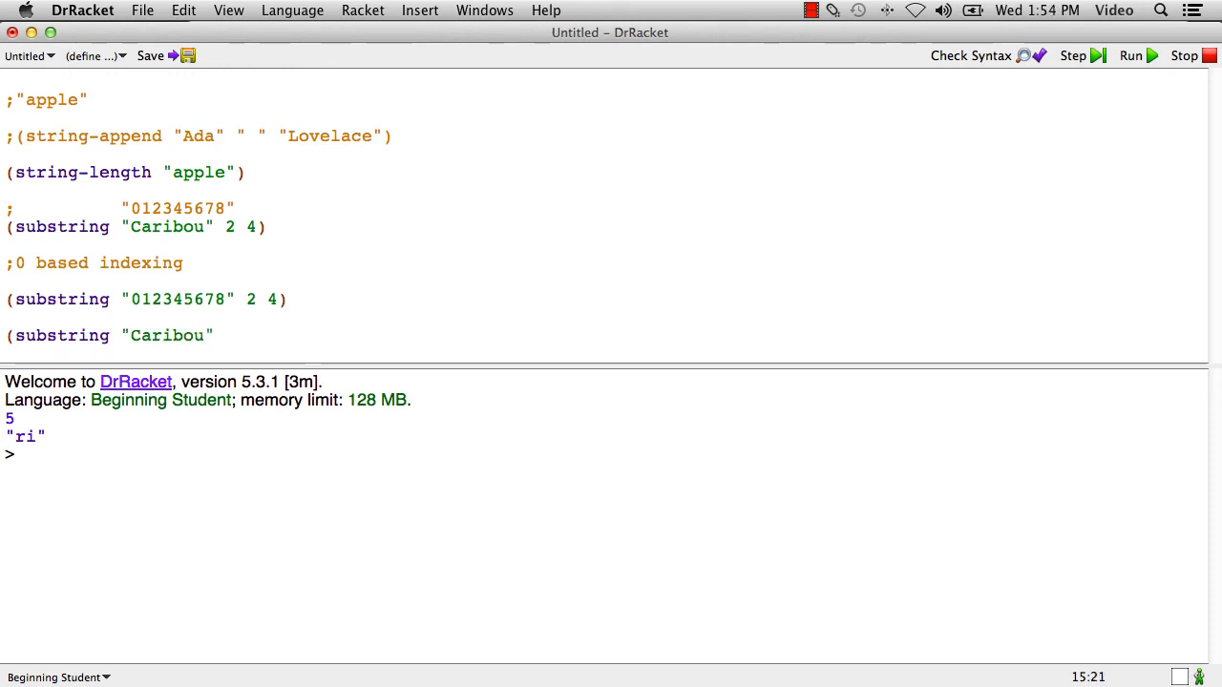
type("0")
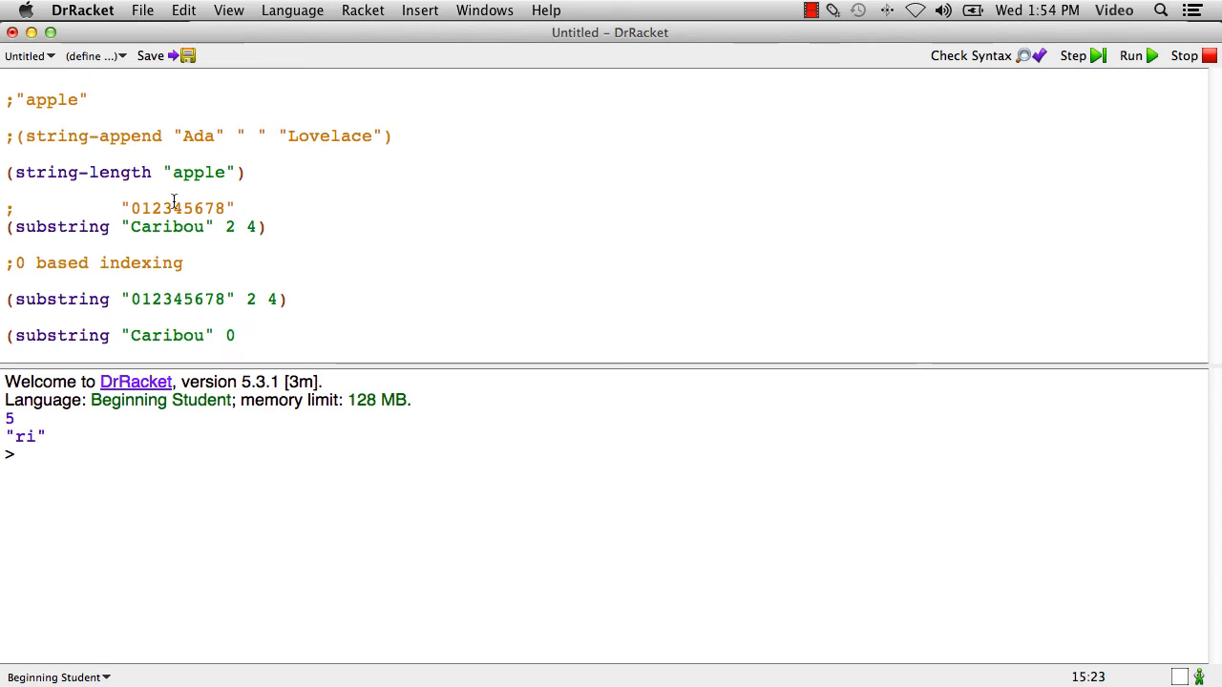
type("3")
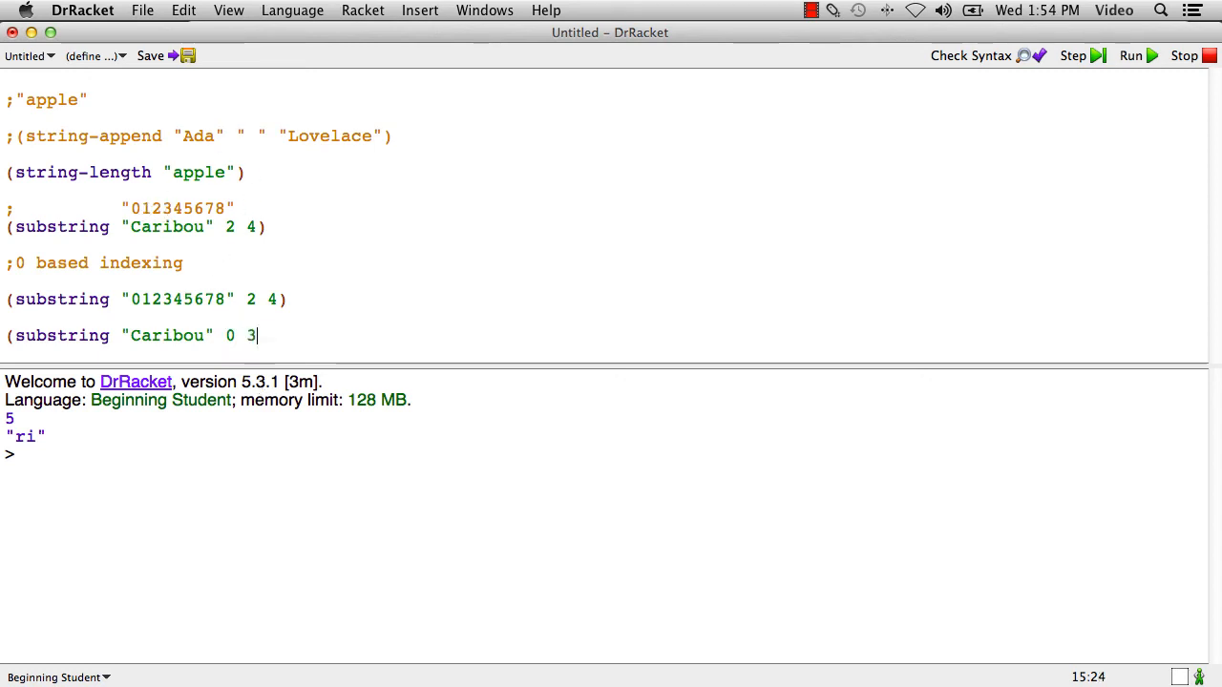
type(")")
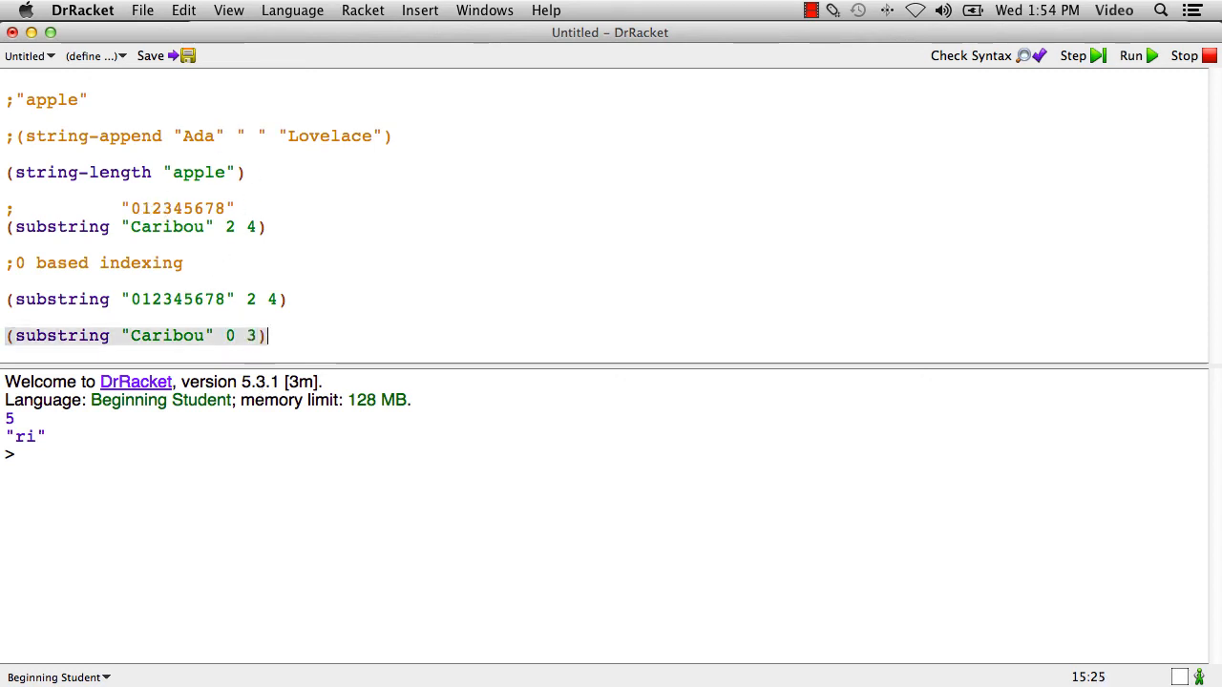
left_click(1131, 56)
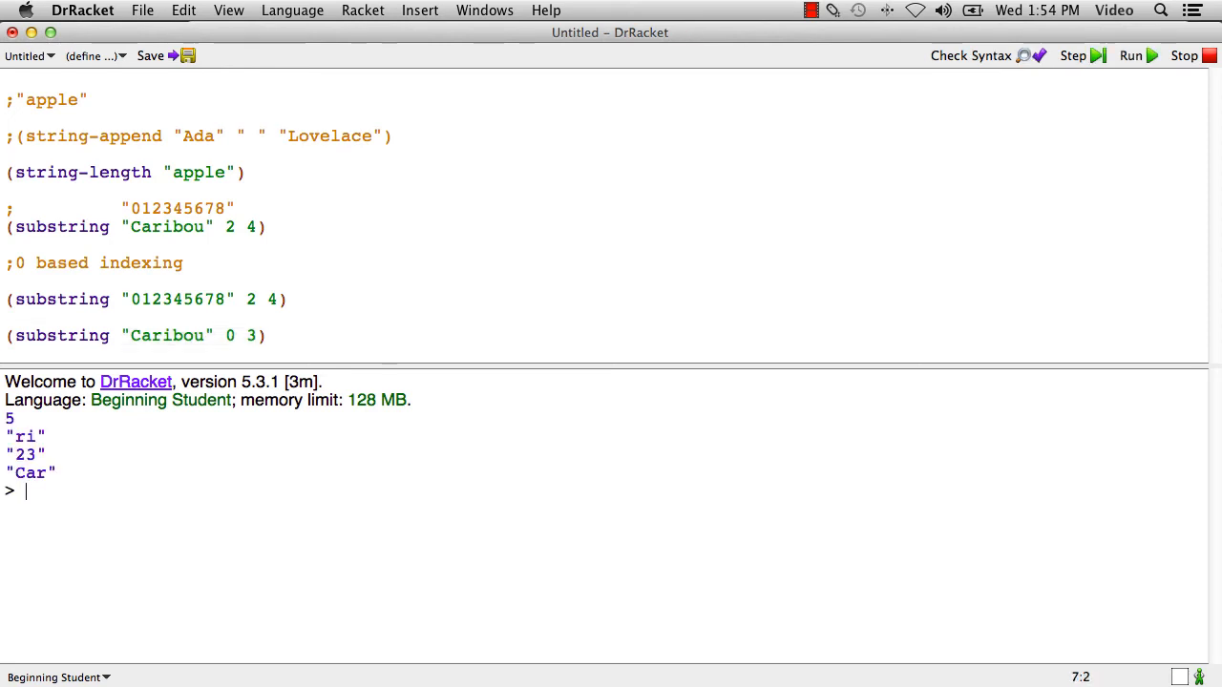
mouse_move(99, 466)
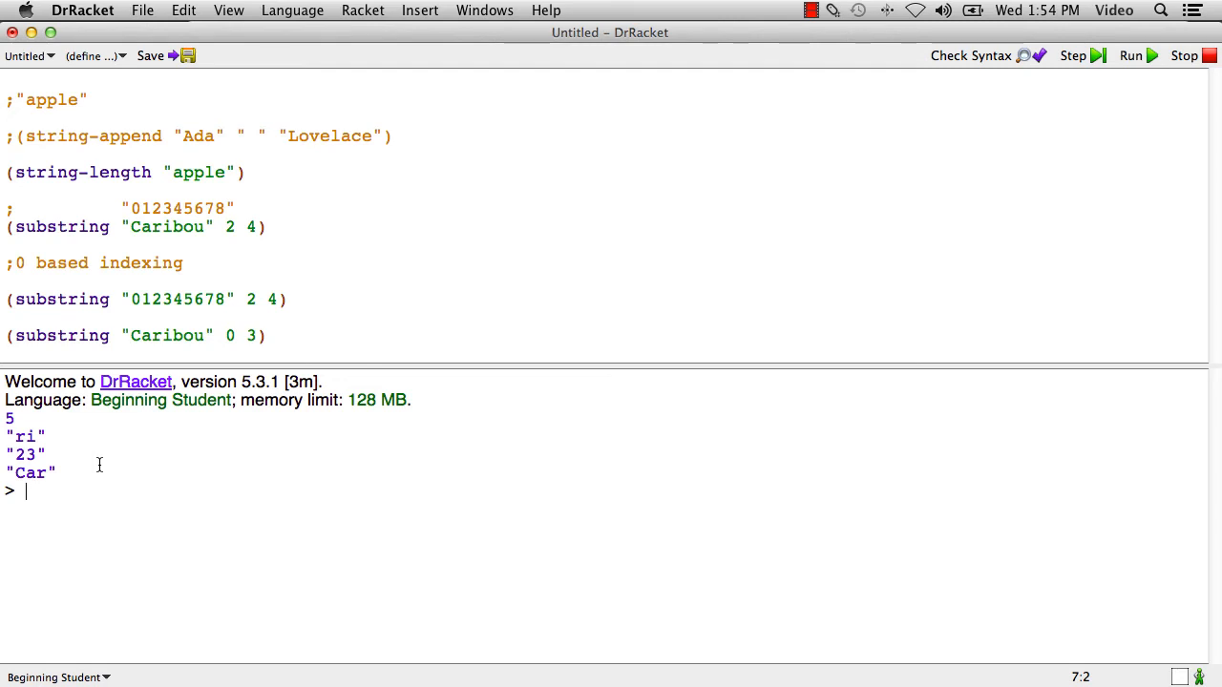
mouse_move(340, 355)
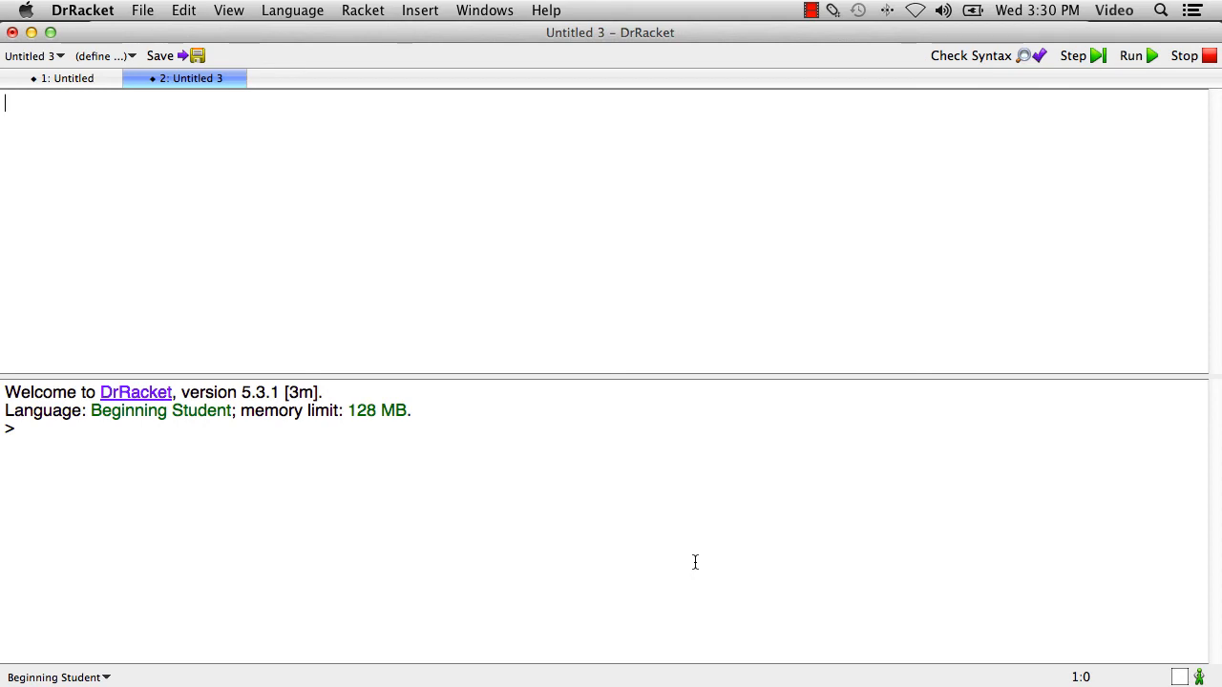
Write (require 2htdp/image) as the first line of the new definitions tab.
type("(re")
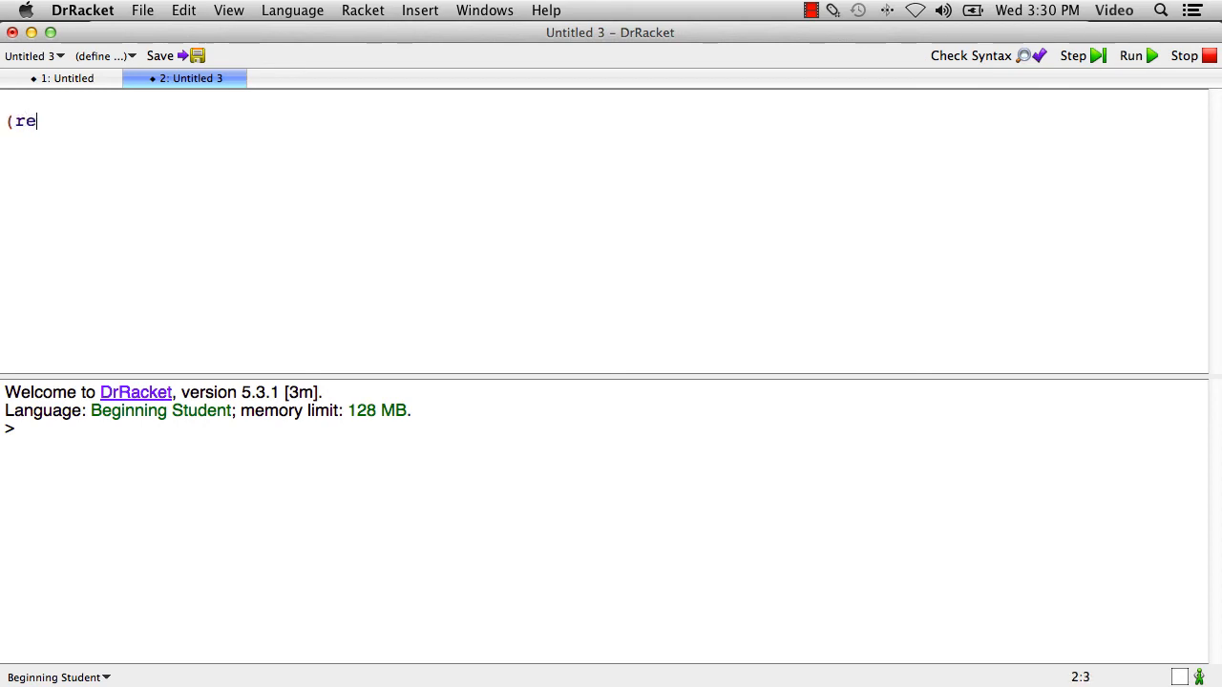
type("quire")
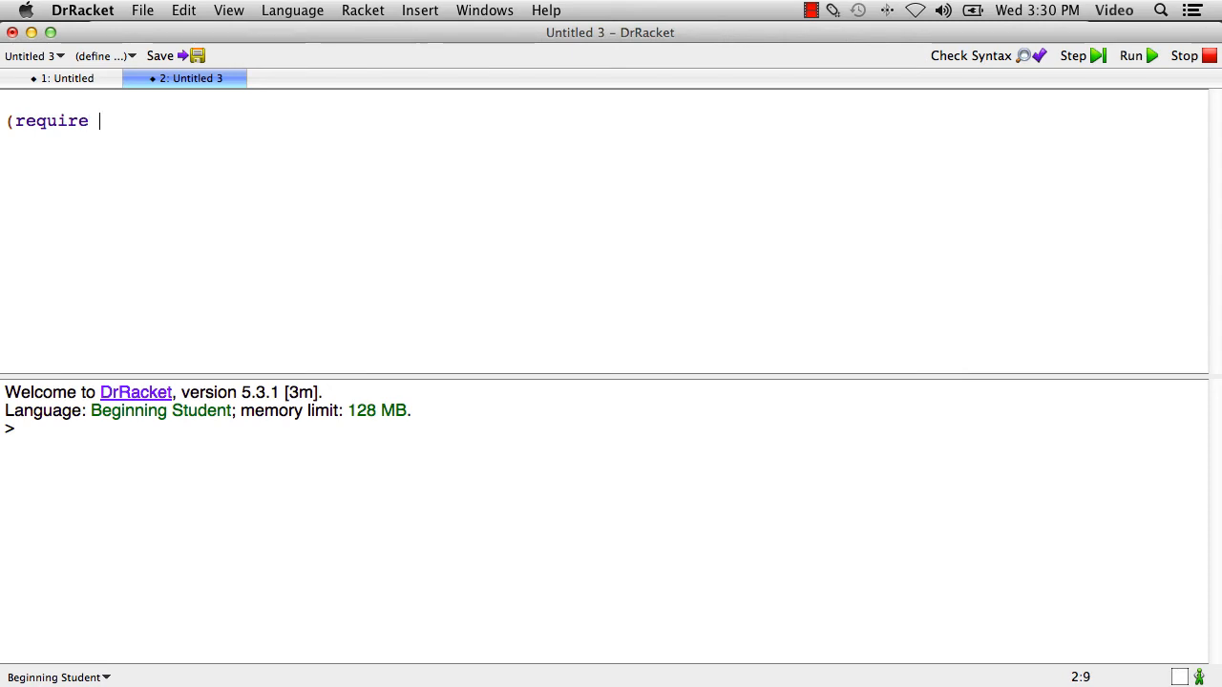
type("2ht")
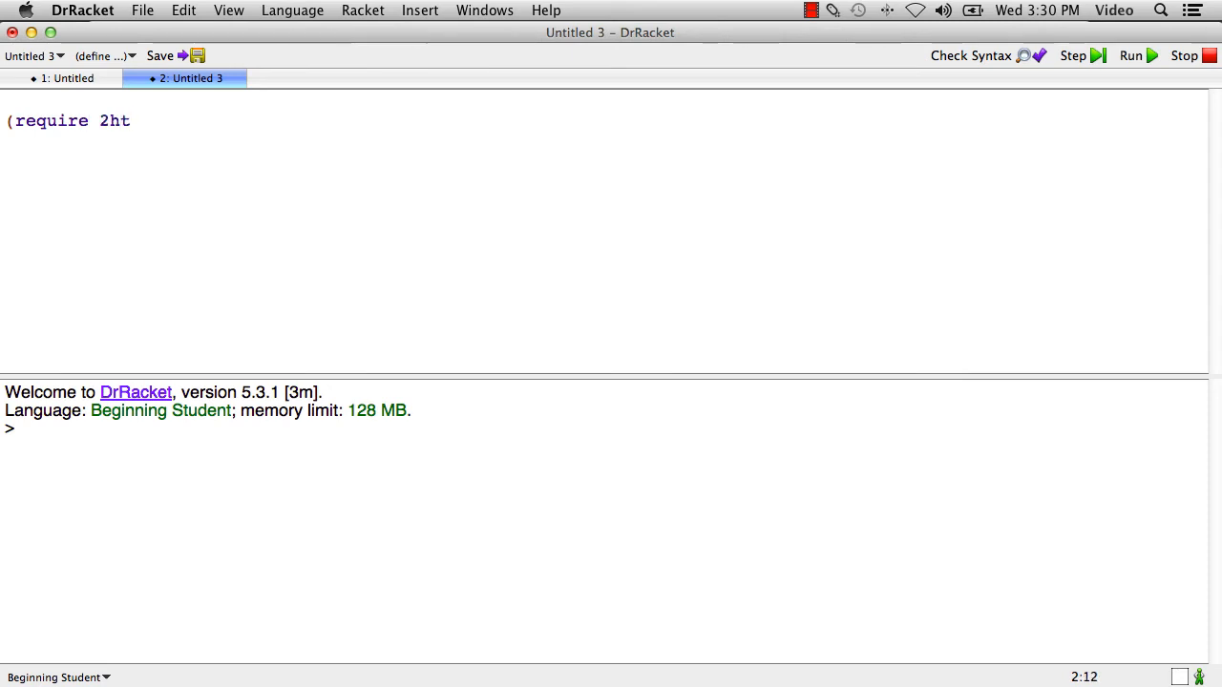
type("dp/image")
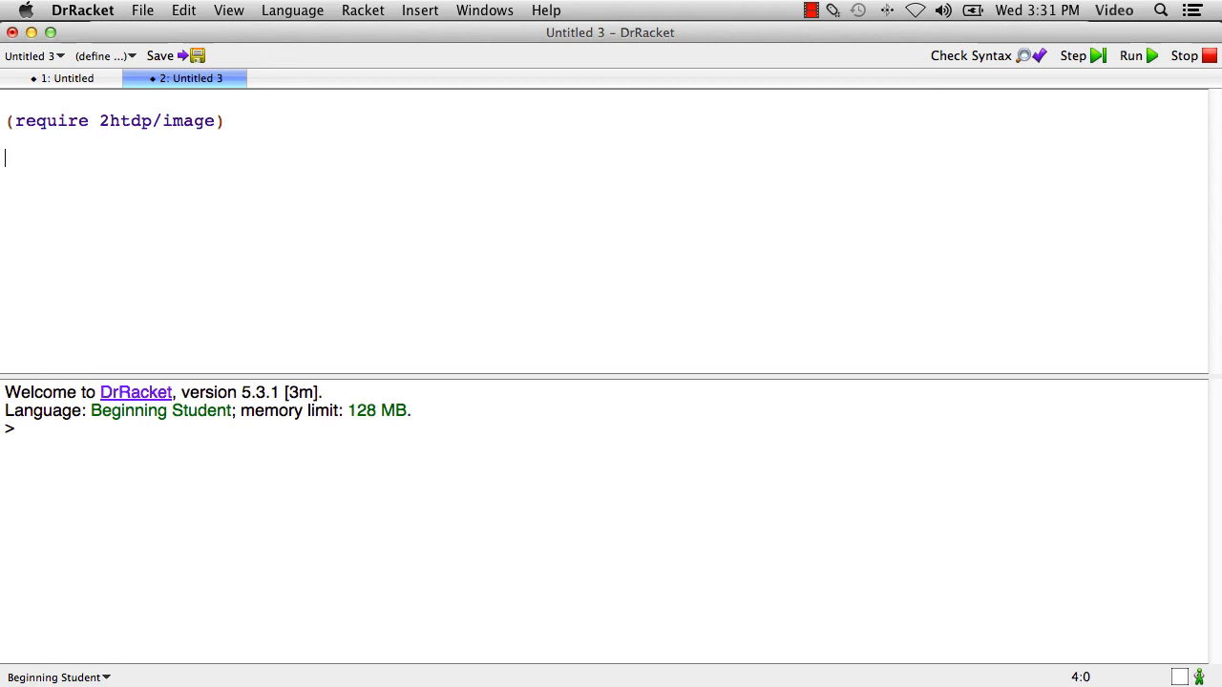
Add (circle 10 "solid" "red") and run to draw the red circle.
type("(ci")
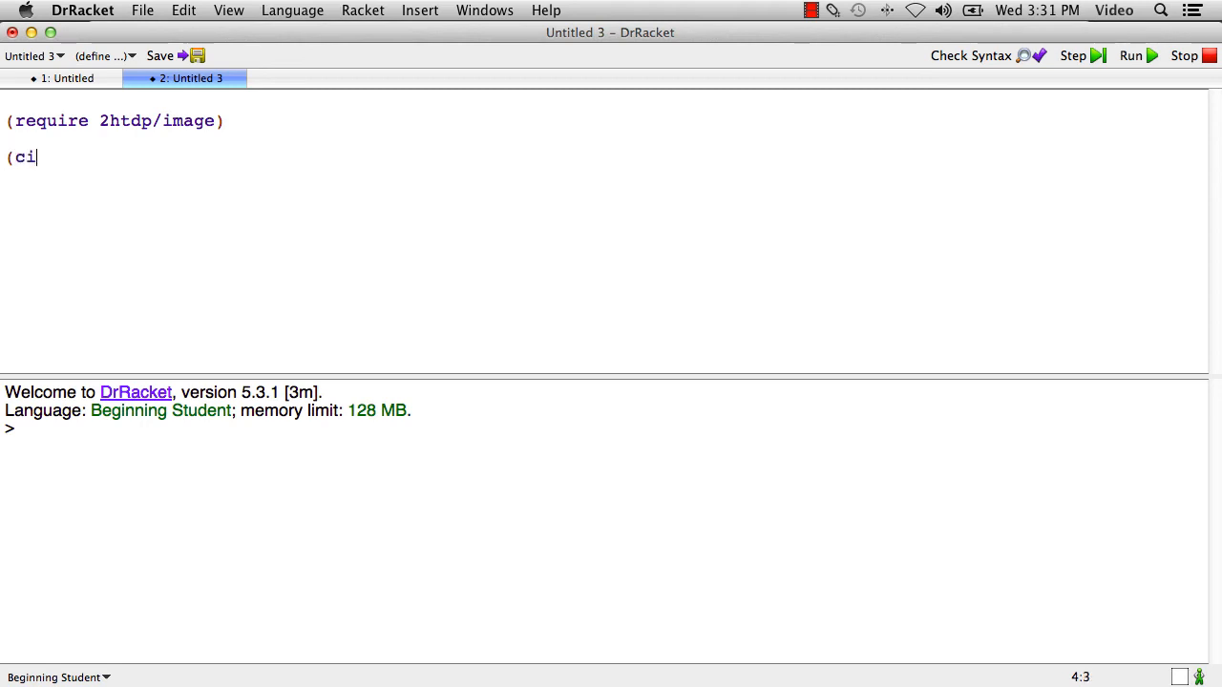
type("rcle")
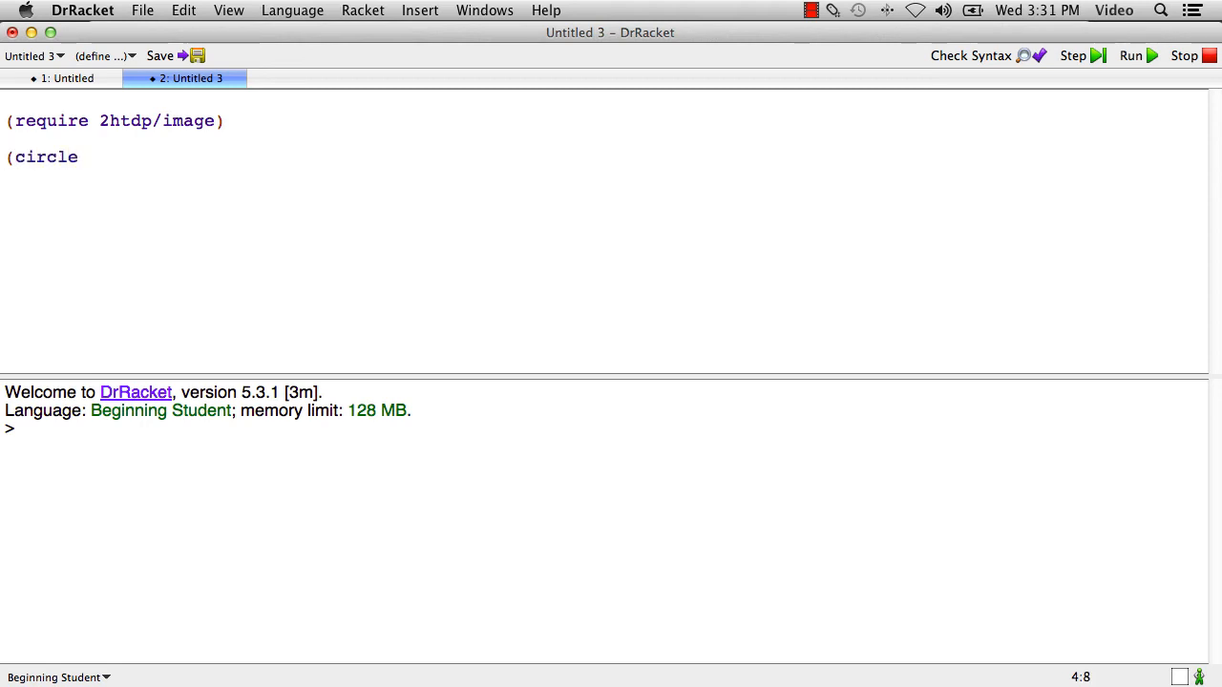
type("10 \"")
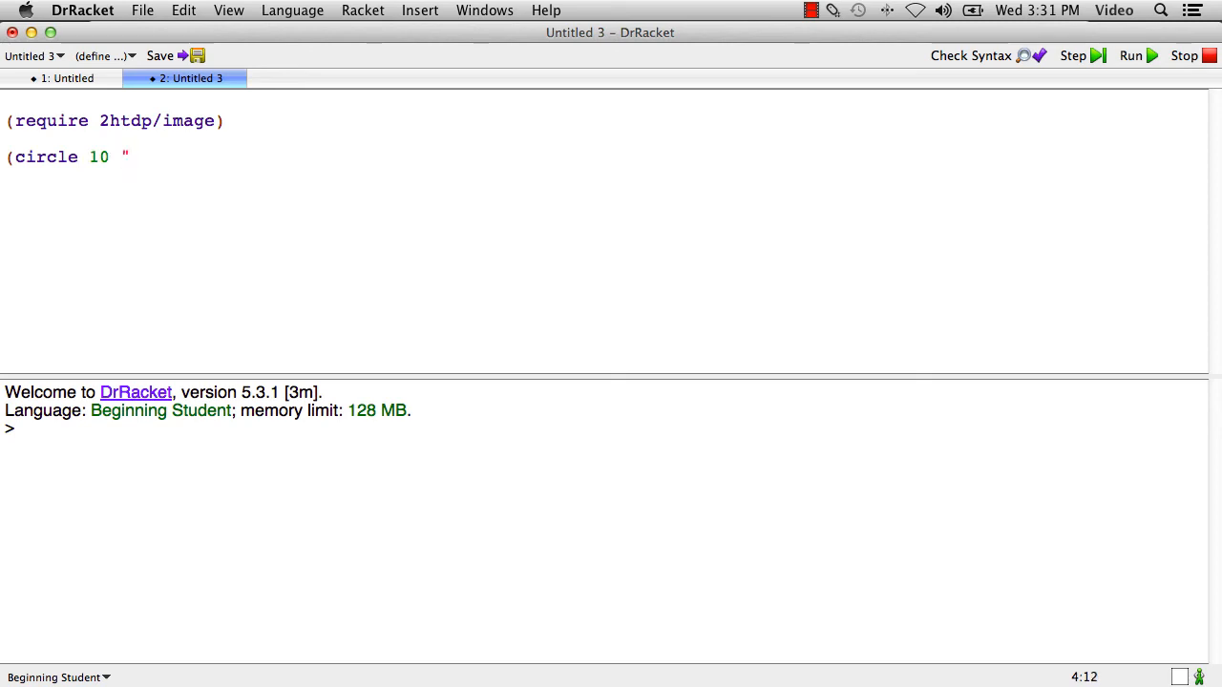
type("solid\"")
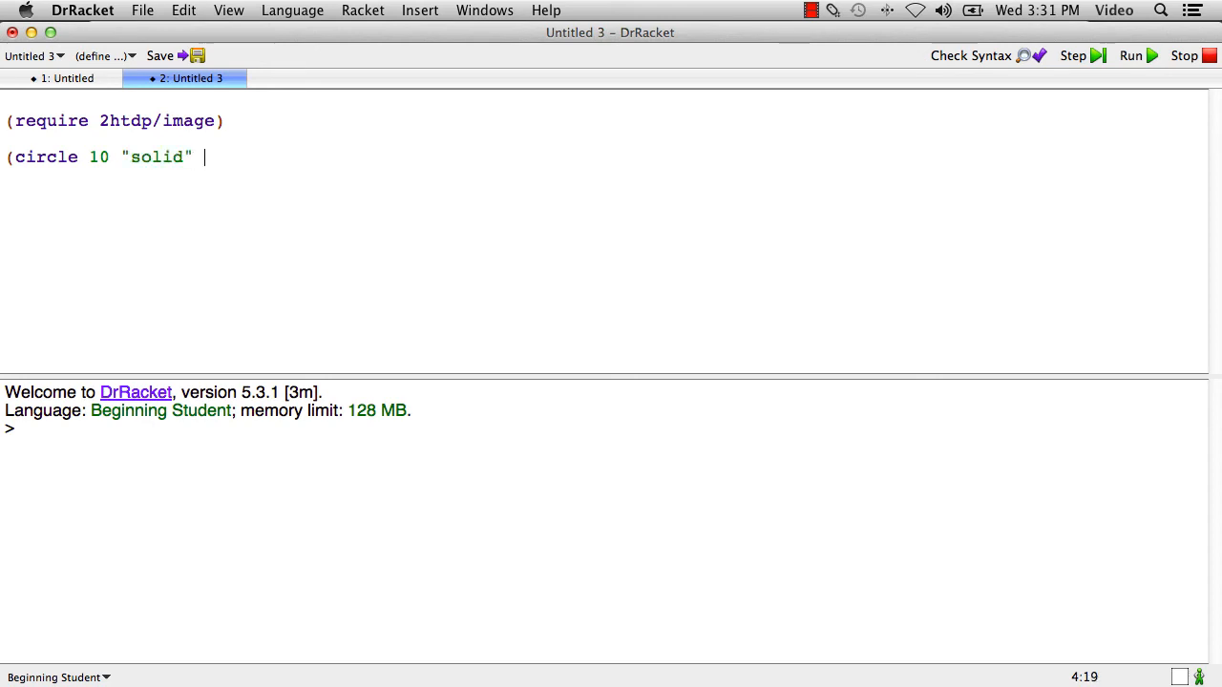
type("\"red")
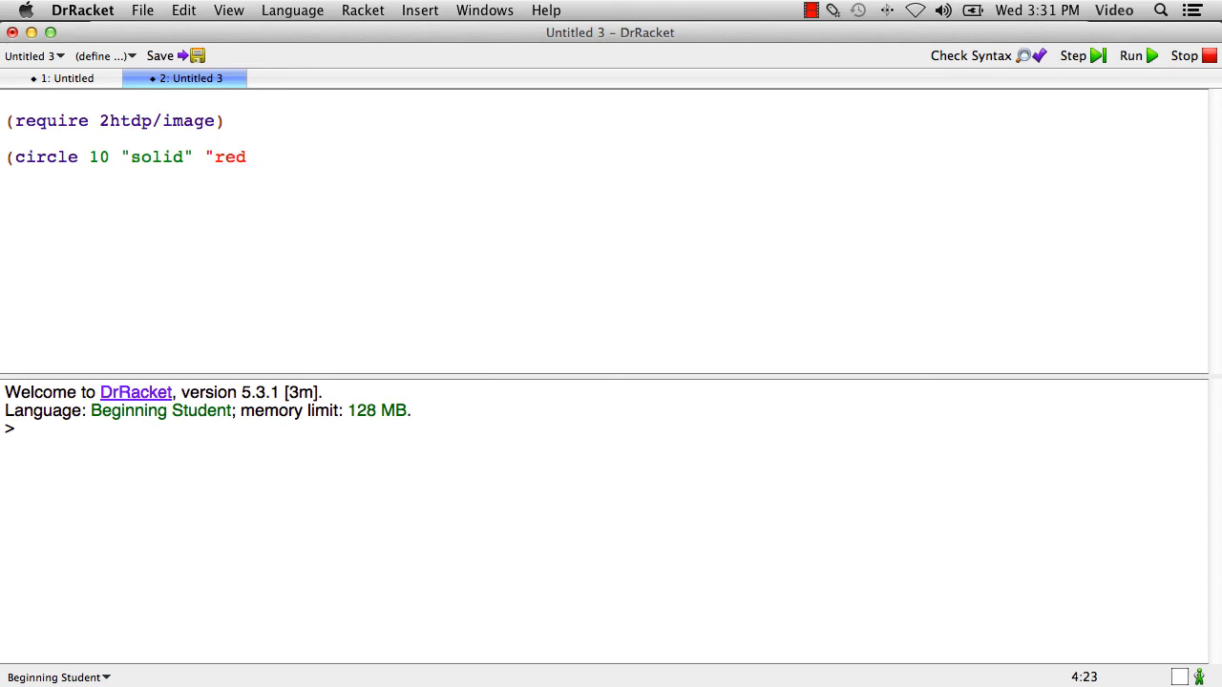
type("\")")
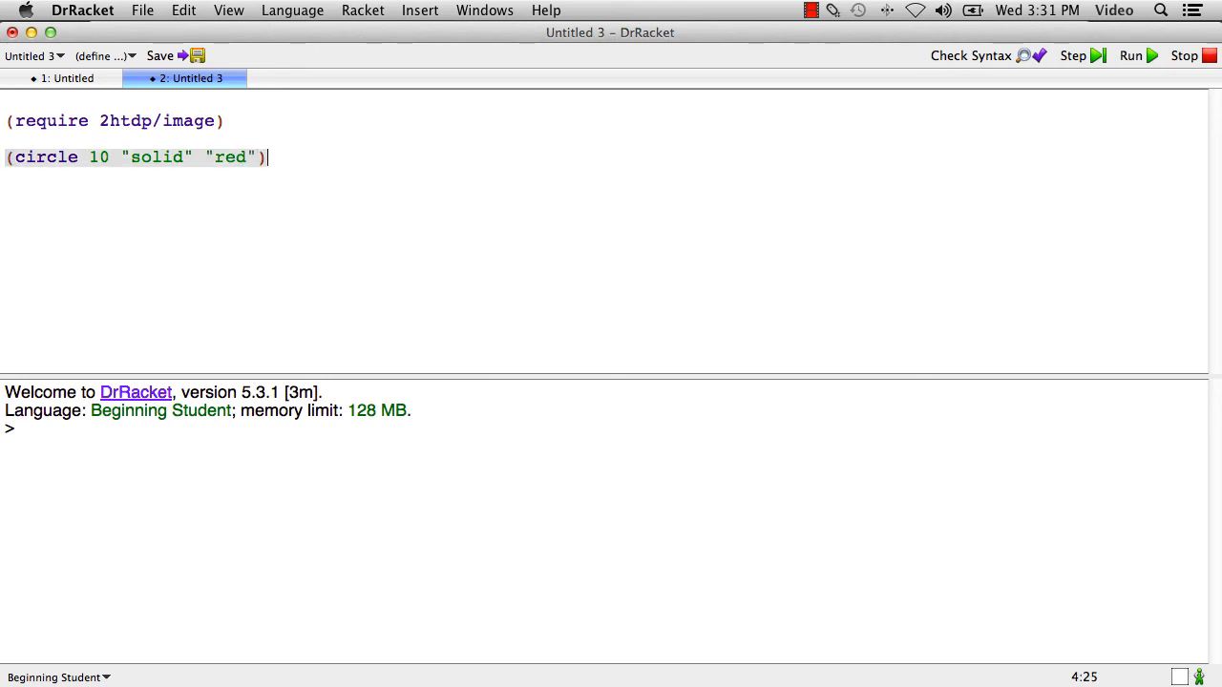
left_click(1130, 55)
type("(rectang")
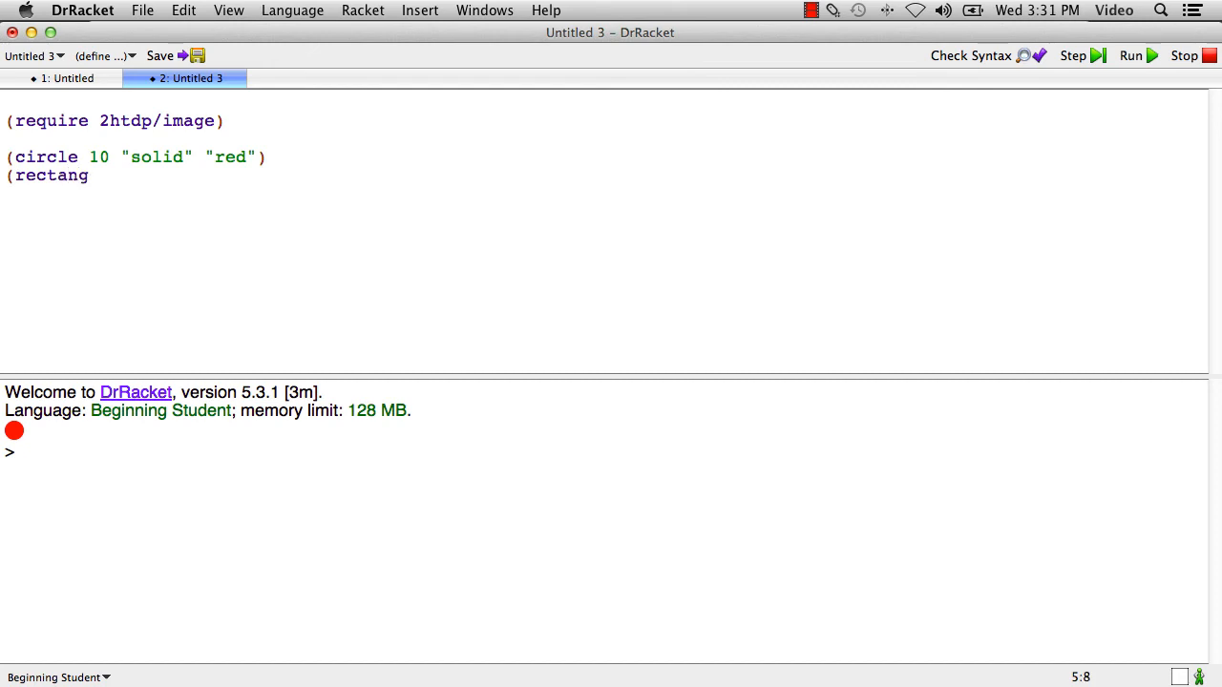
Complete the (rectangle 30 60 "outline" "blue") call and run it to draw the blue outline rectangle.
type("le 30")
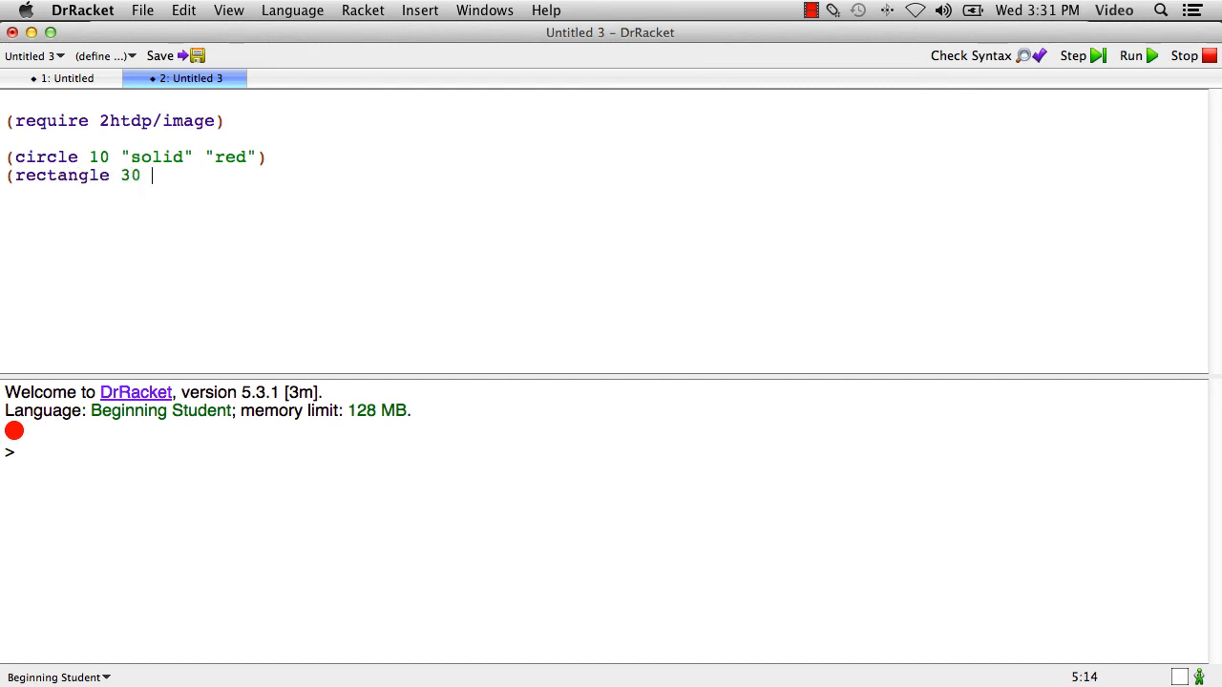
type("60 \"")
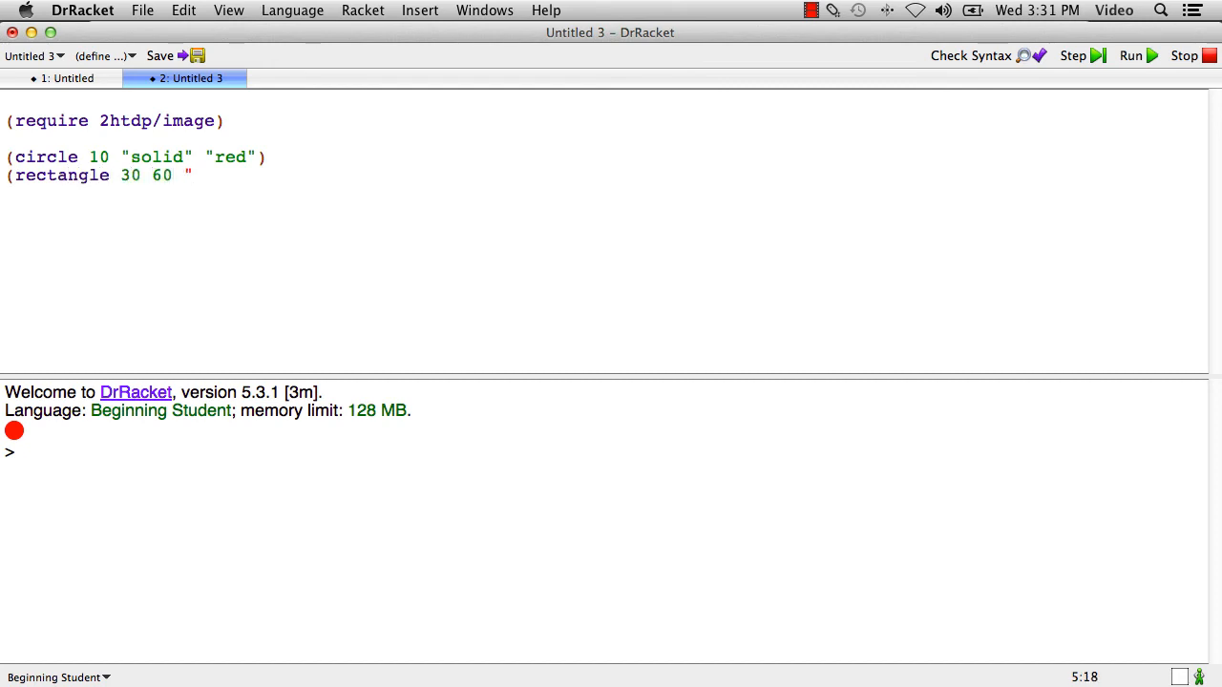
type("outline\"")
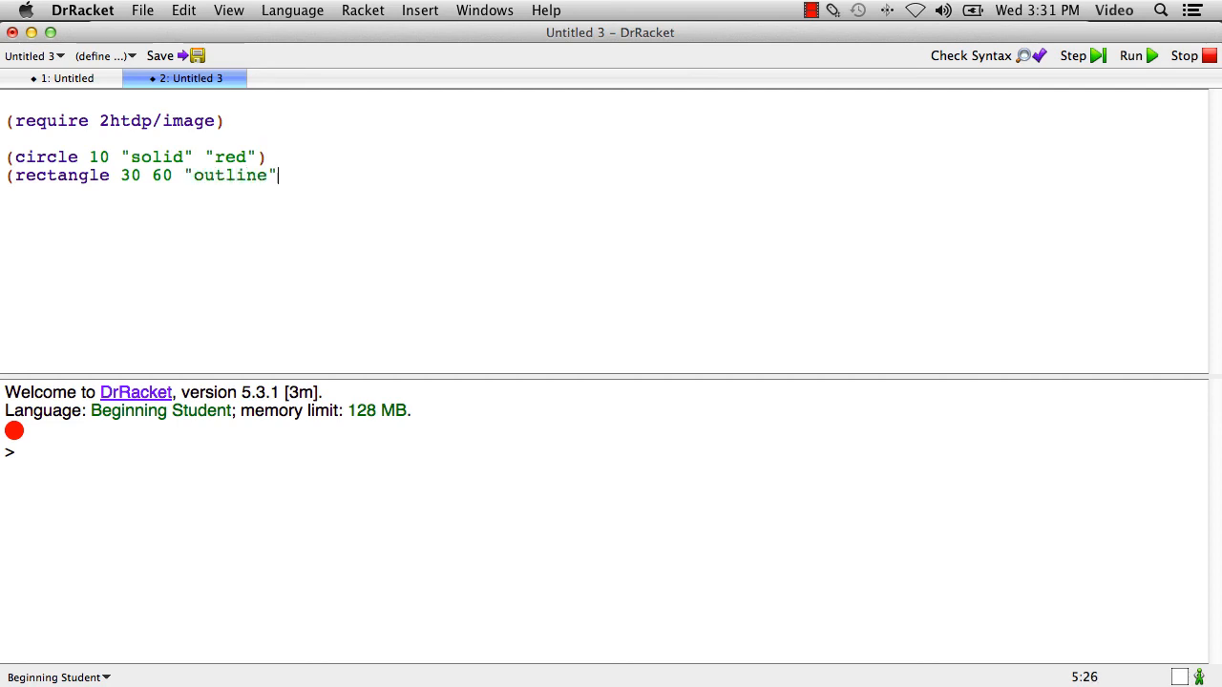
type("\"blue")
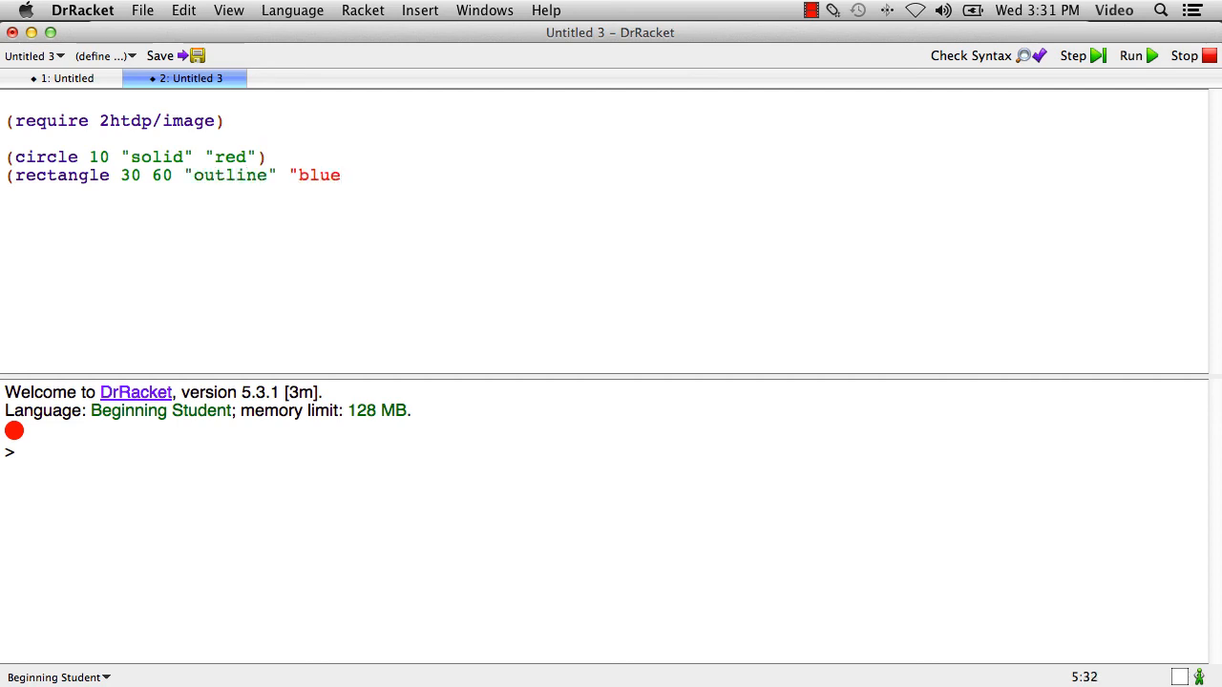
left_click(1131, 55)
type("(text")
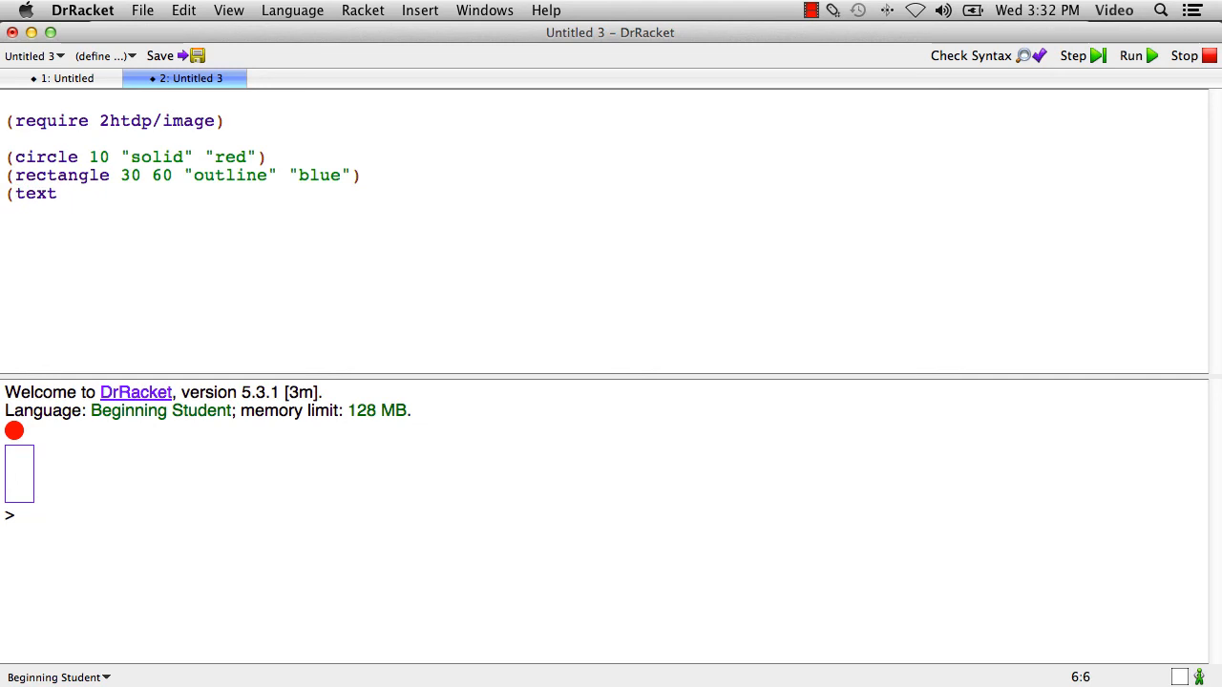
Write (text "hello" 24 "orange") and run it to render the orange hello image.
type("\"hell")
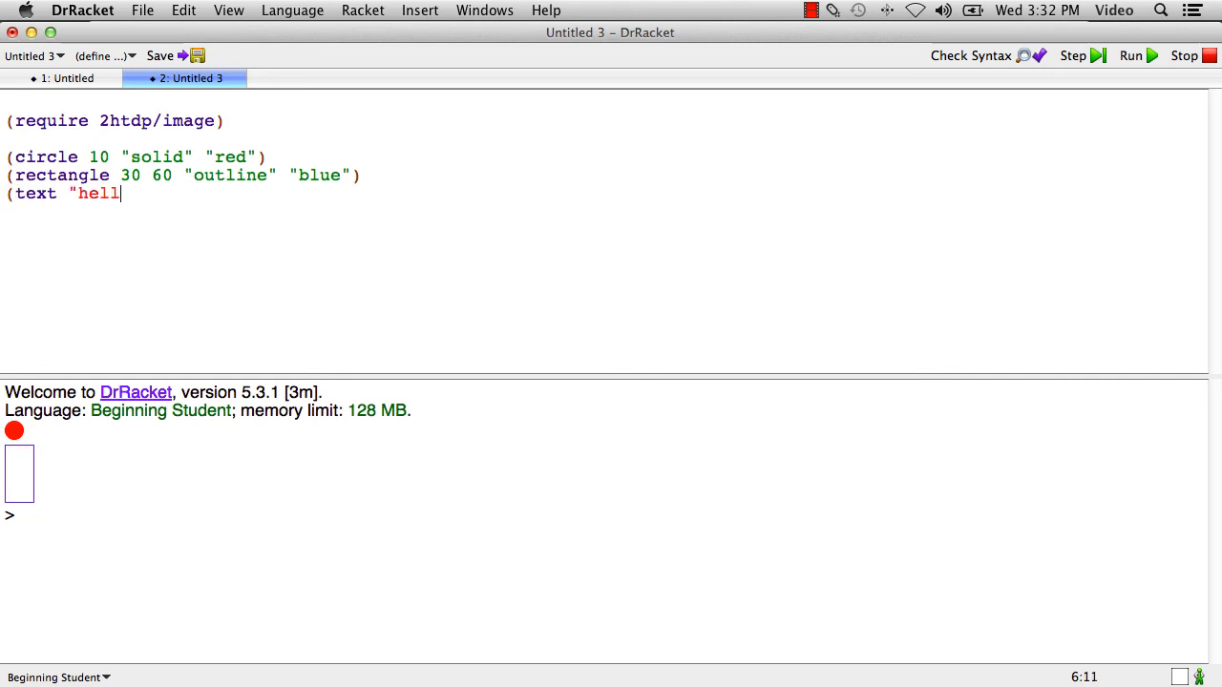
type("o\"")
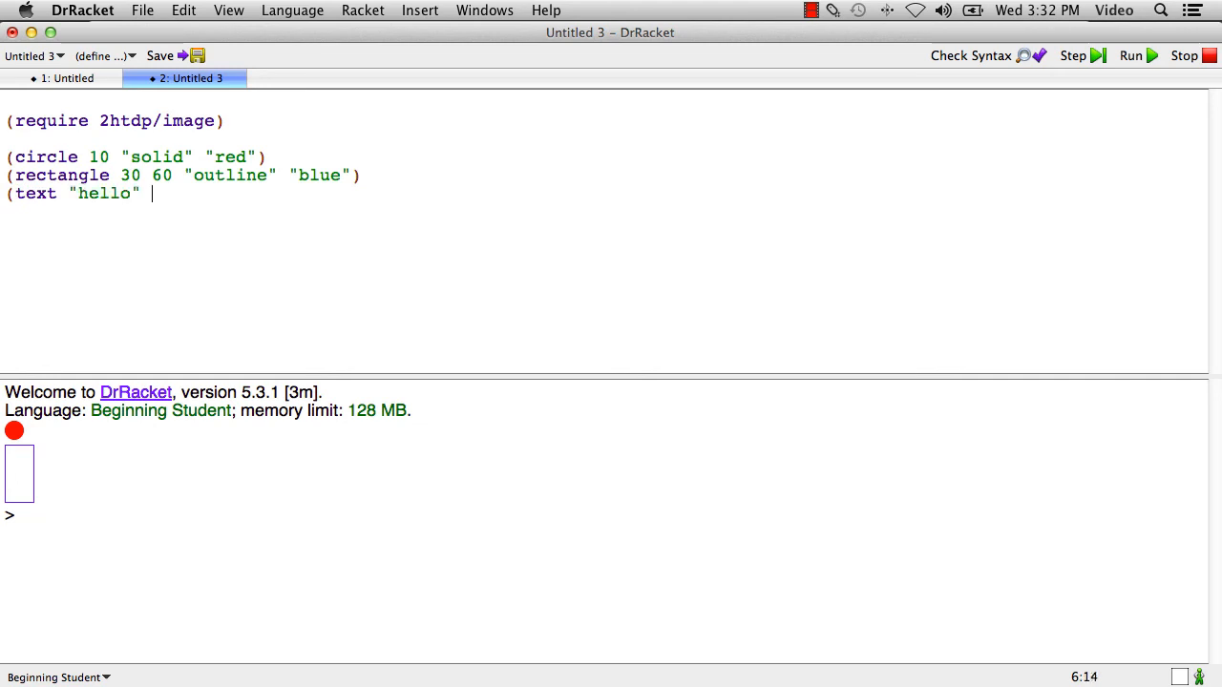
type("24")
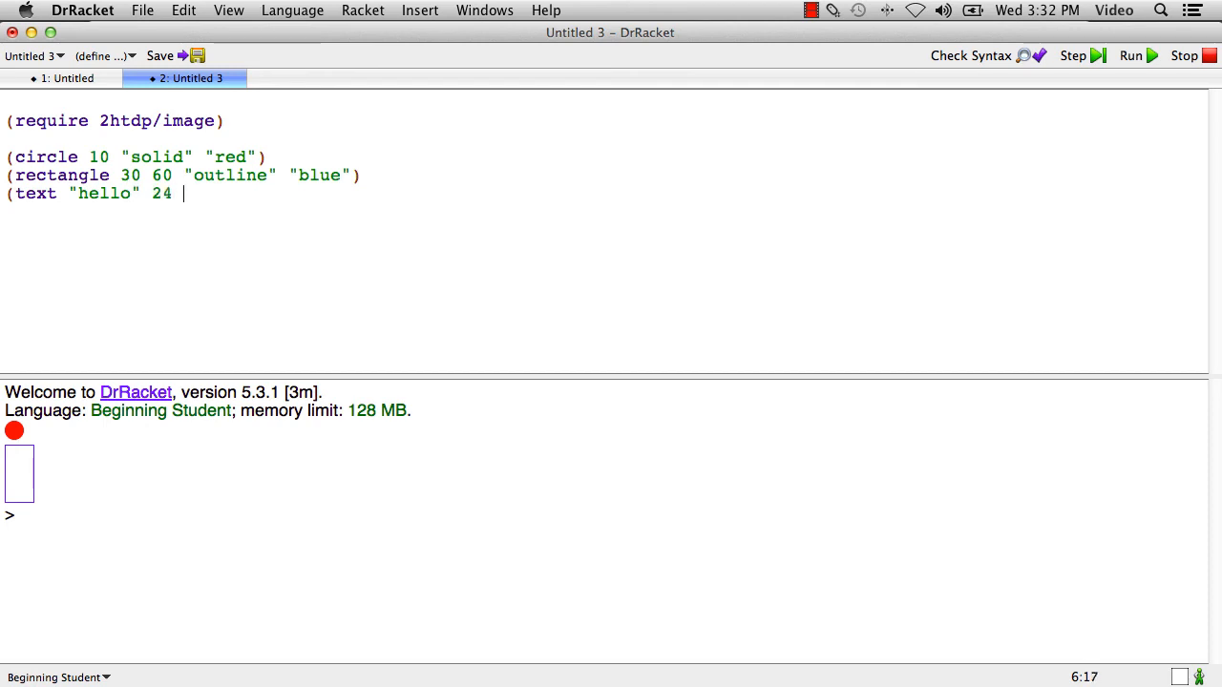
type("\"")
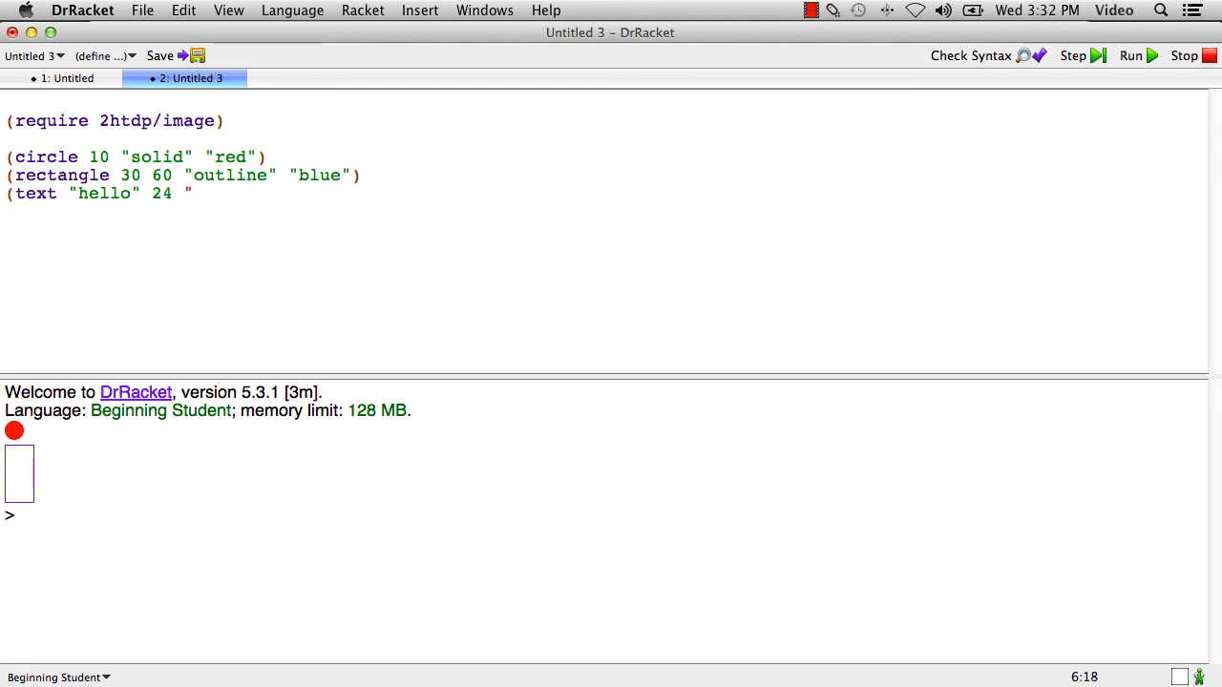
type("orange")
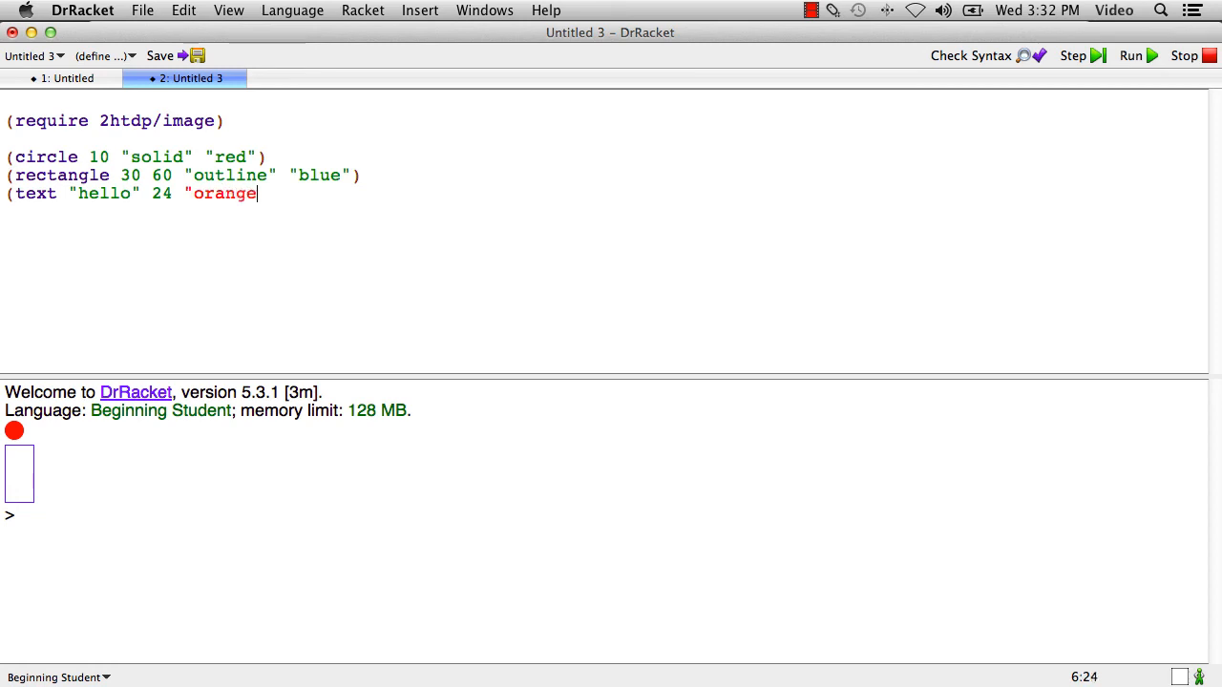
type("\")")
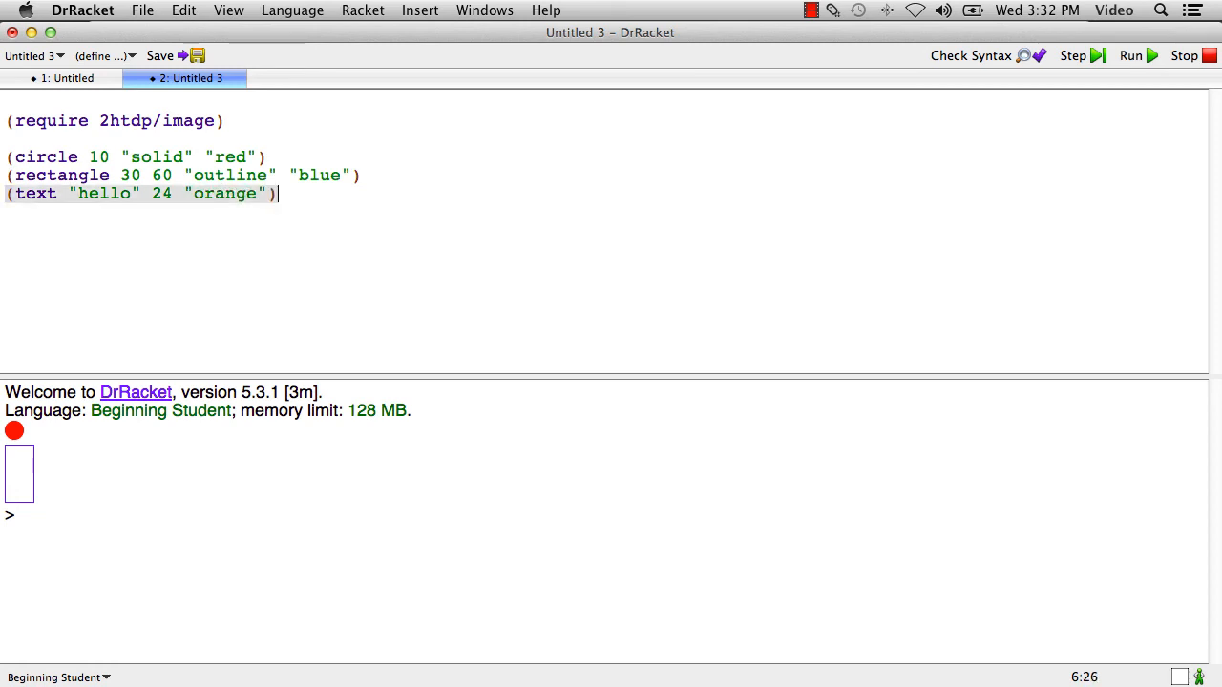
left_click(1131, 55)
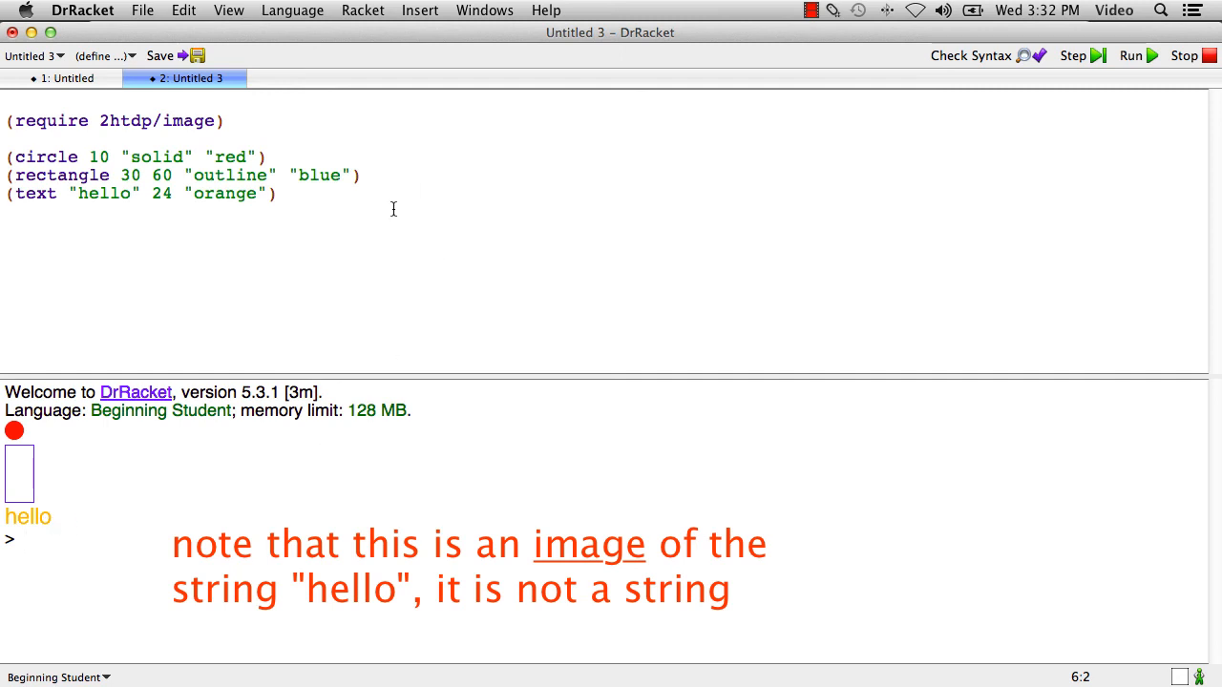
mouse_move(328, 153)
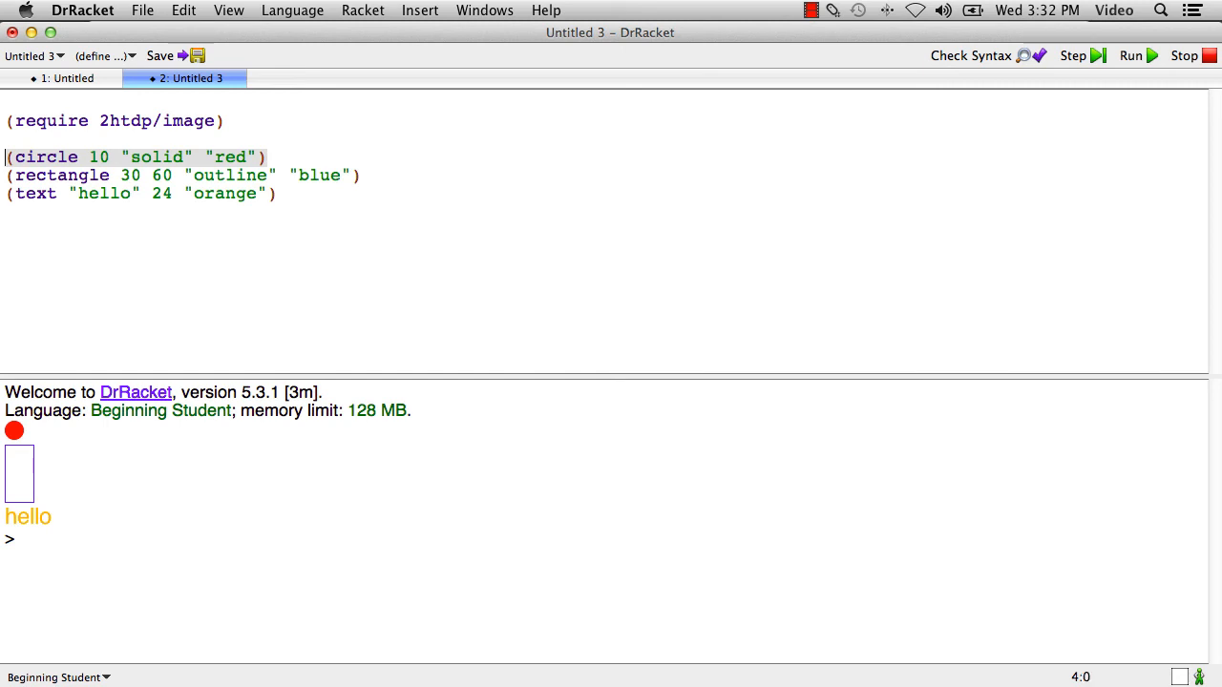
Comment out the shape lines and write an above call with solid red radius-10 circle calls.
type(";")
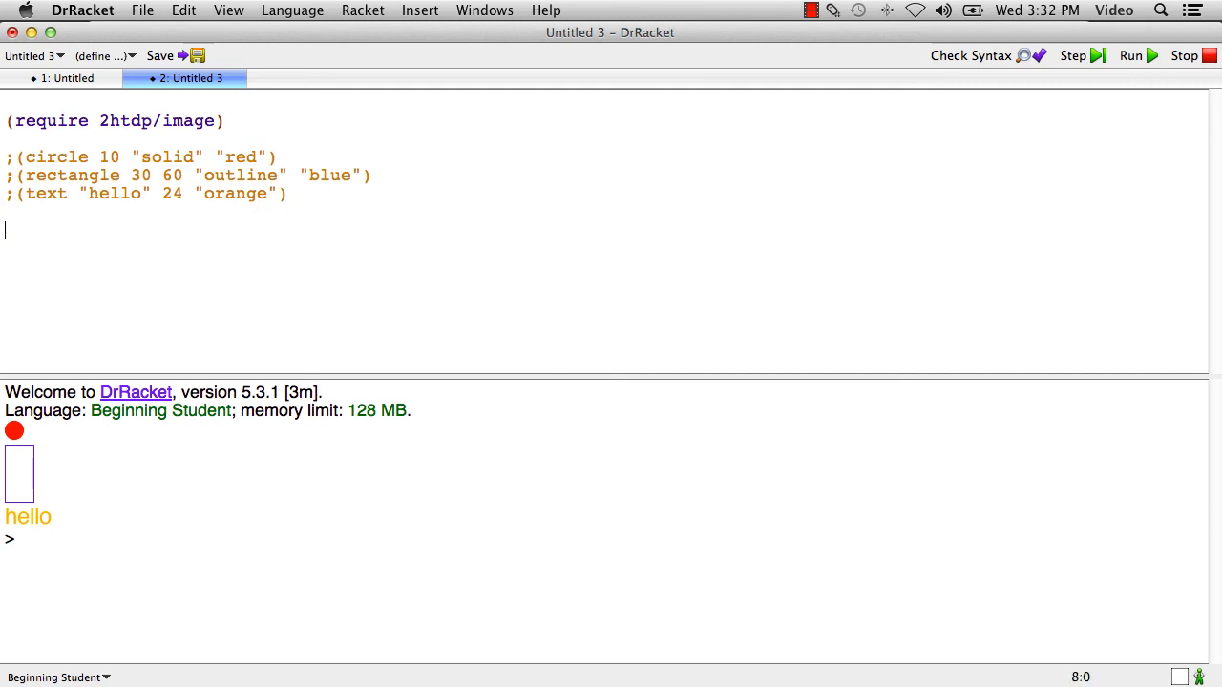
type("(above")
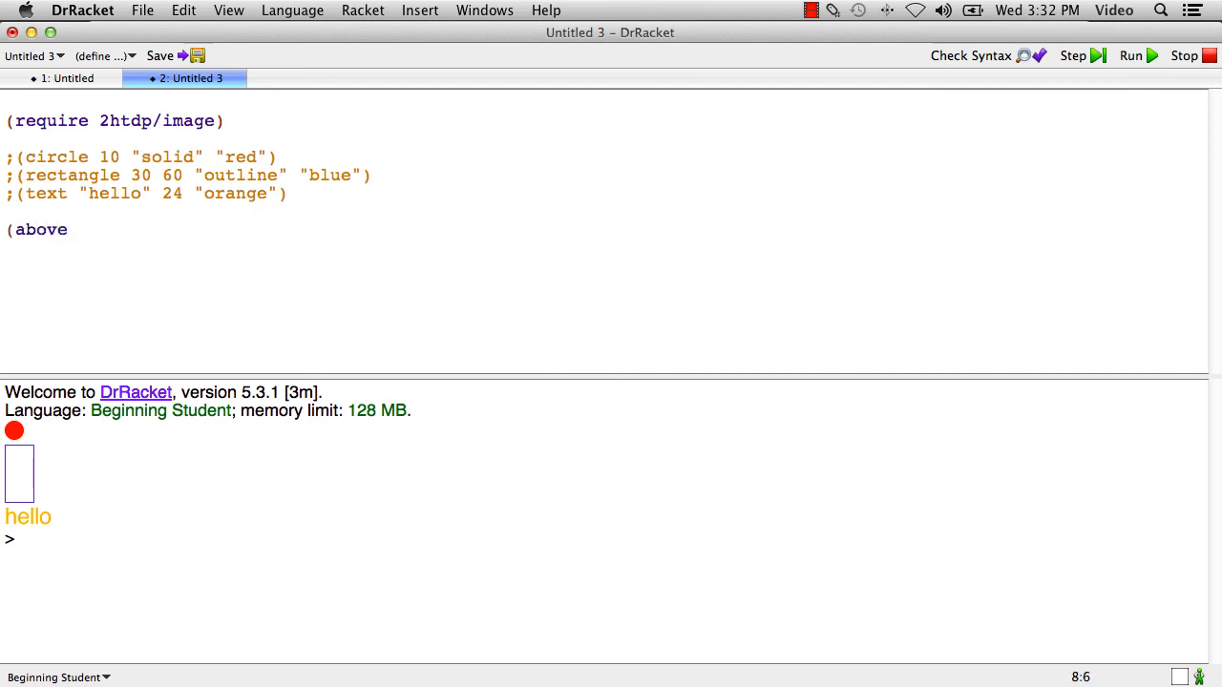
type("(cir")
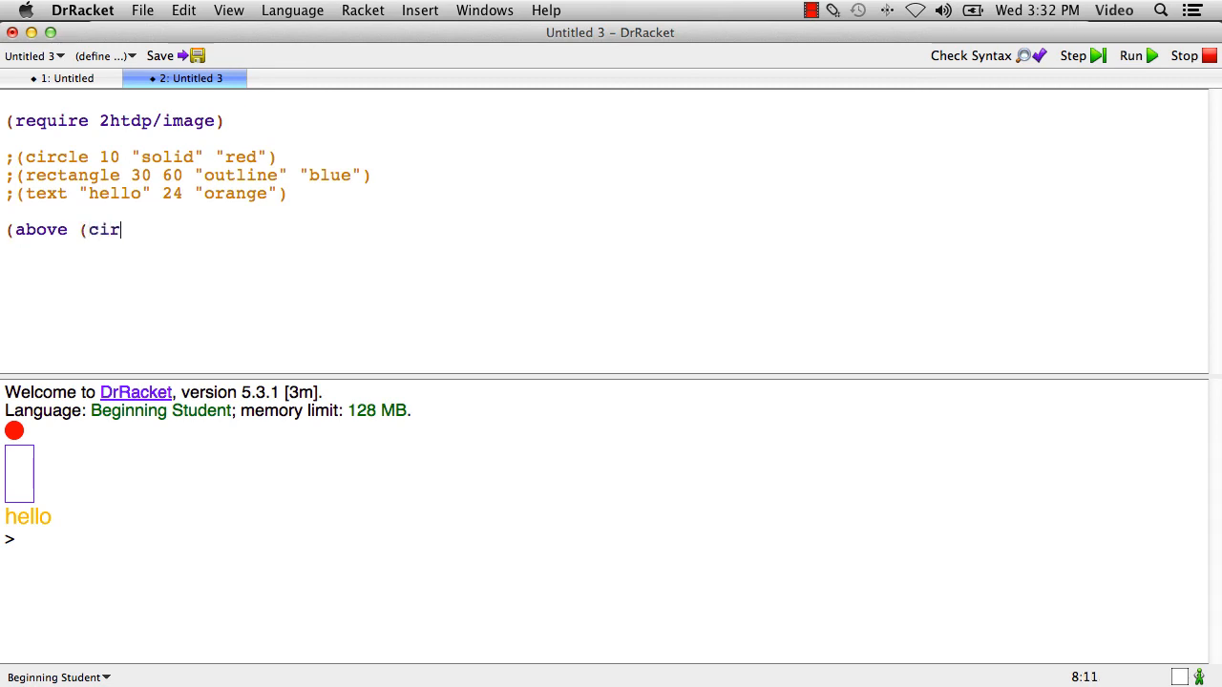
type("cle 1")
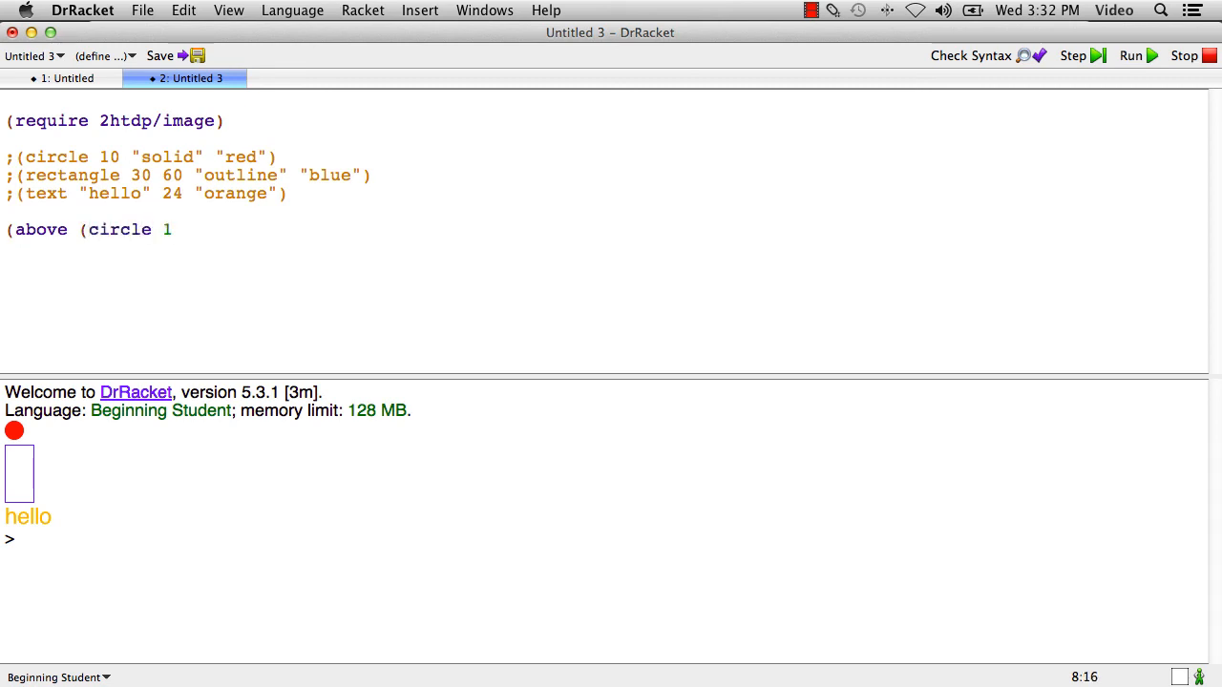
type("0 \"solid\" \"")
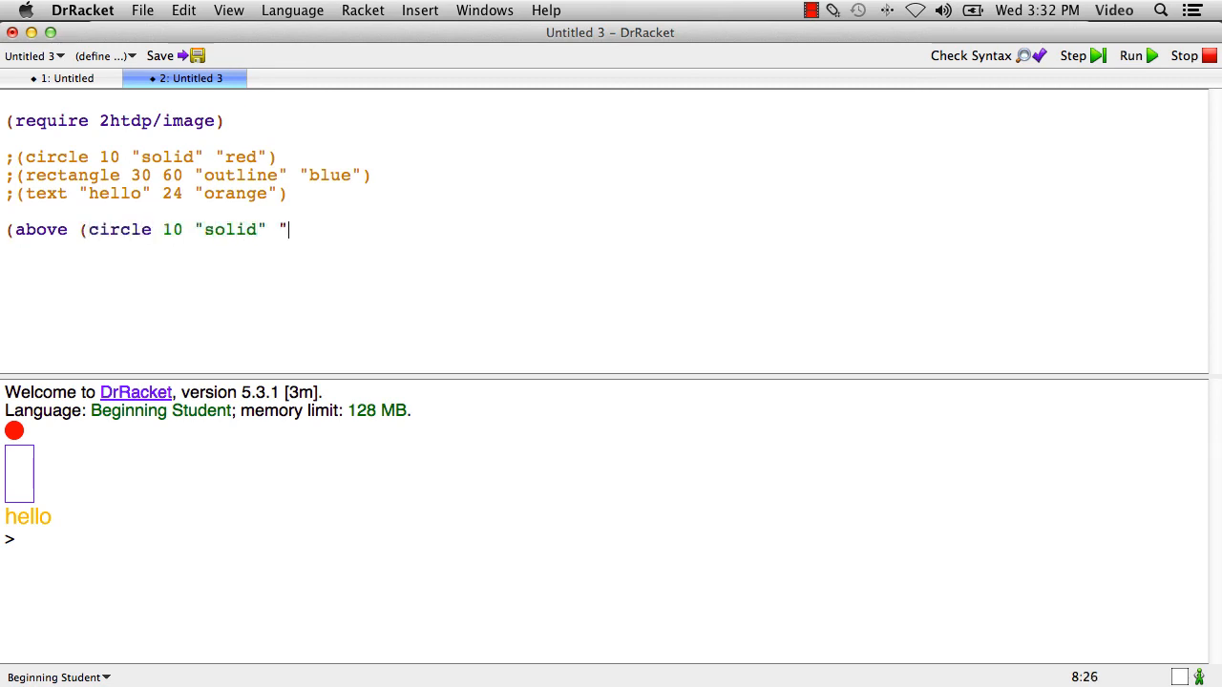
type("red\")")
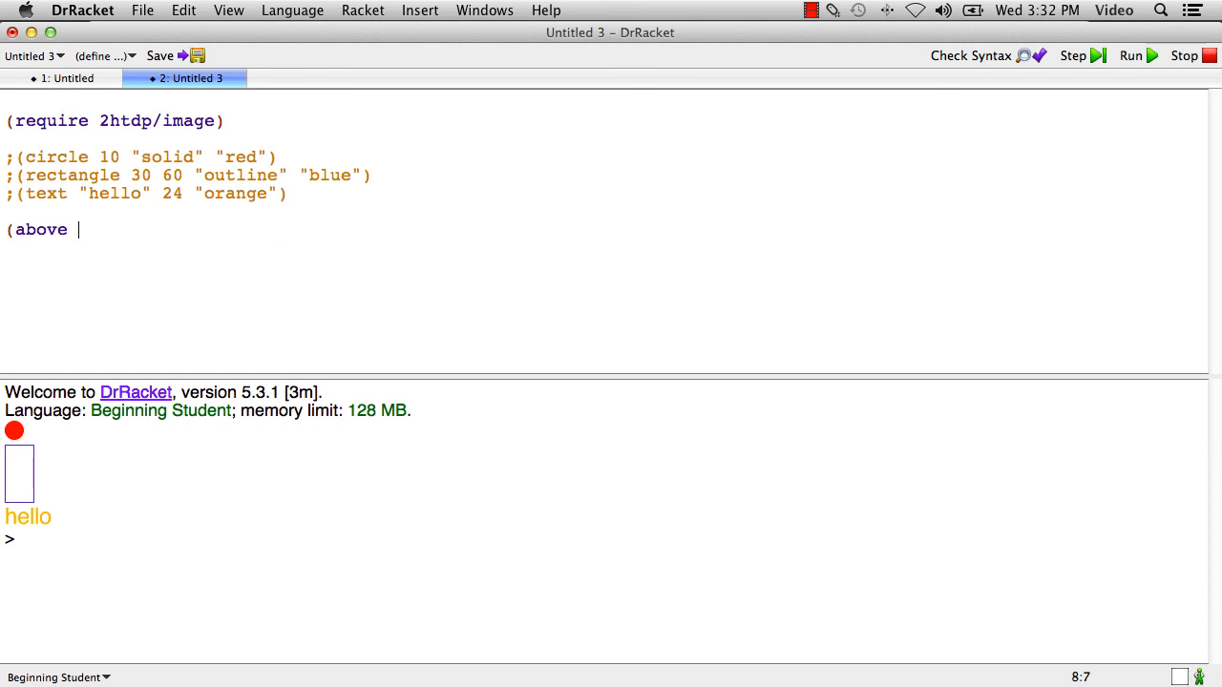
type("(circle 10 \"solid\" \"red\")")
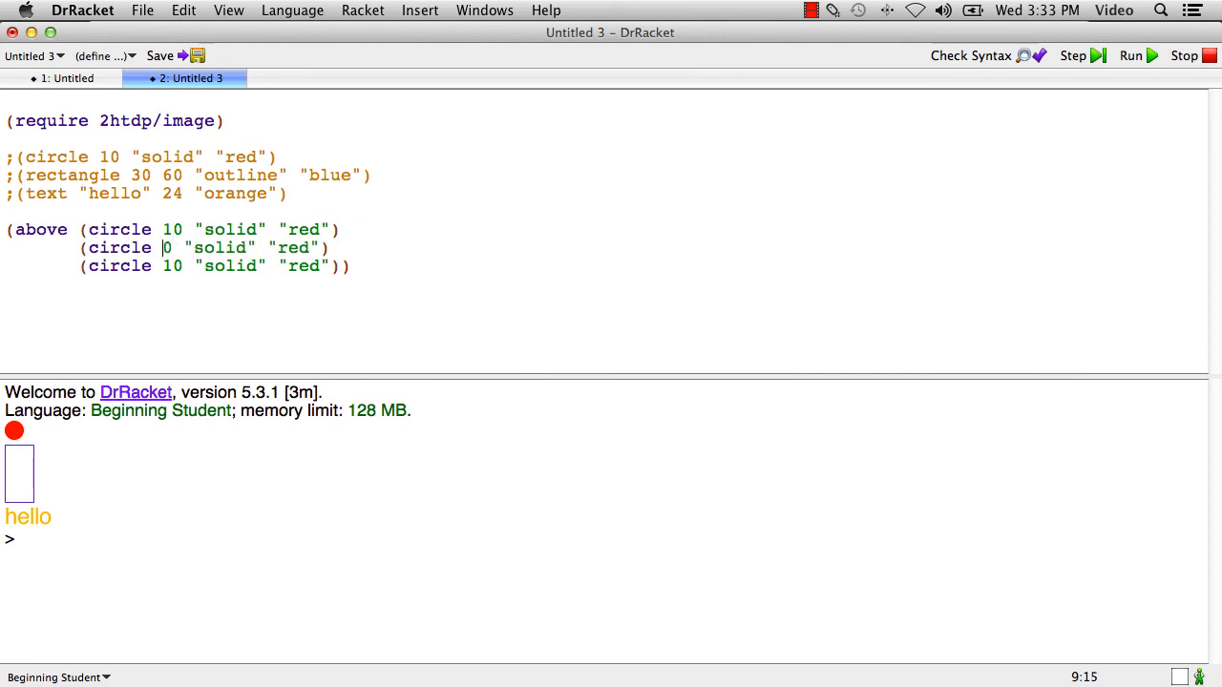
Change the copies to radius 20 yellow and 30 green, then run to see the stacked circles.
type("2")
left_click(216, 266)
type("3")
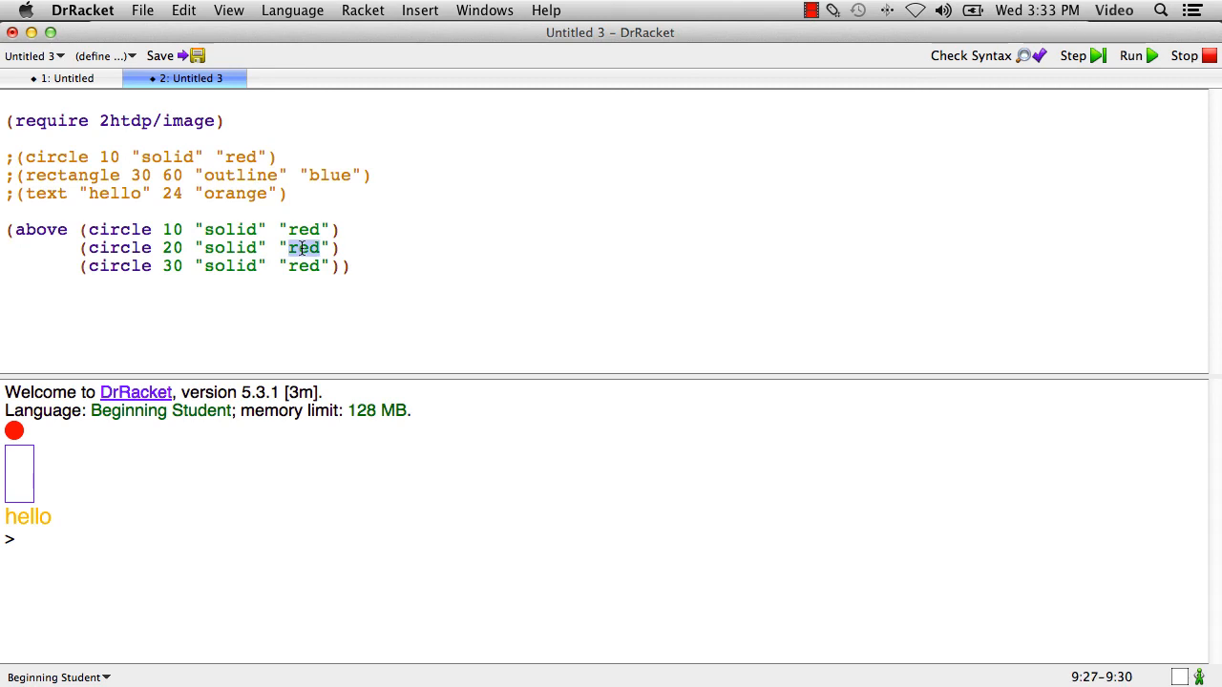
type("yellow")
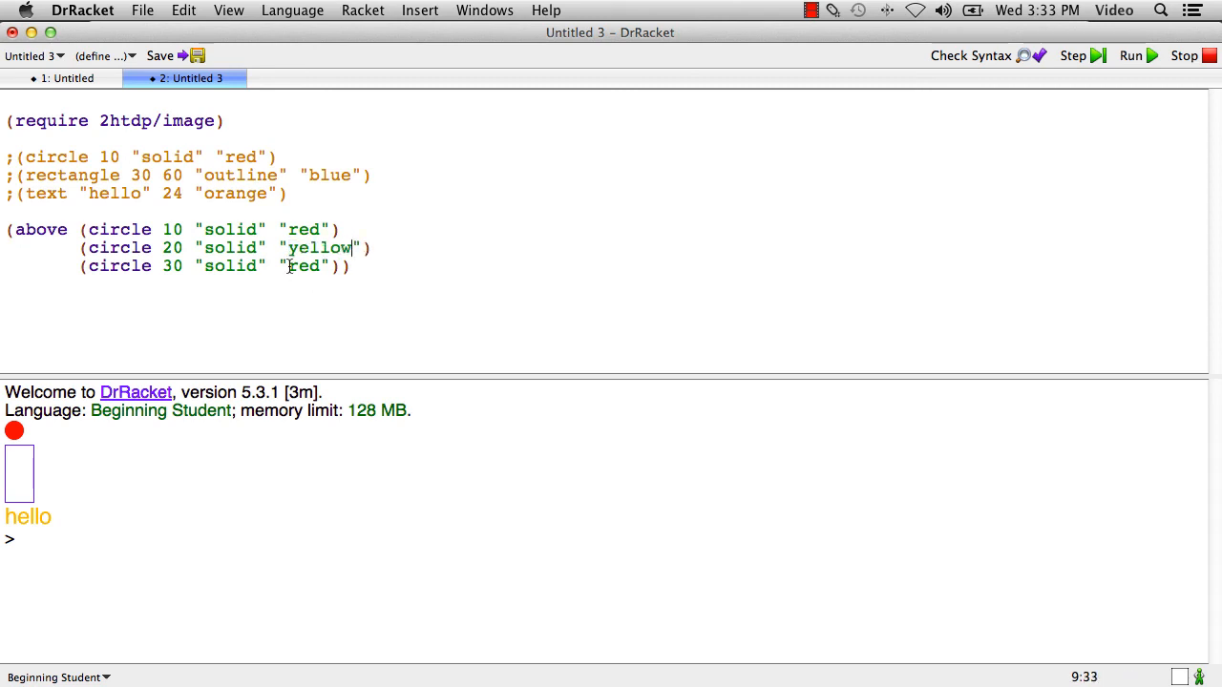
type("green")
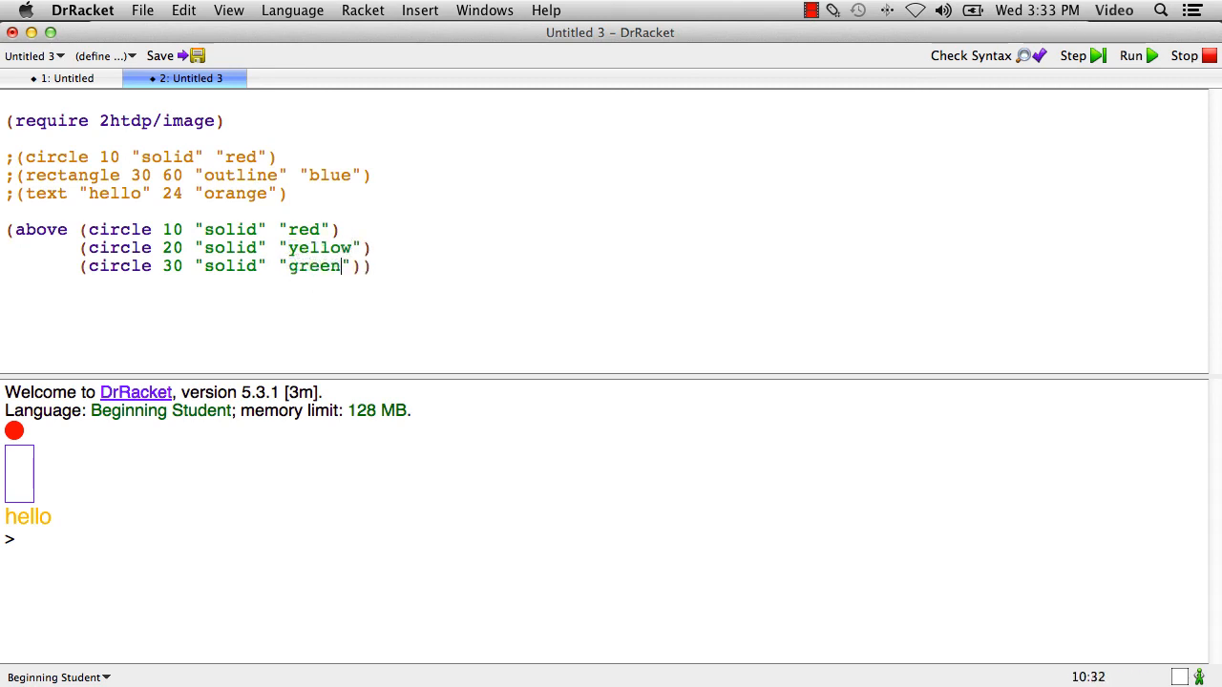
mouse_move(399, 271)
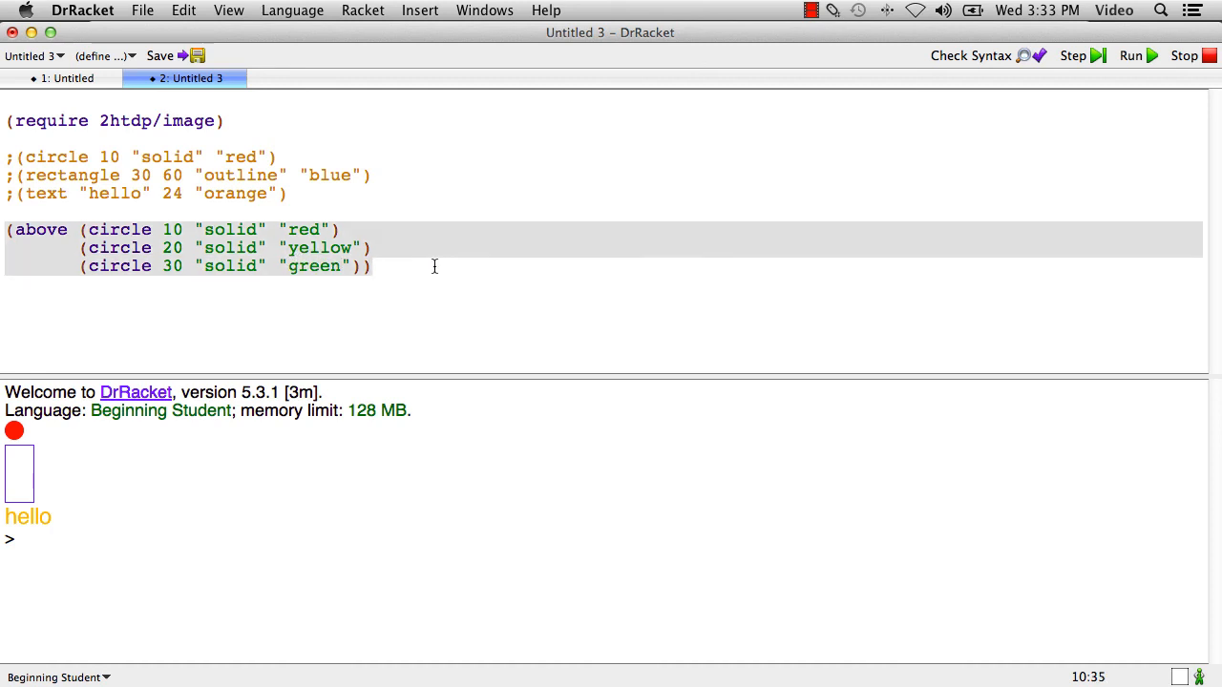
left_click(1130, 56)
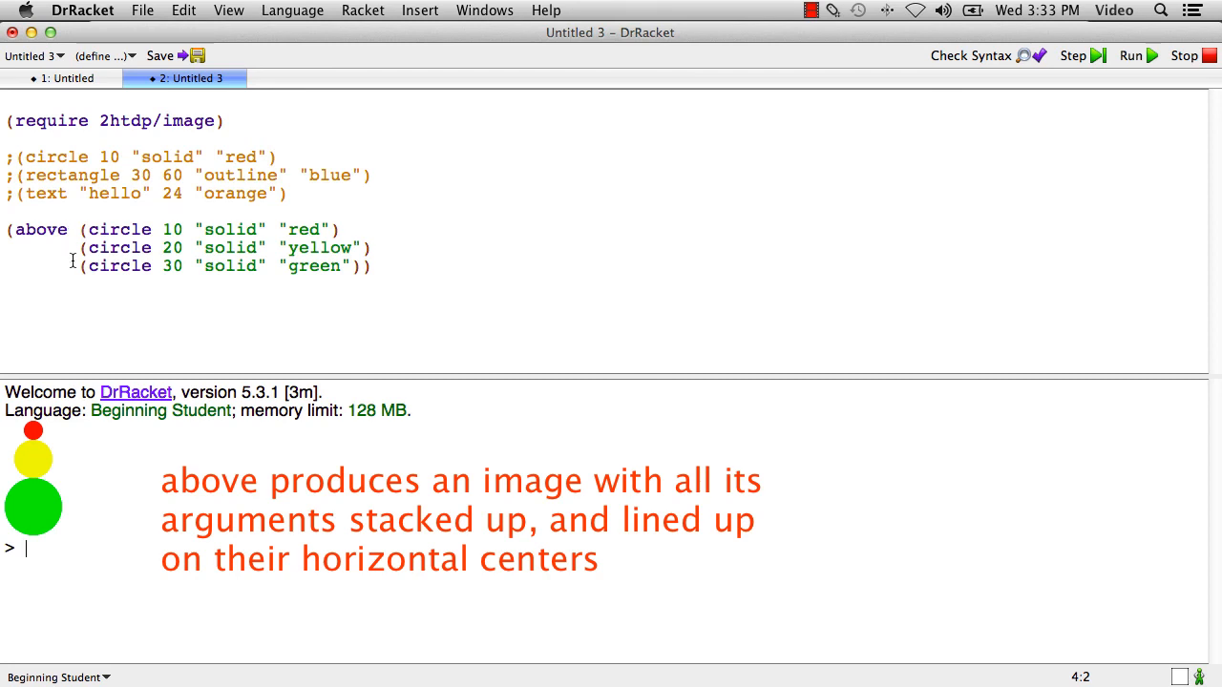
mouse_move(50, 470)
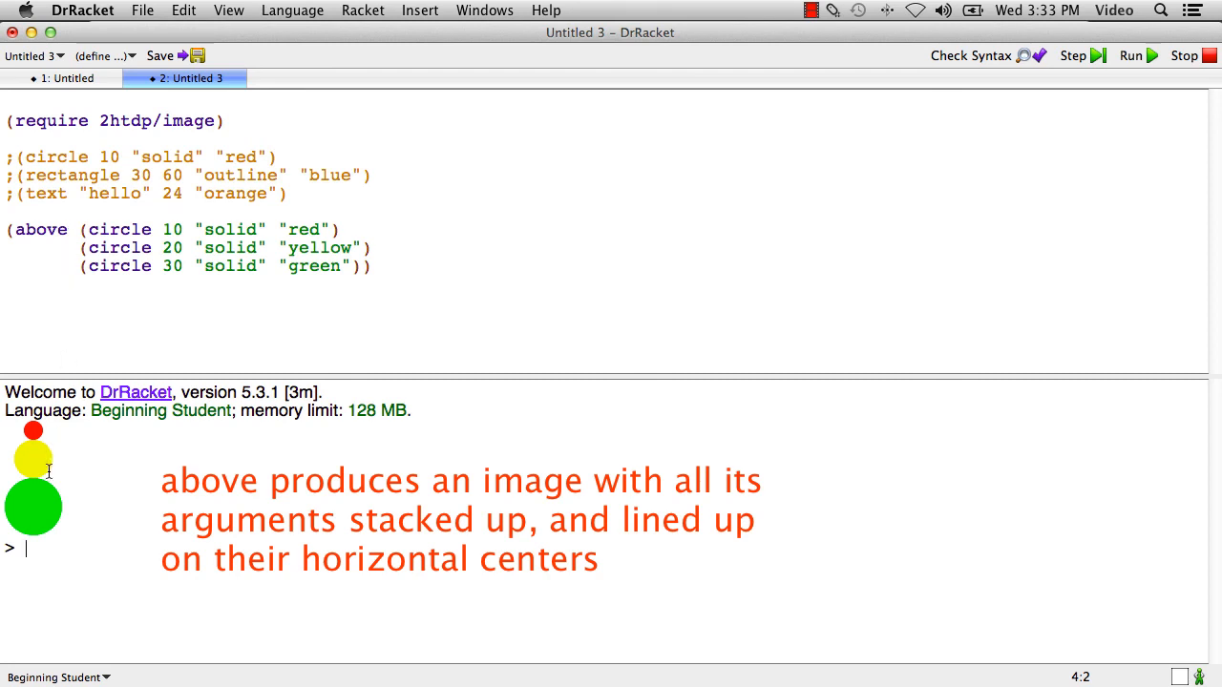
mouse_move(164, 456)
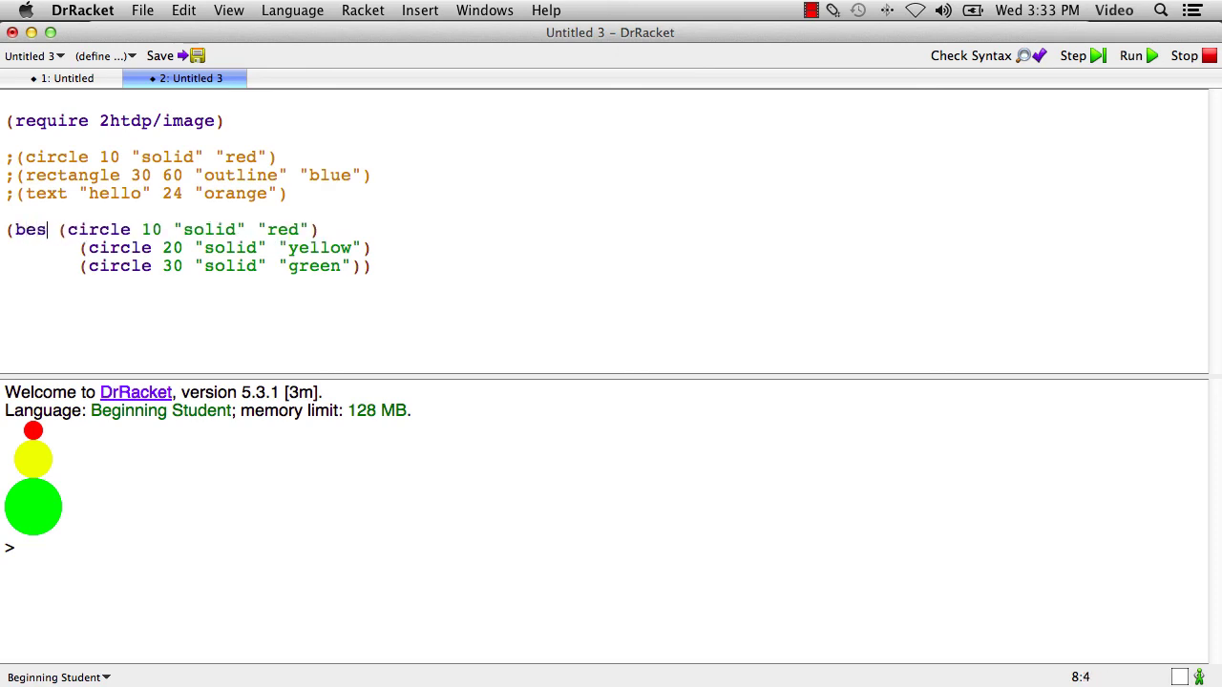
Run the call as beside to show the circles side by side, then rename it to overlay.
type("ide")
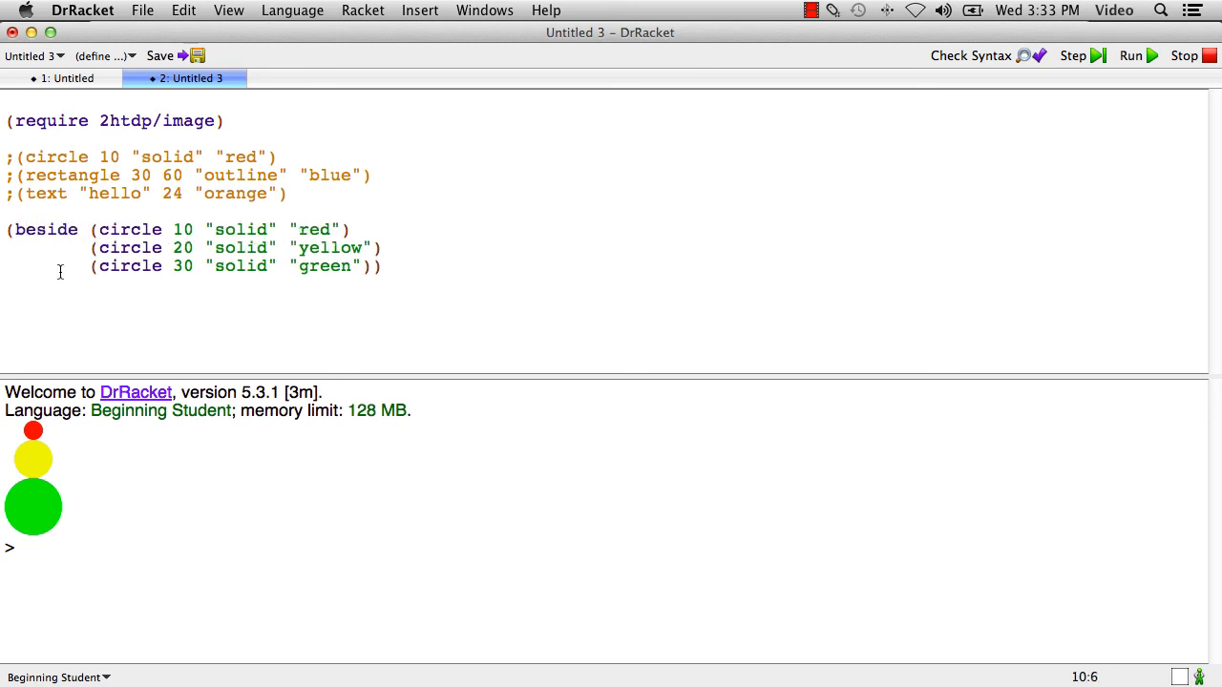
left_click(1130, 55)
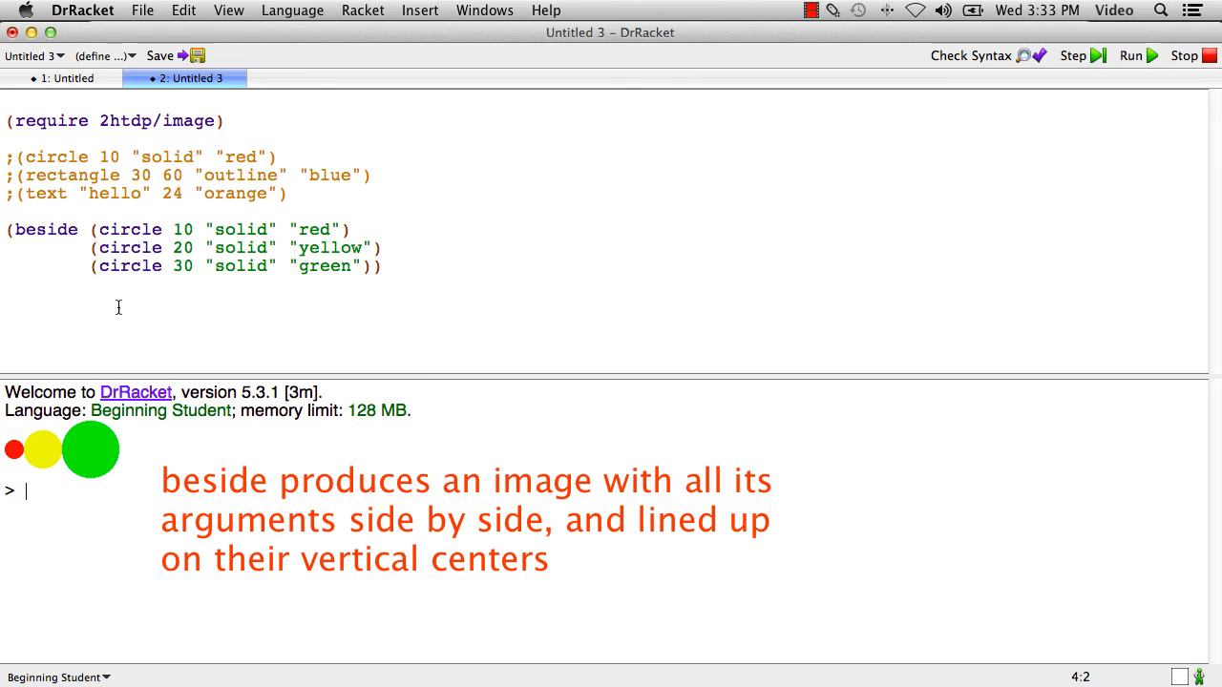
double_click(46, 229)
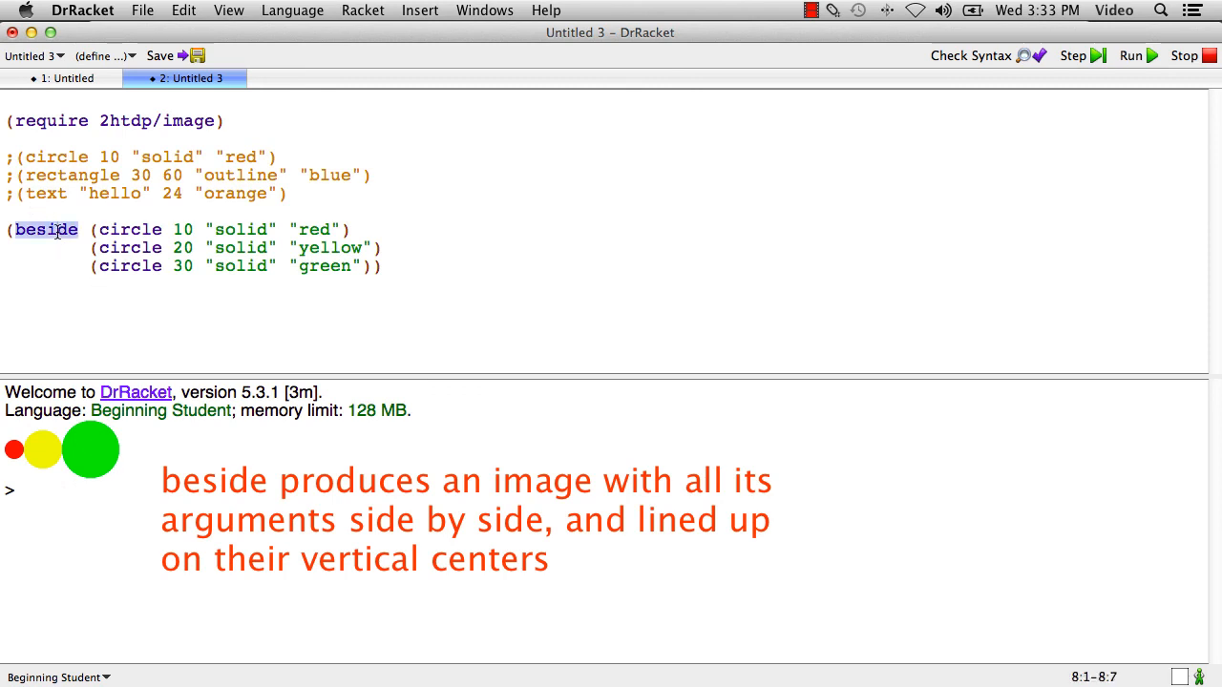
type("overlkay")
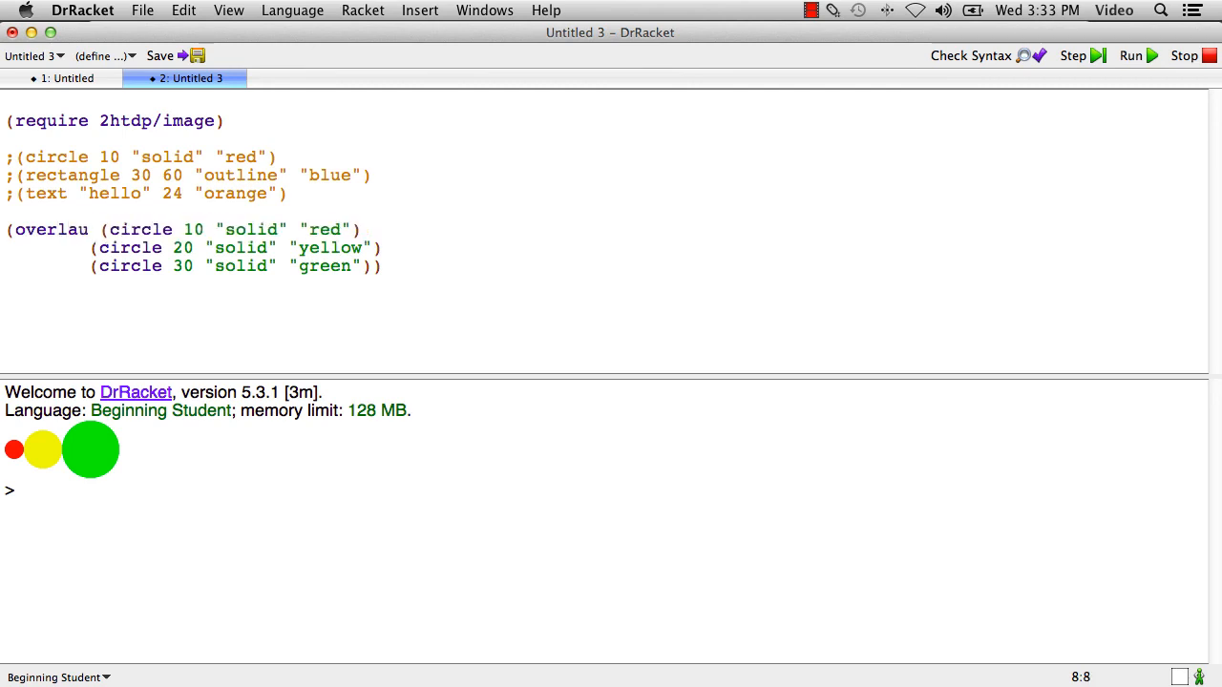
type("y")
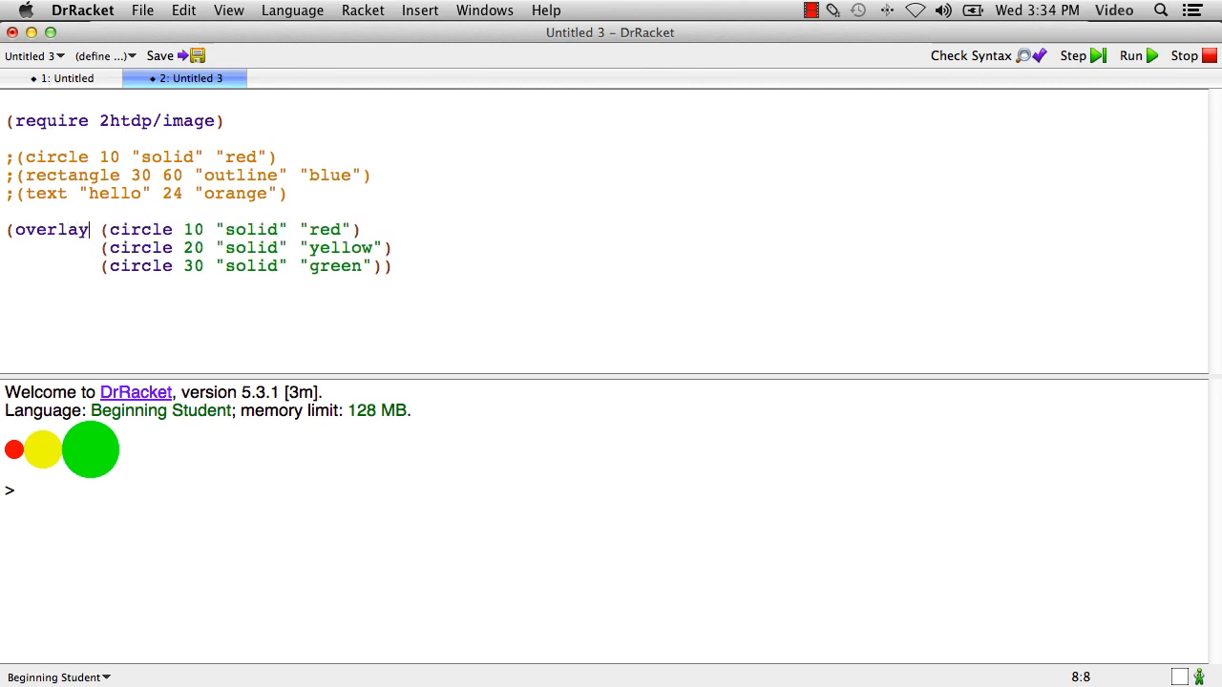